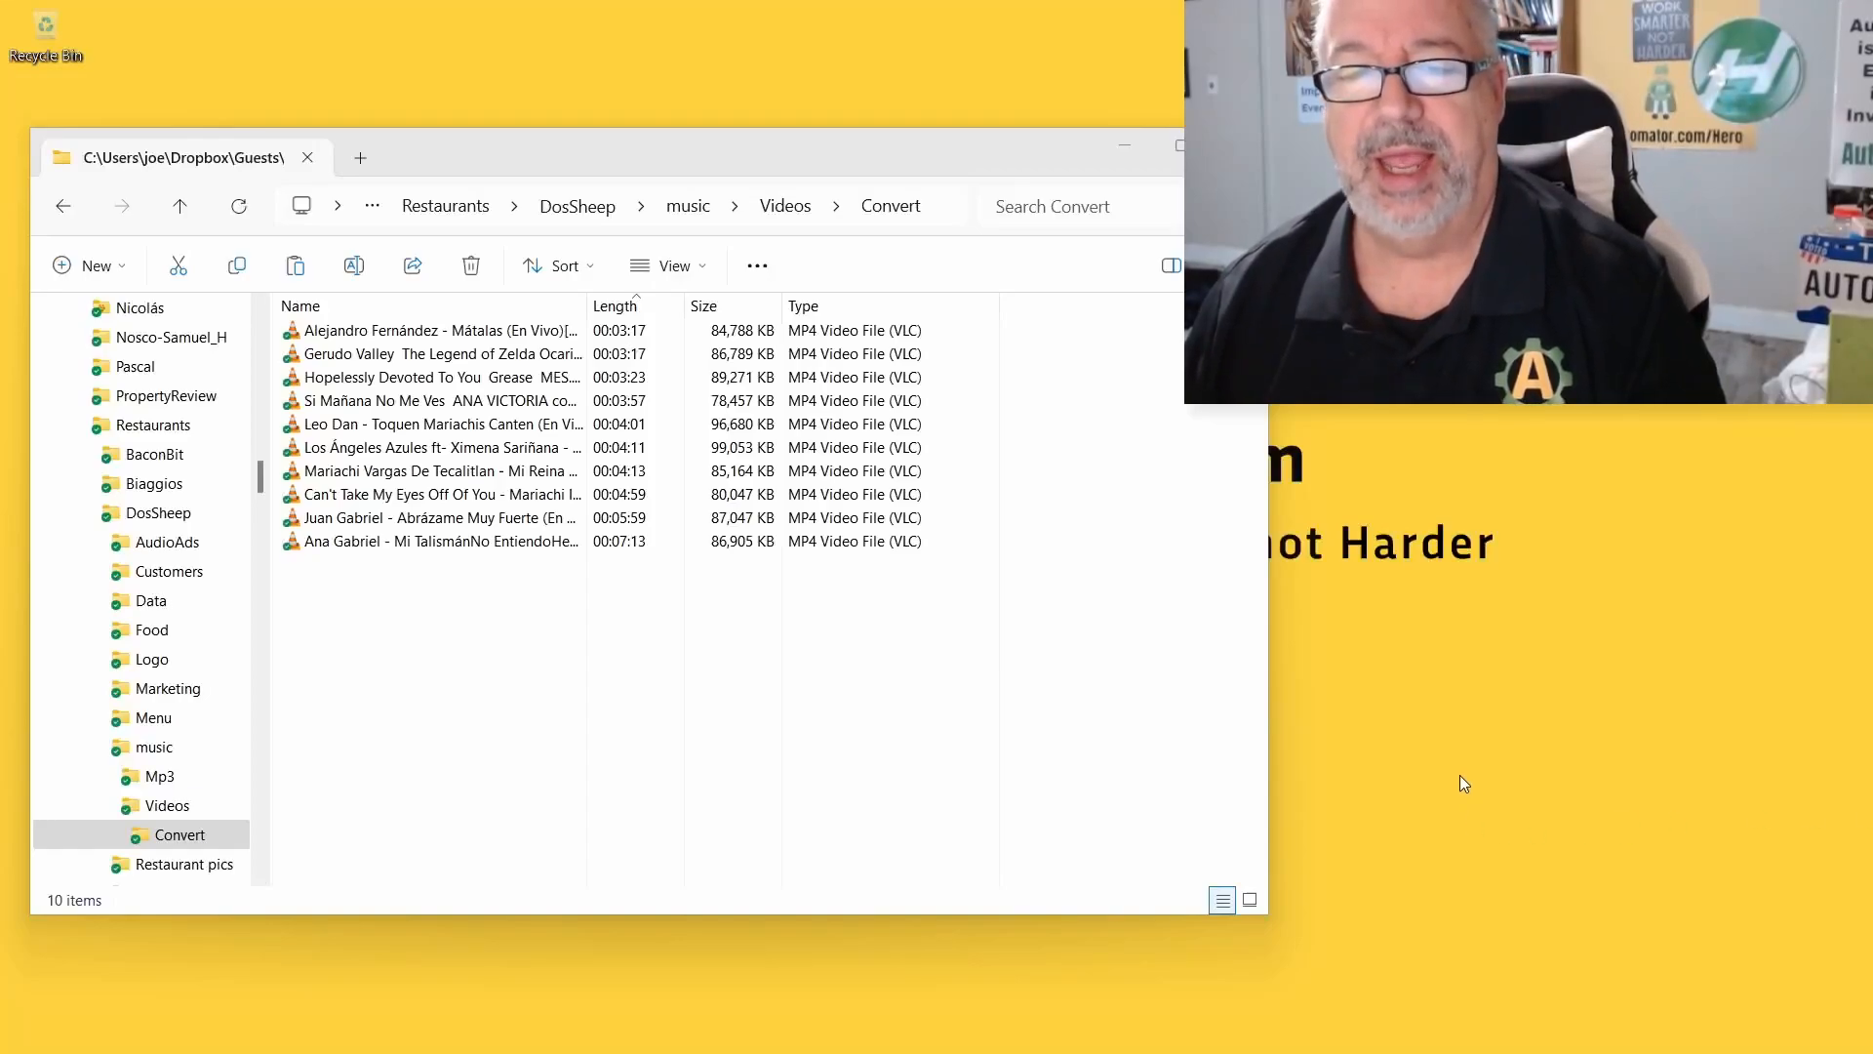
- Play the Gerudo Valley MP4 from the Convert folder in VLC
click(439, 354)
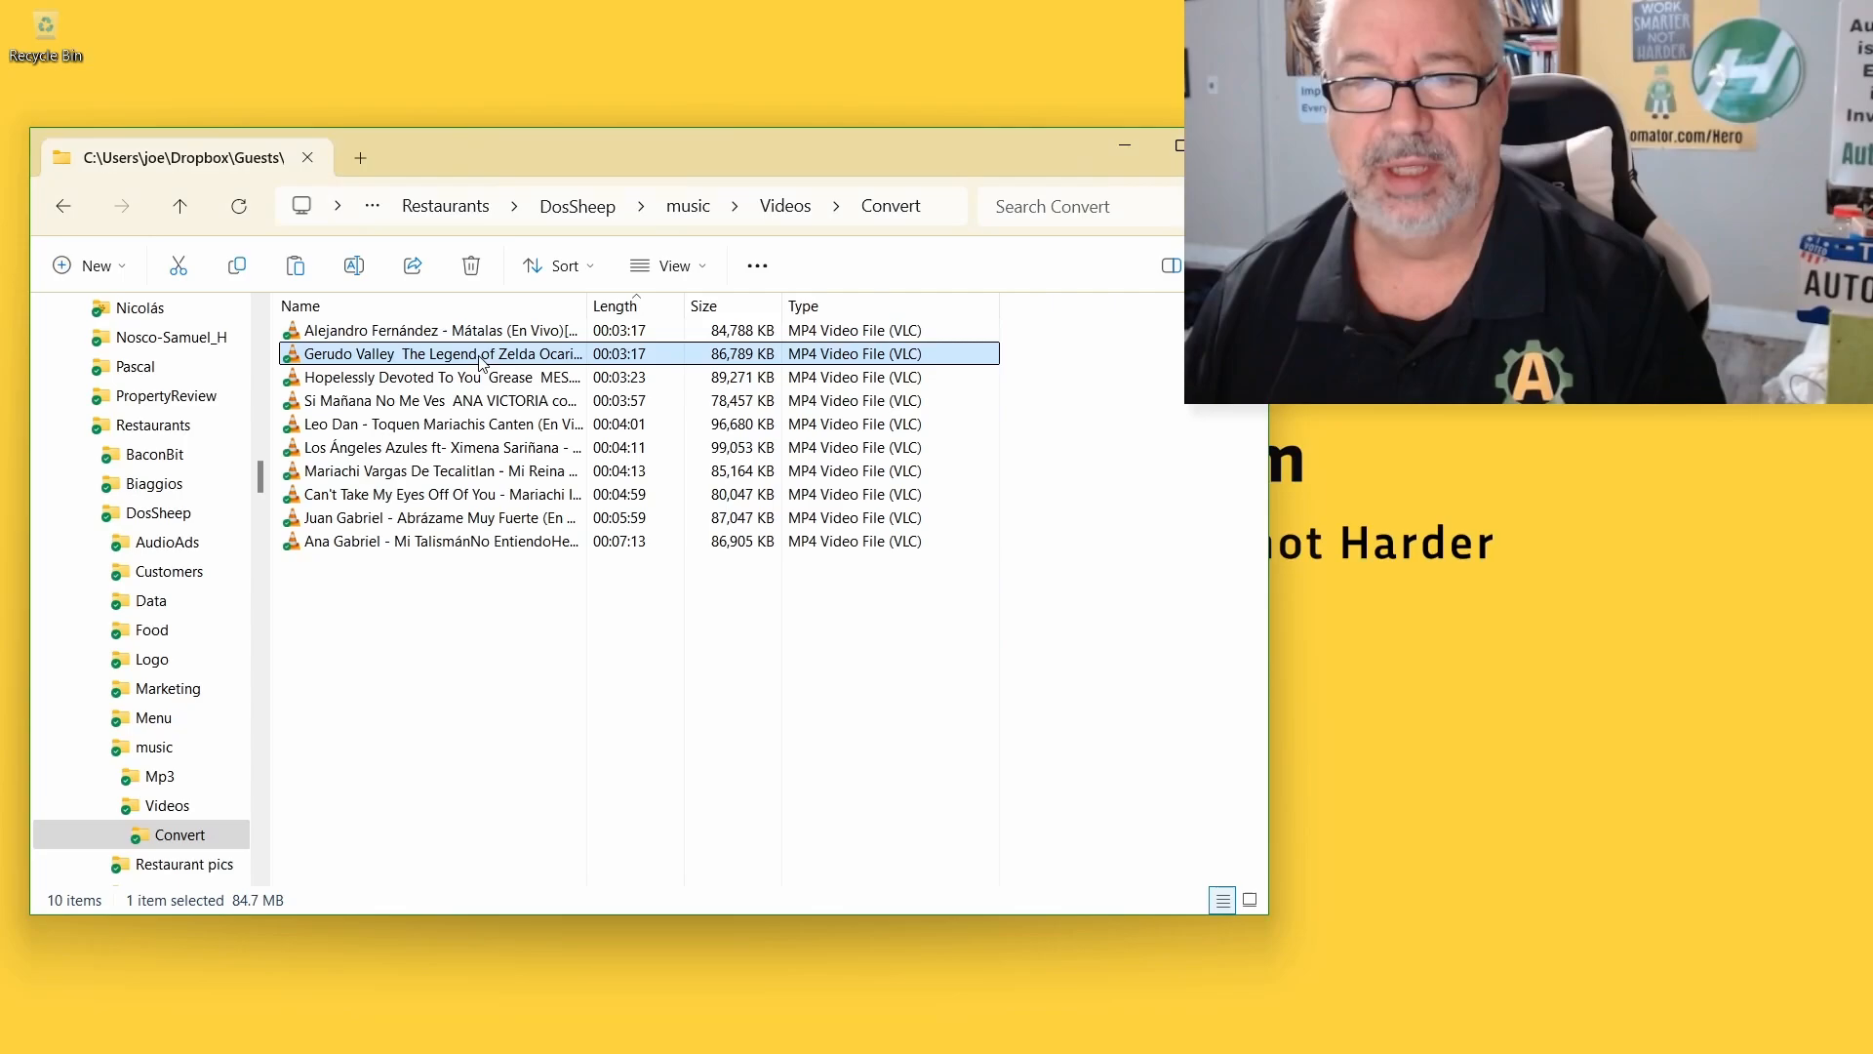
double_click(439, 354)
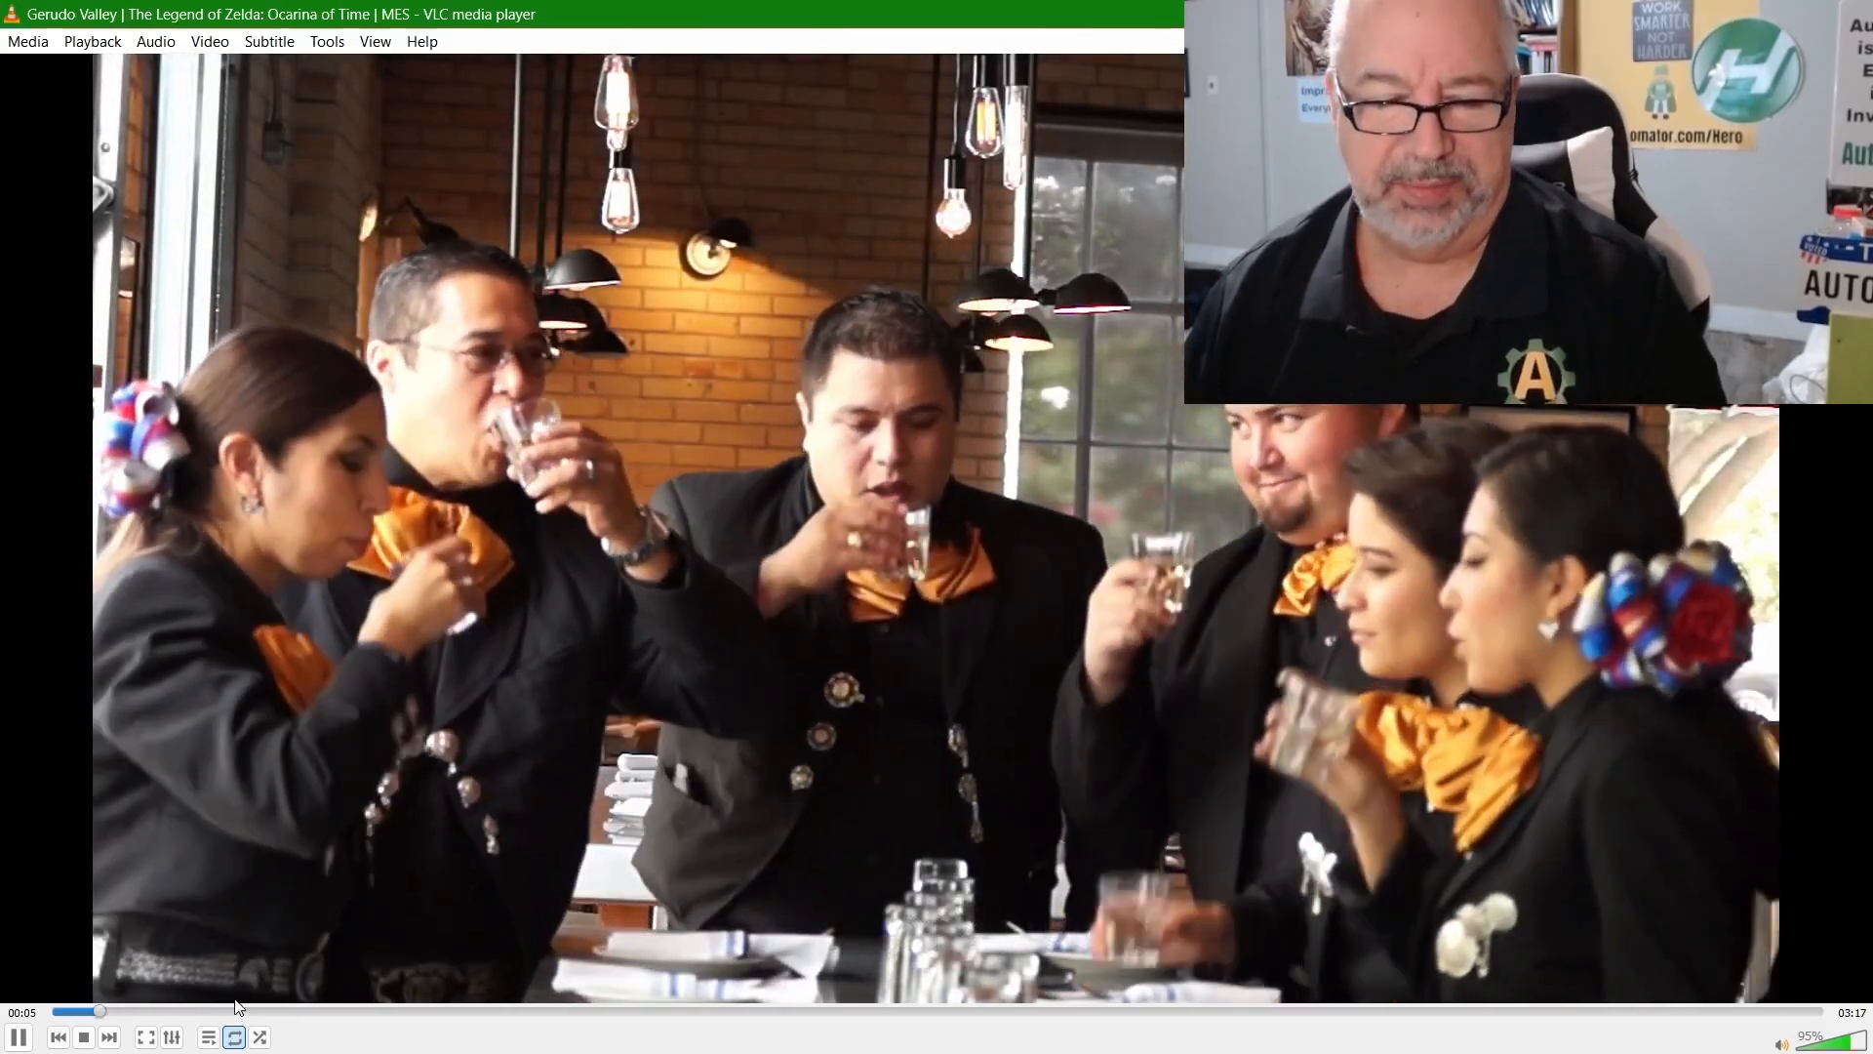
- Close the VLC player showing the Gerudo Valley video
click(254, 1011)
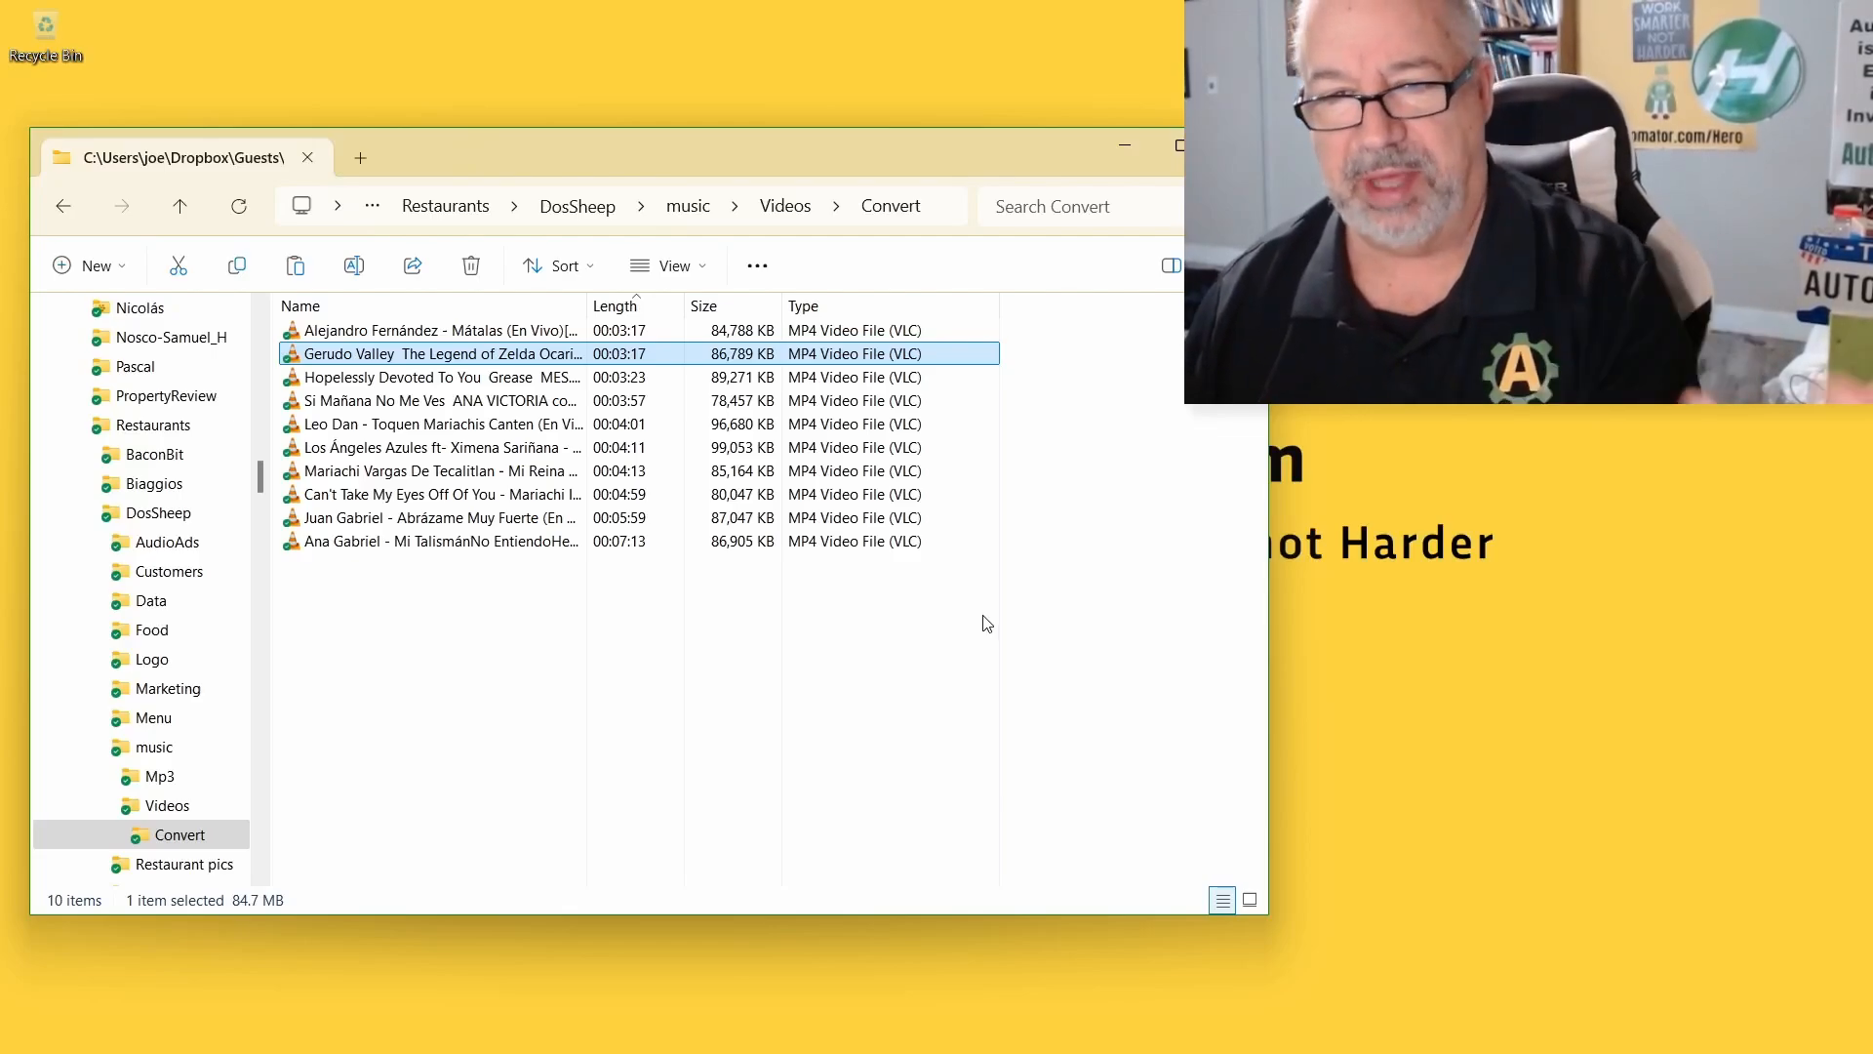
mouse_move(731, 563)
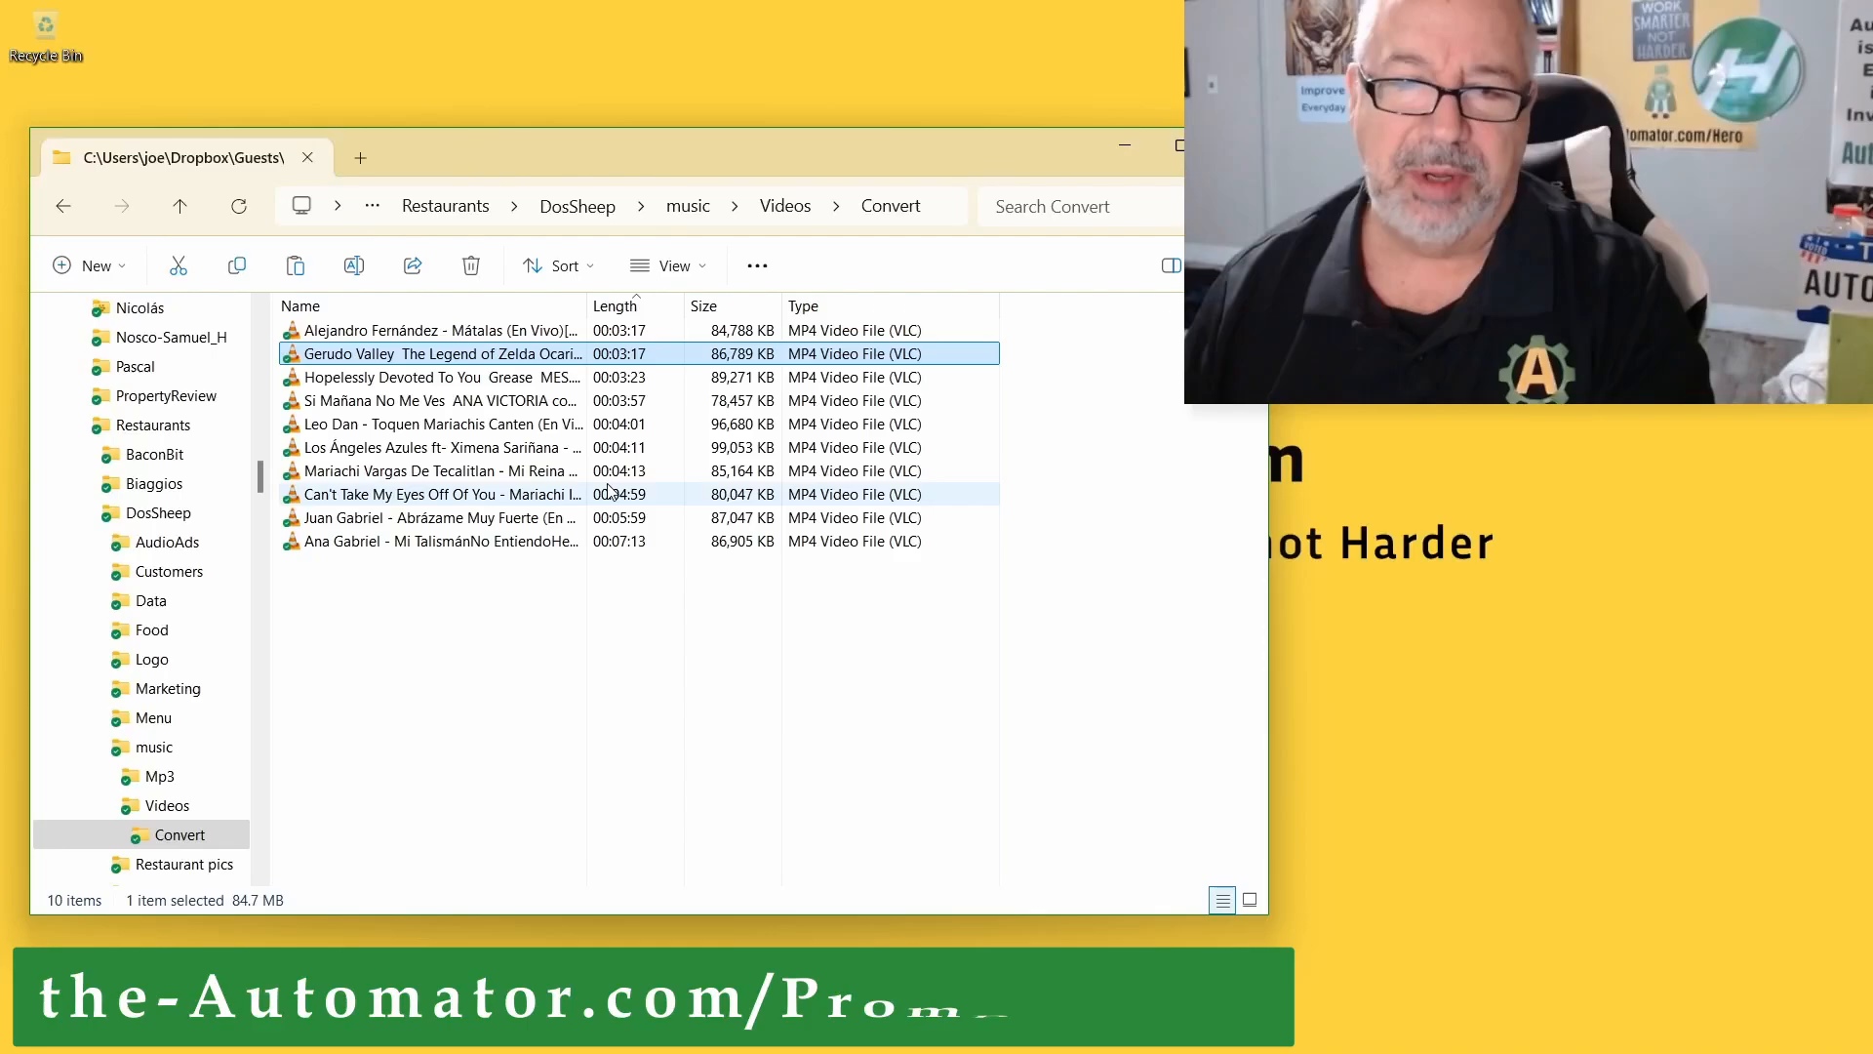
right_click(442, 352)
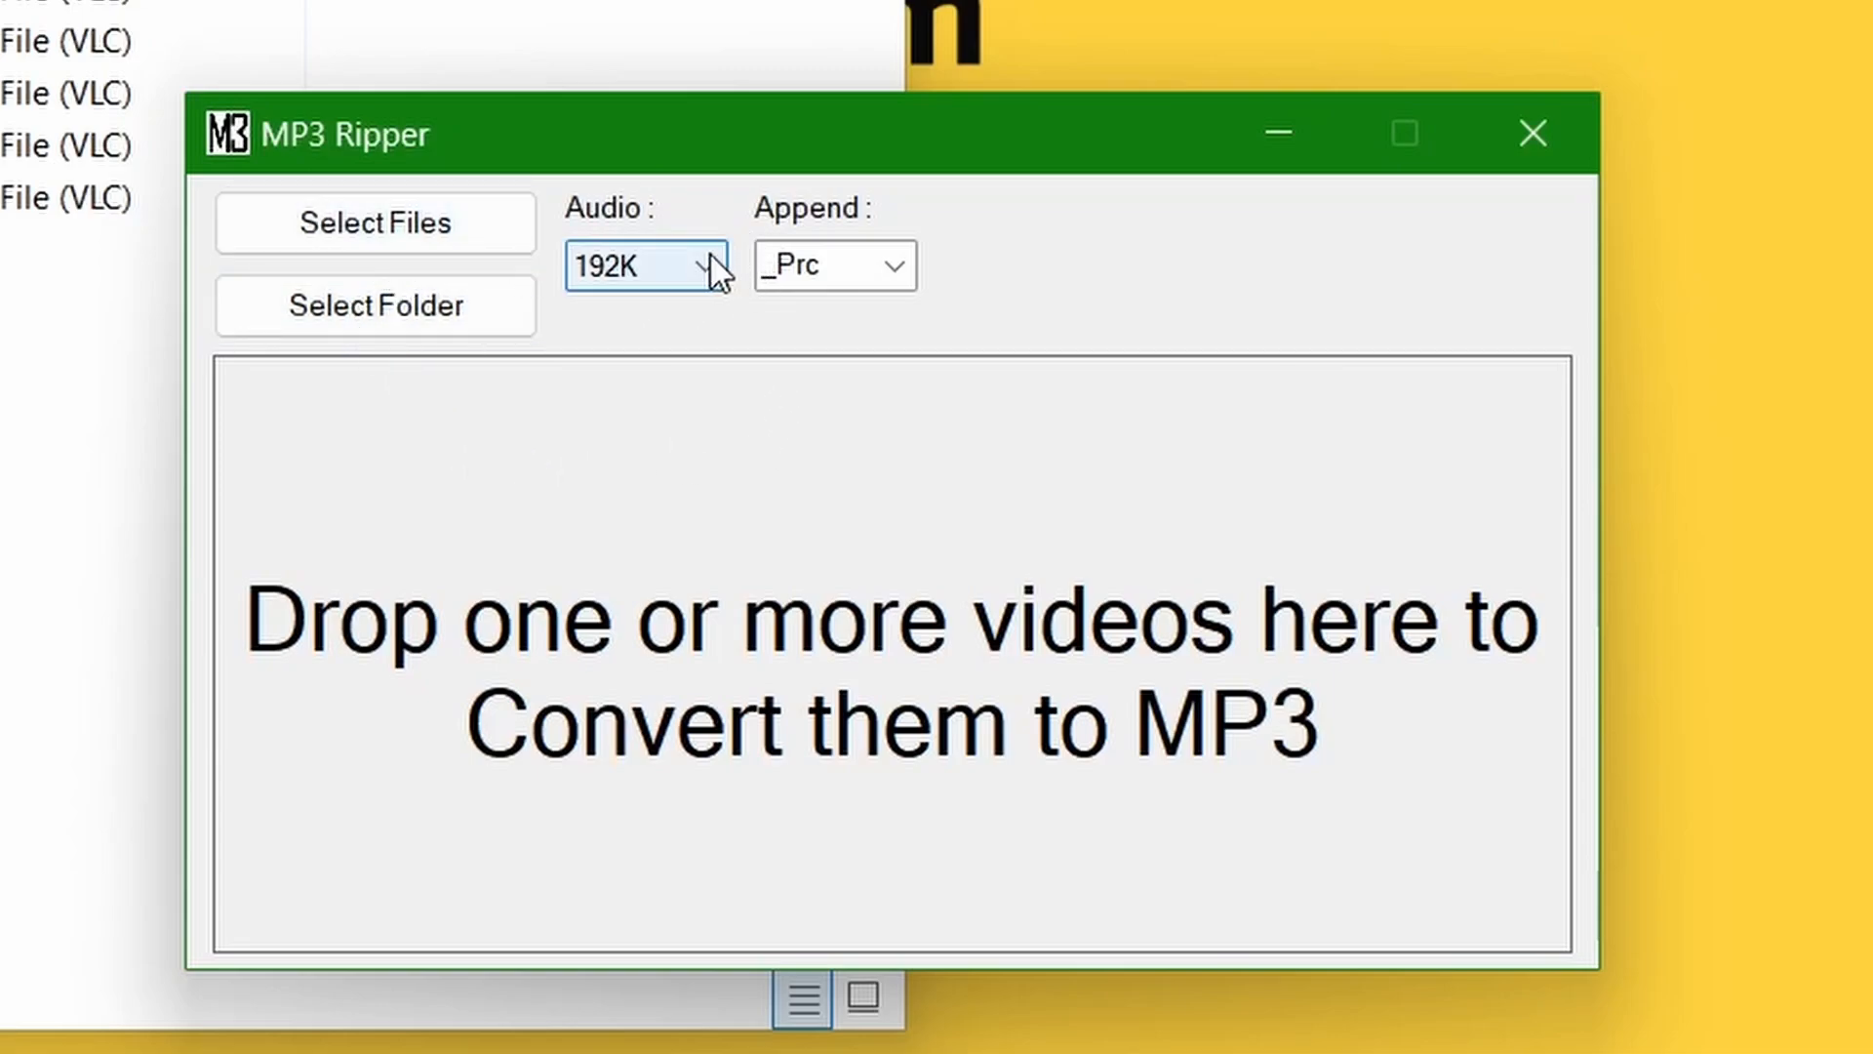
mouse_move(655, 275)
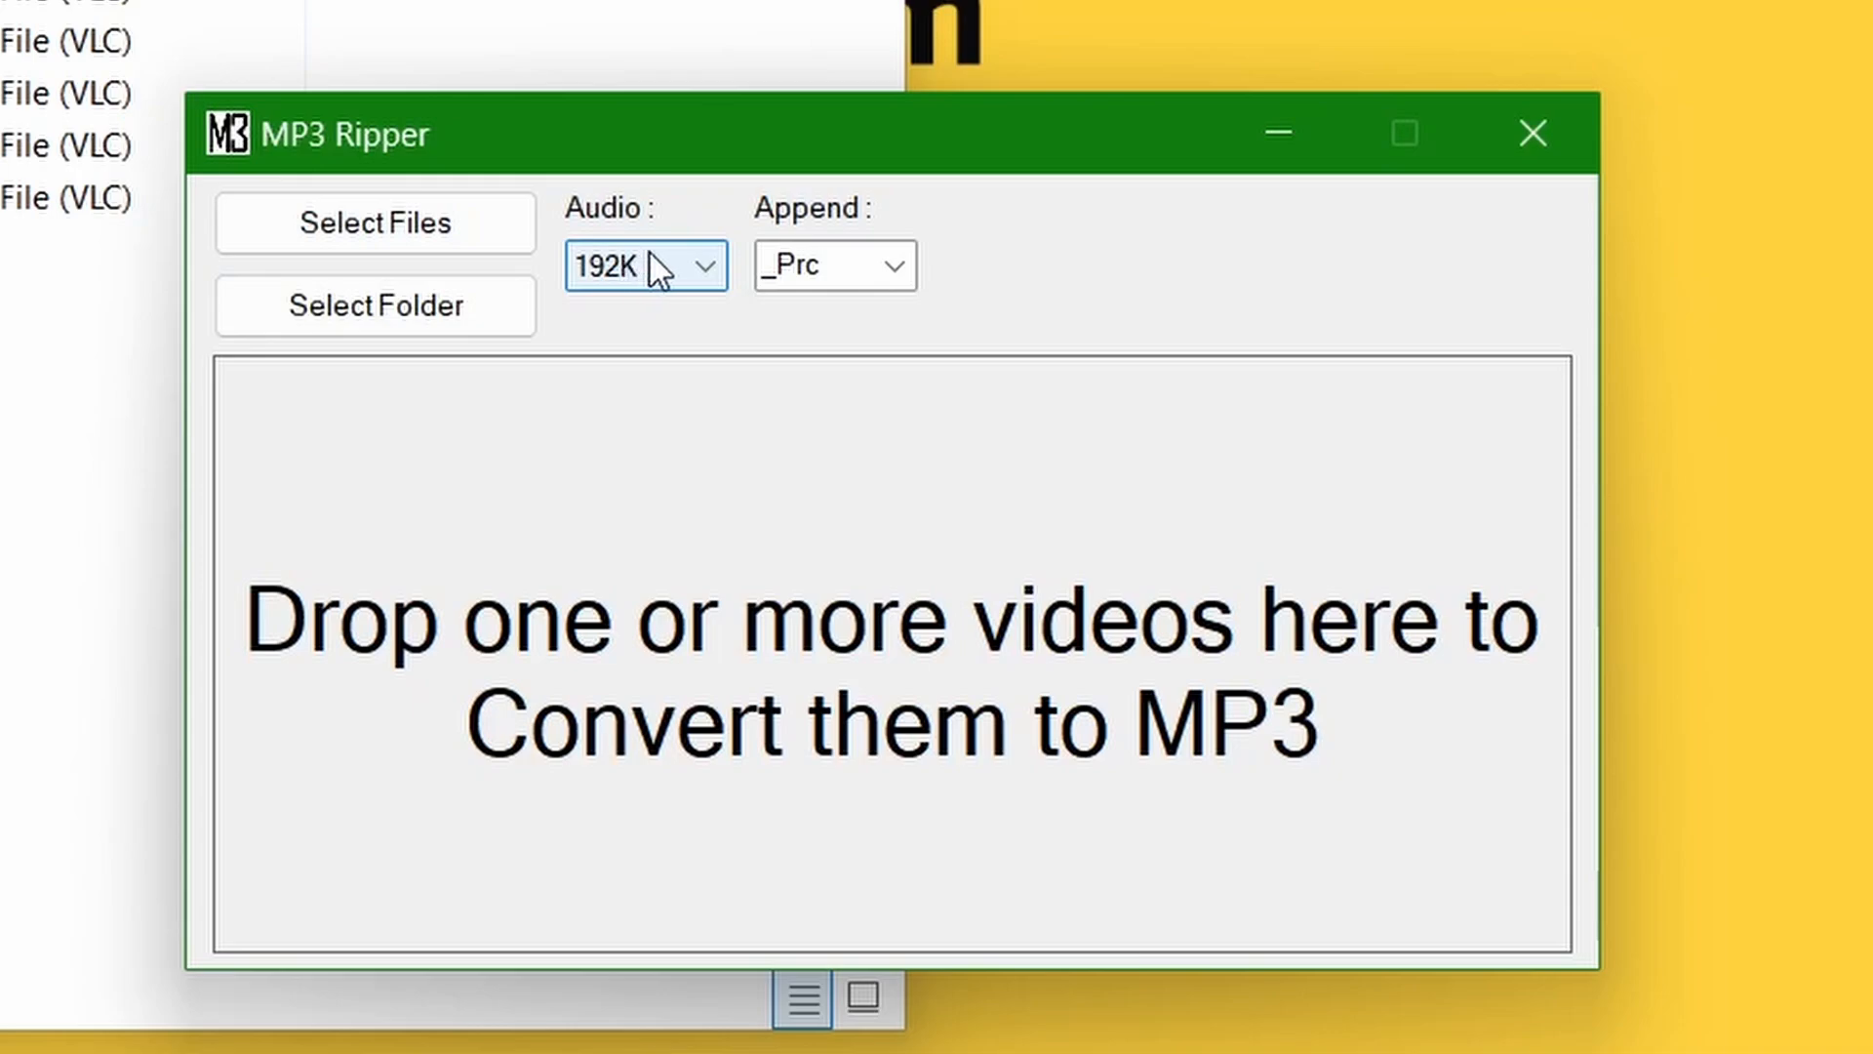
click(643, 265)
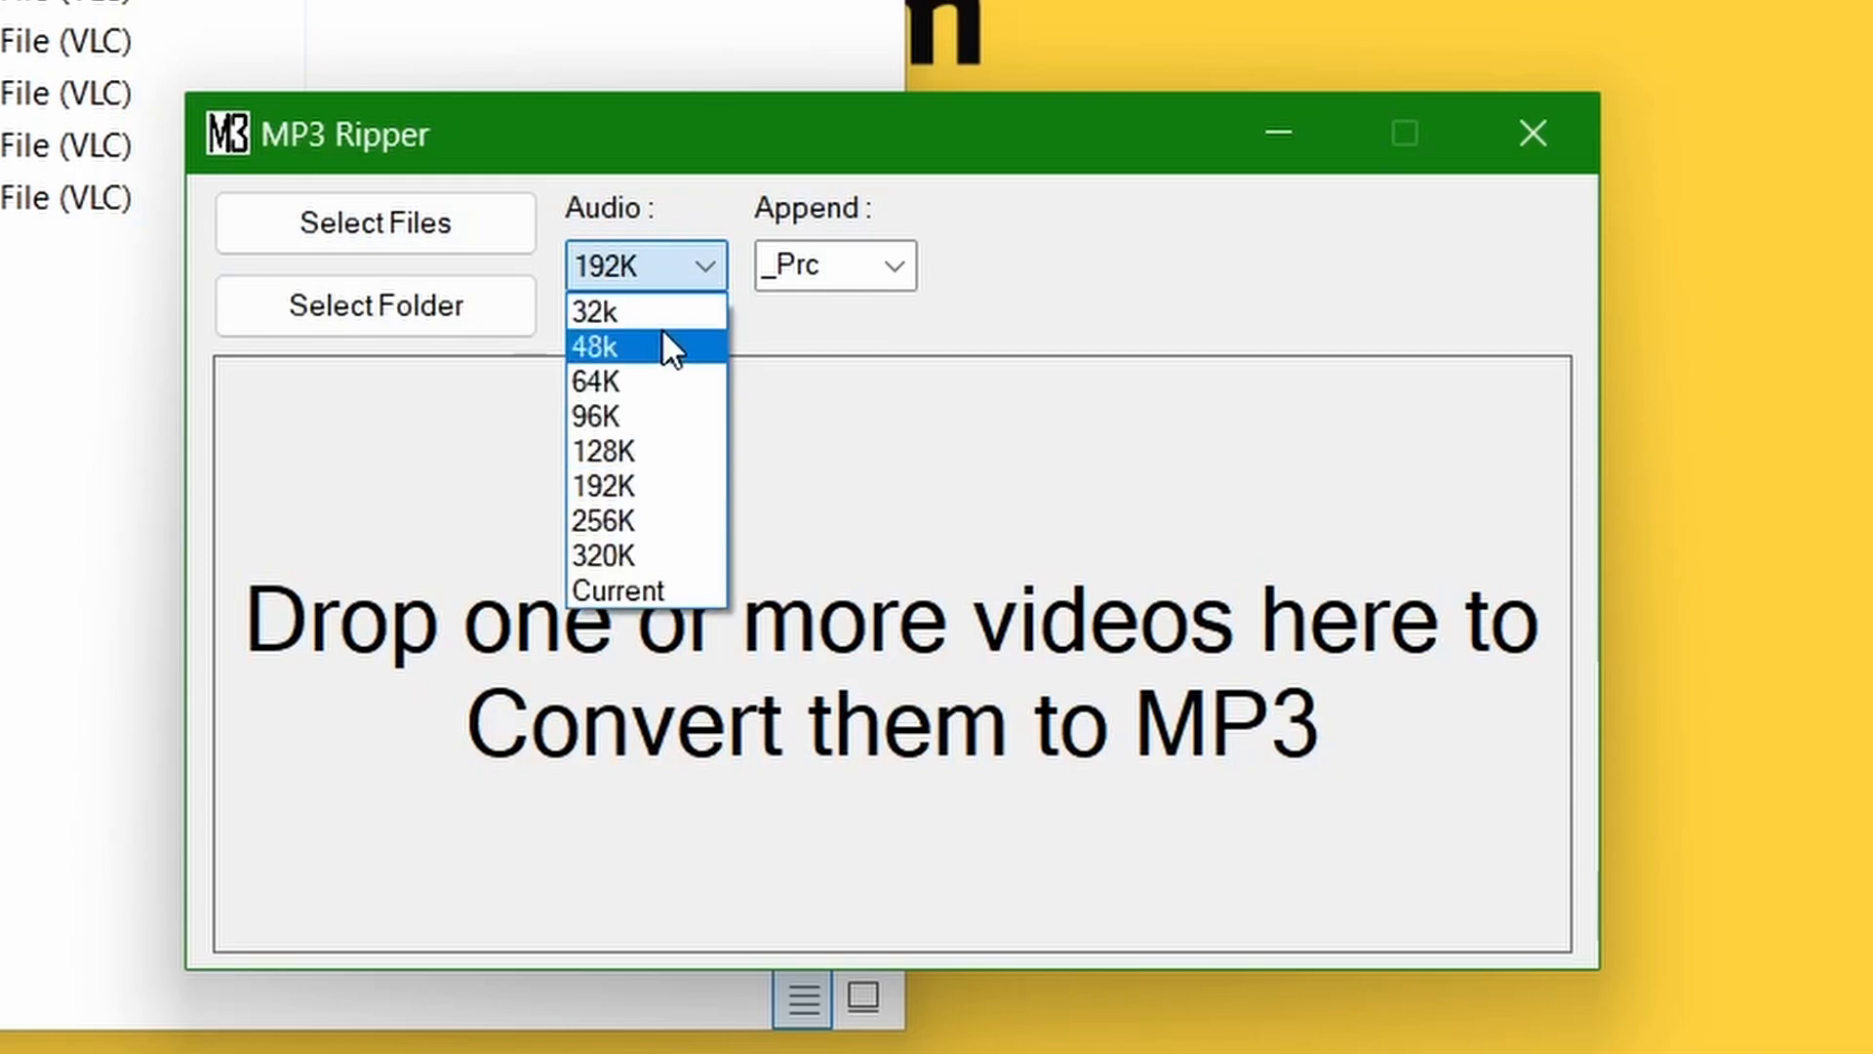
mouse_move(594, 312)
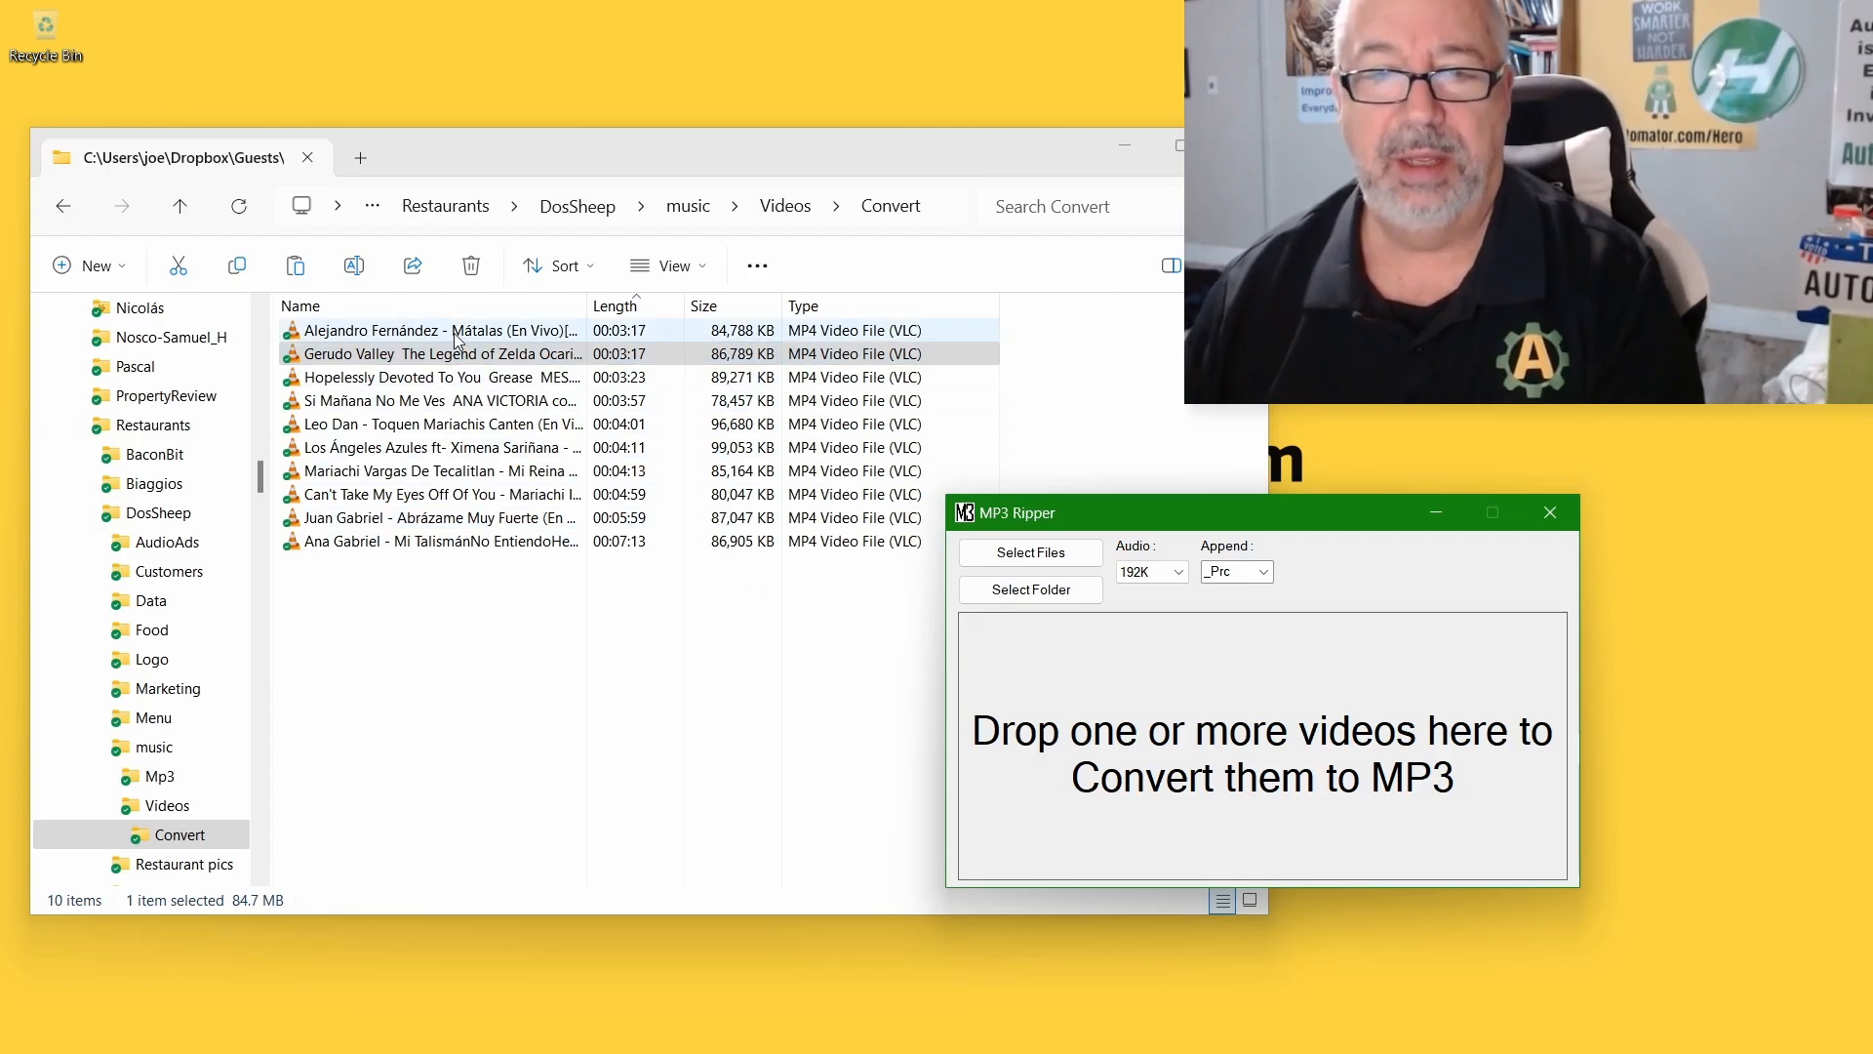
- Select all ten MP4 videos in the Convert folder with Ctrl+A
key(ctrl+a)
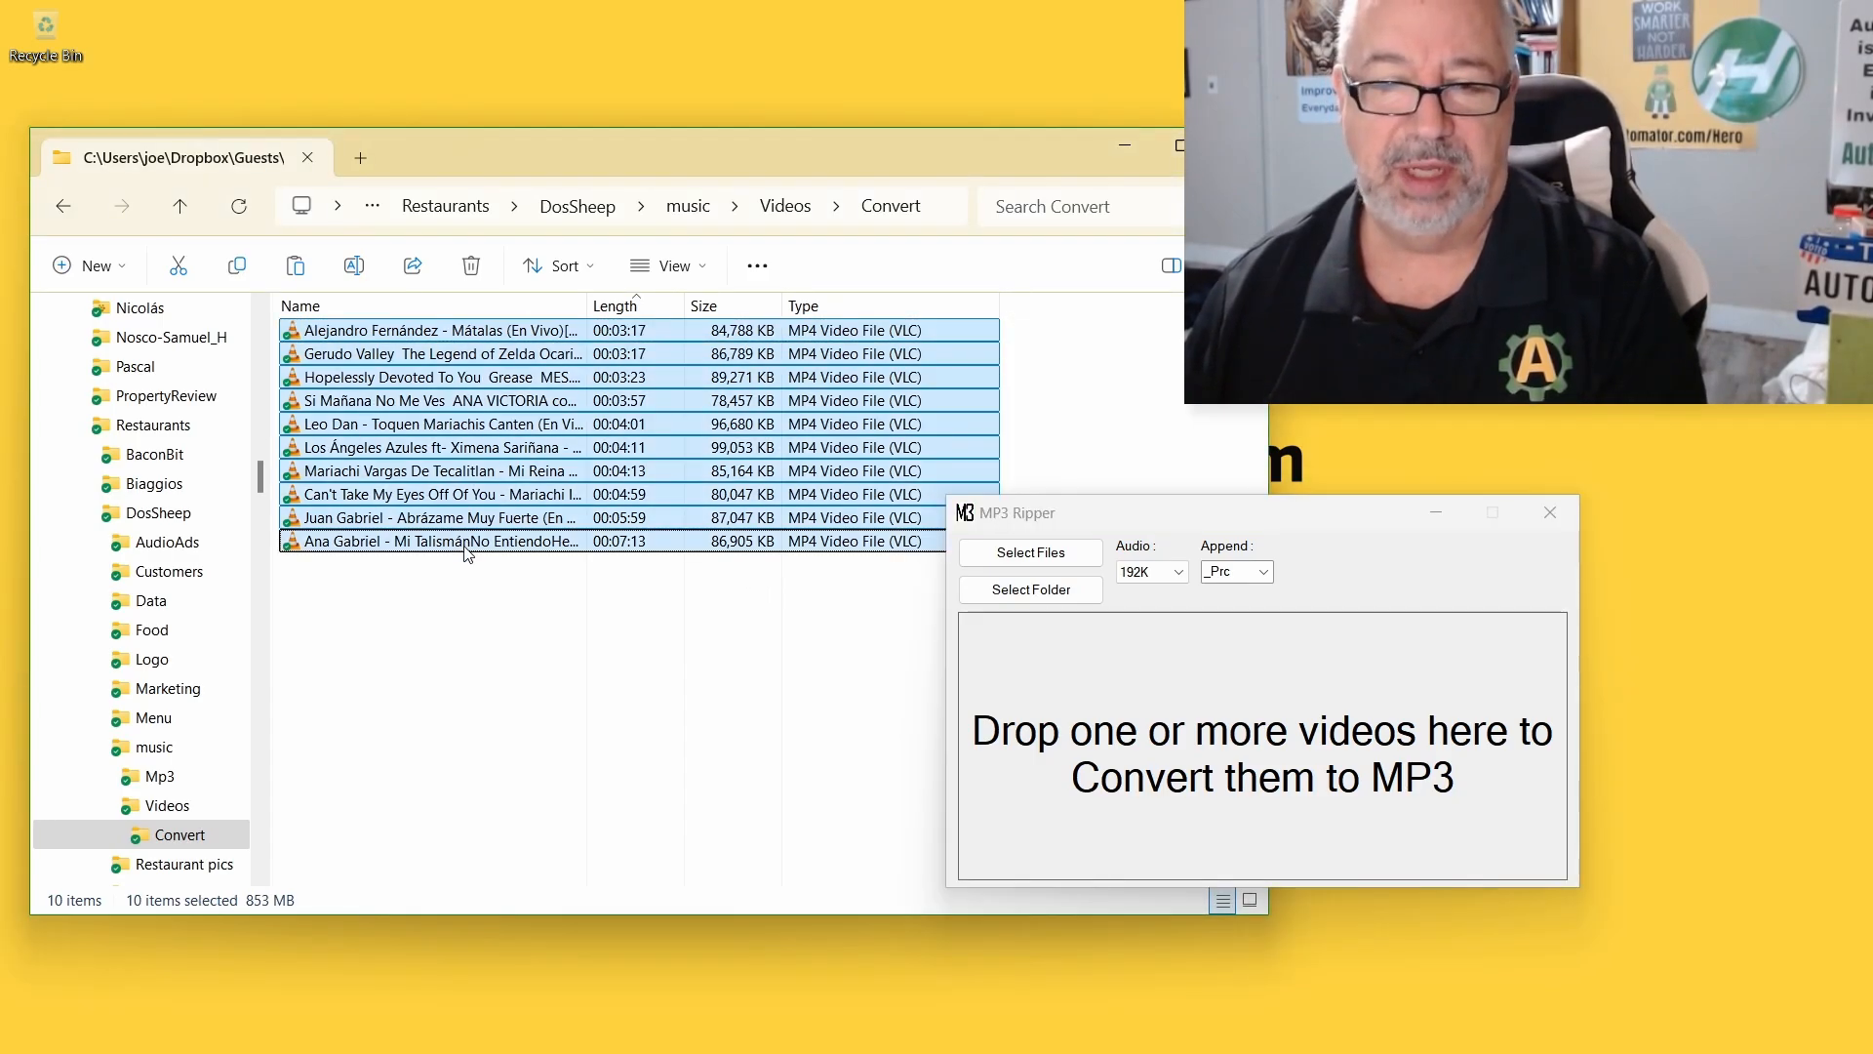
mouse_move(489, 400)
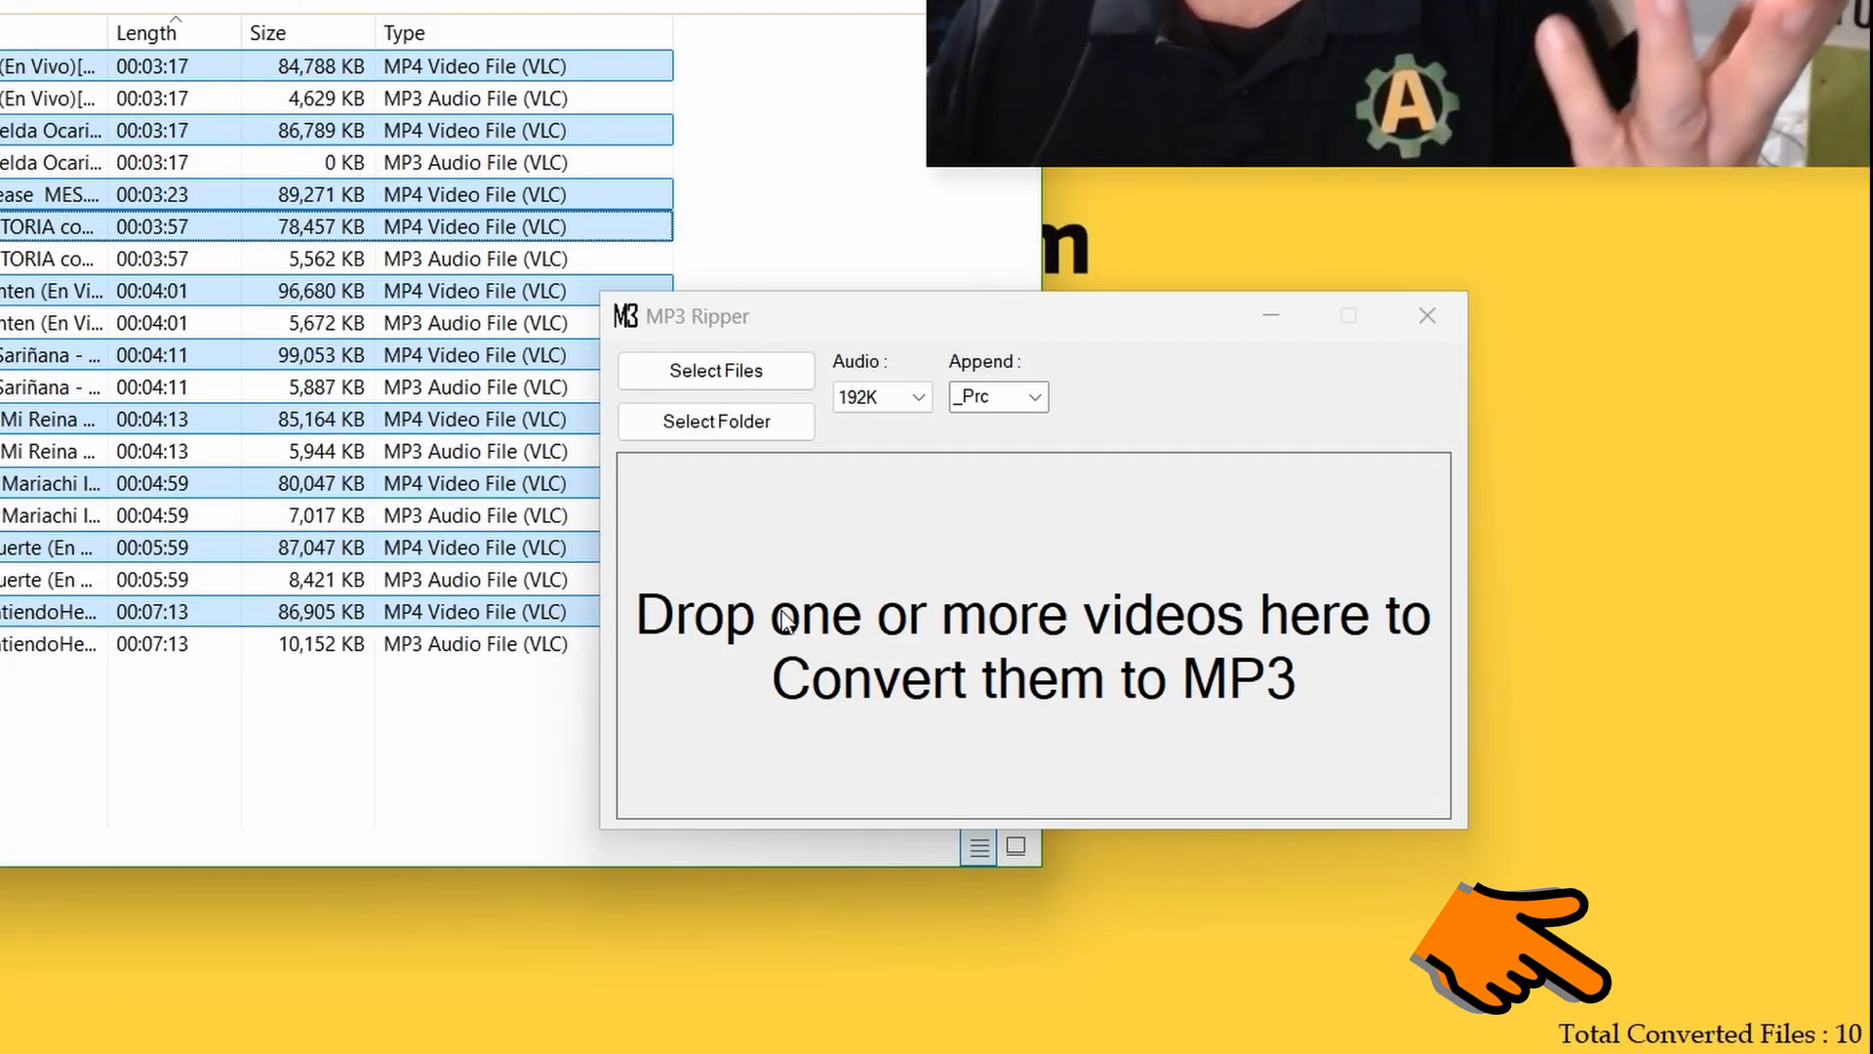
mouse_move(1278, 729)
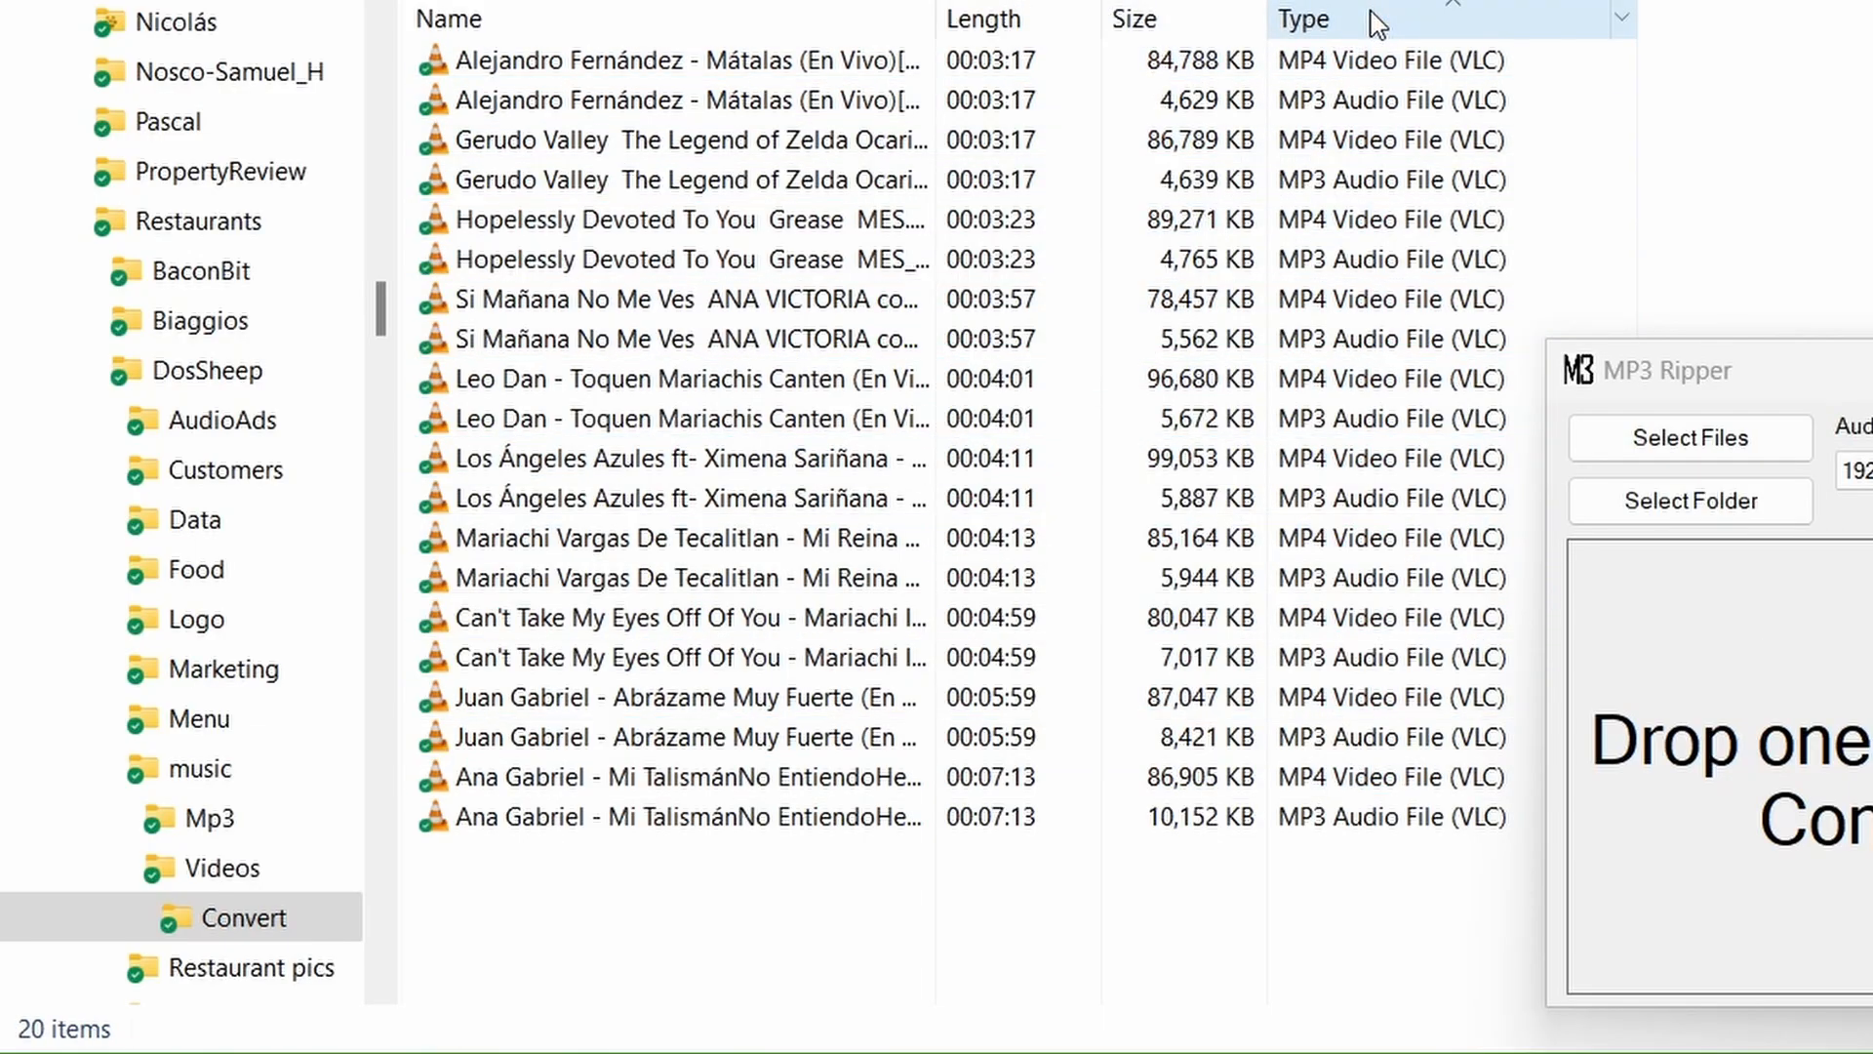
- Sort the Convert folder's files by the Type column
click(1300, 18)
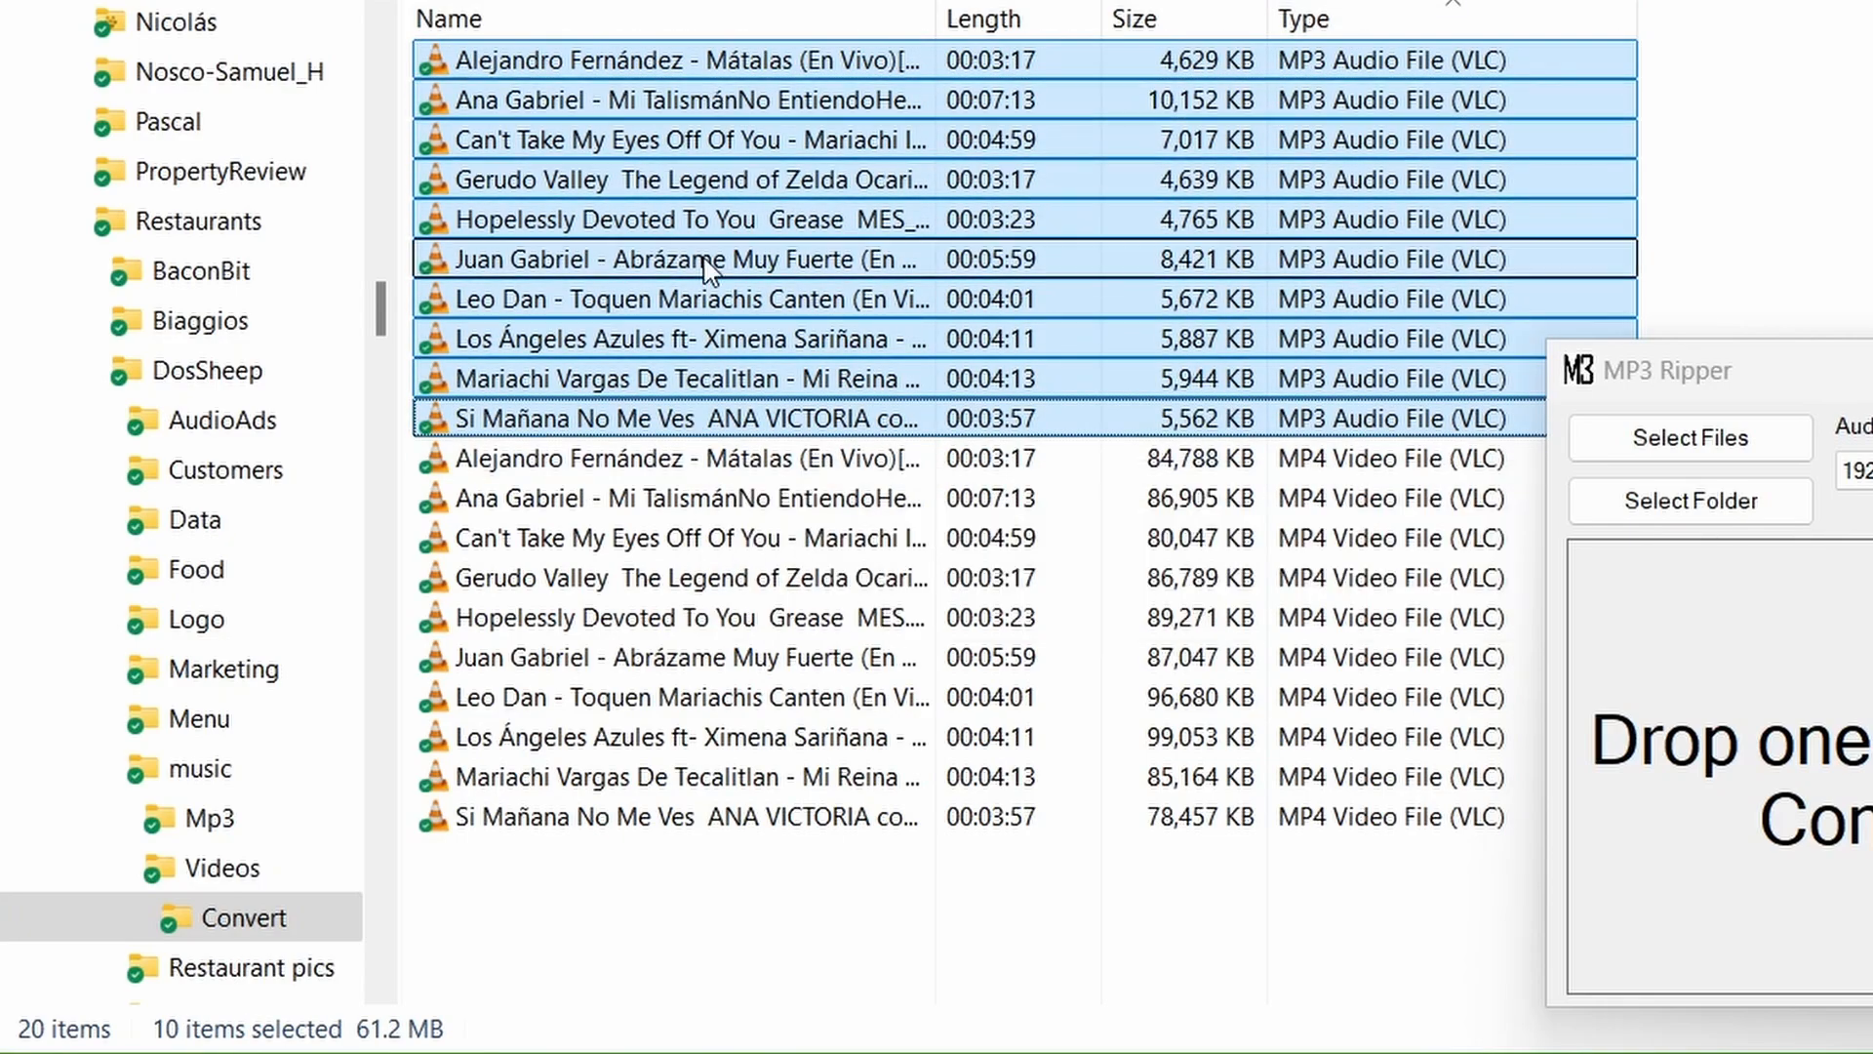
mouse_move(681, 817)
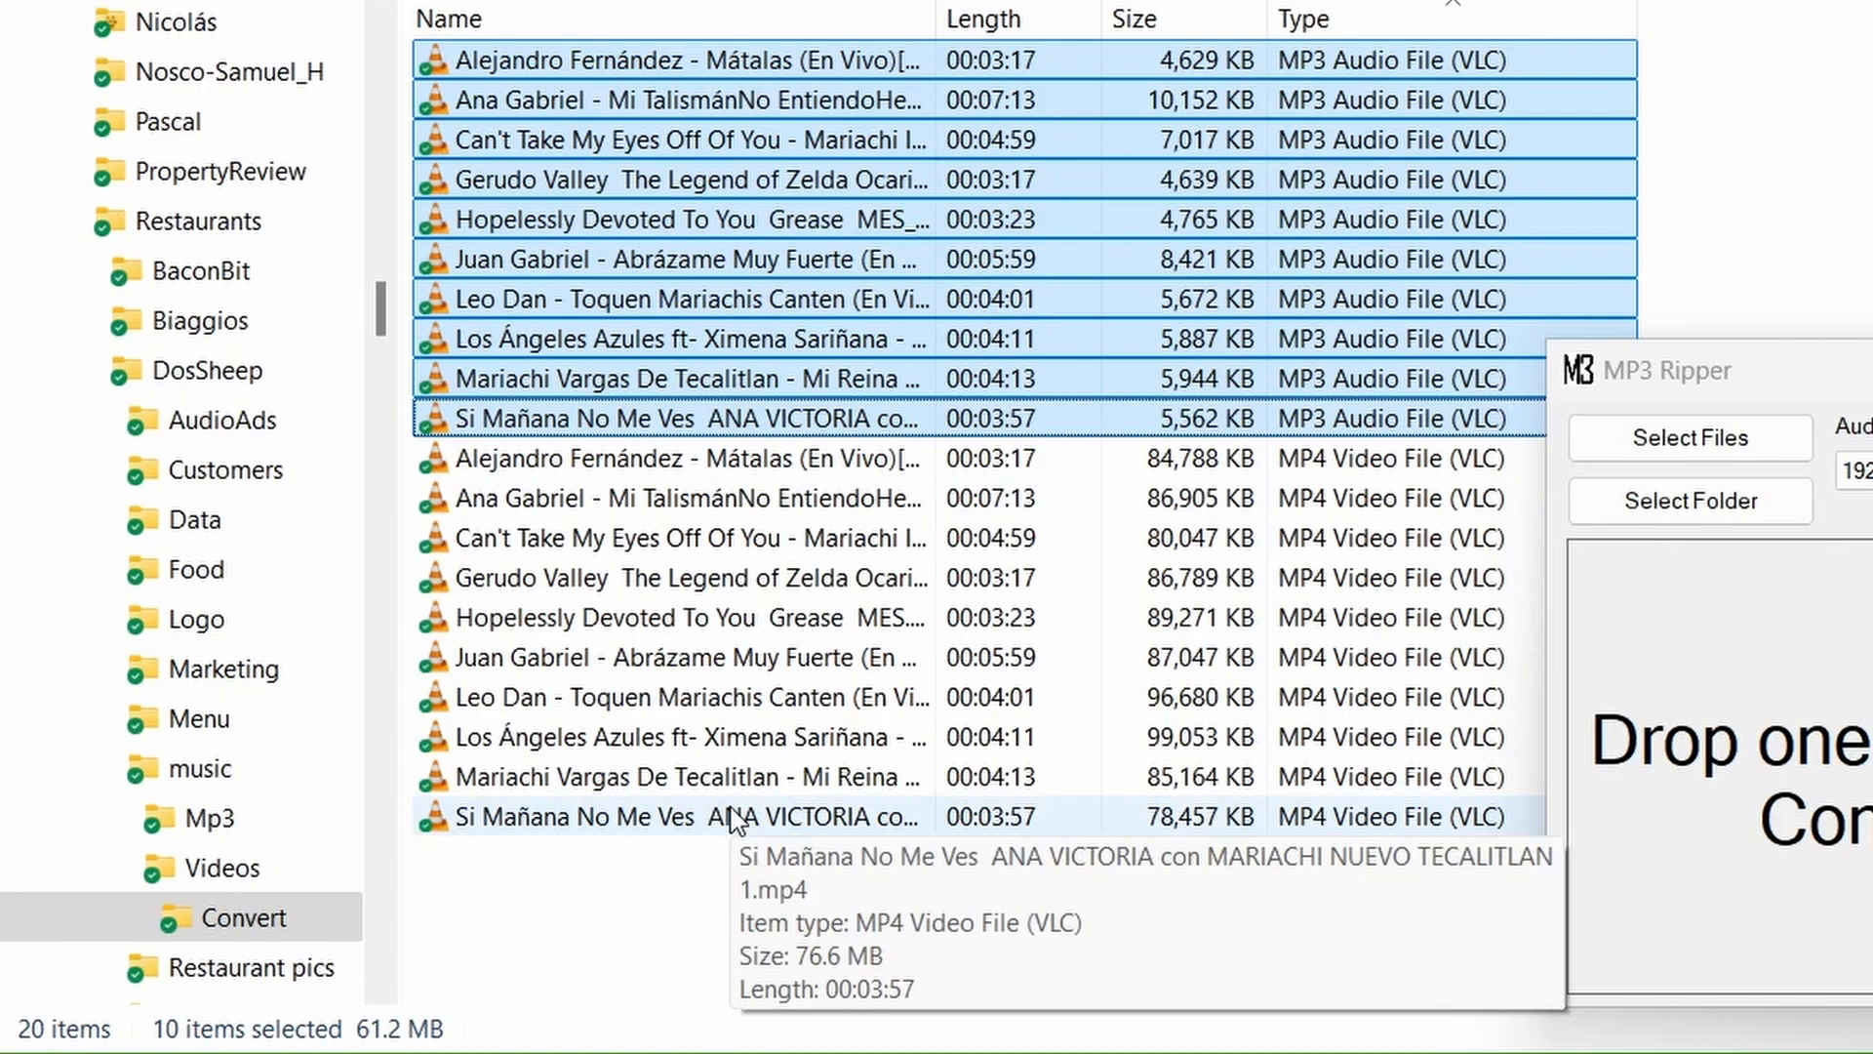
mouse_move(926, 418)
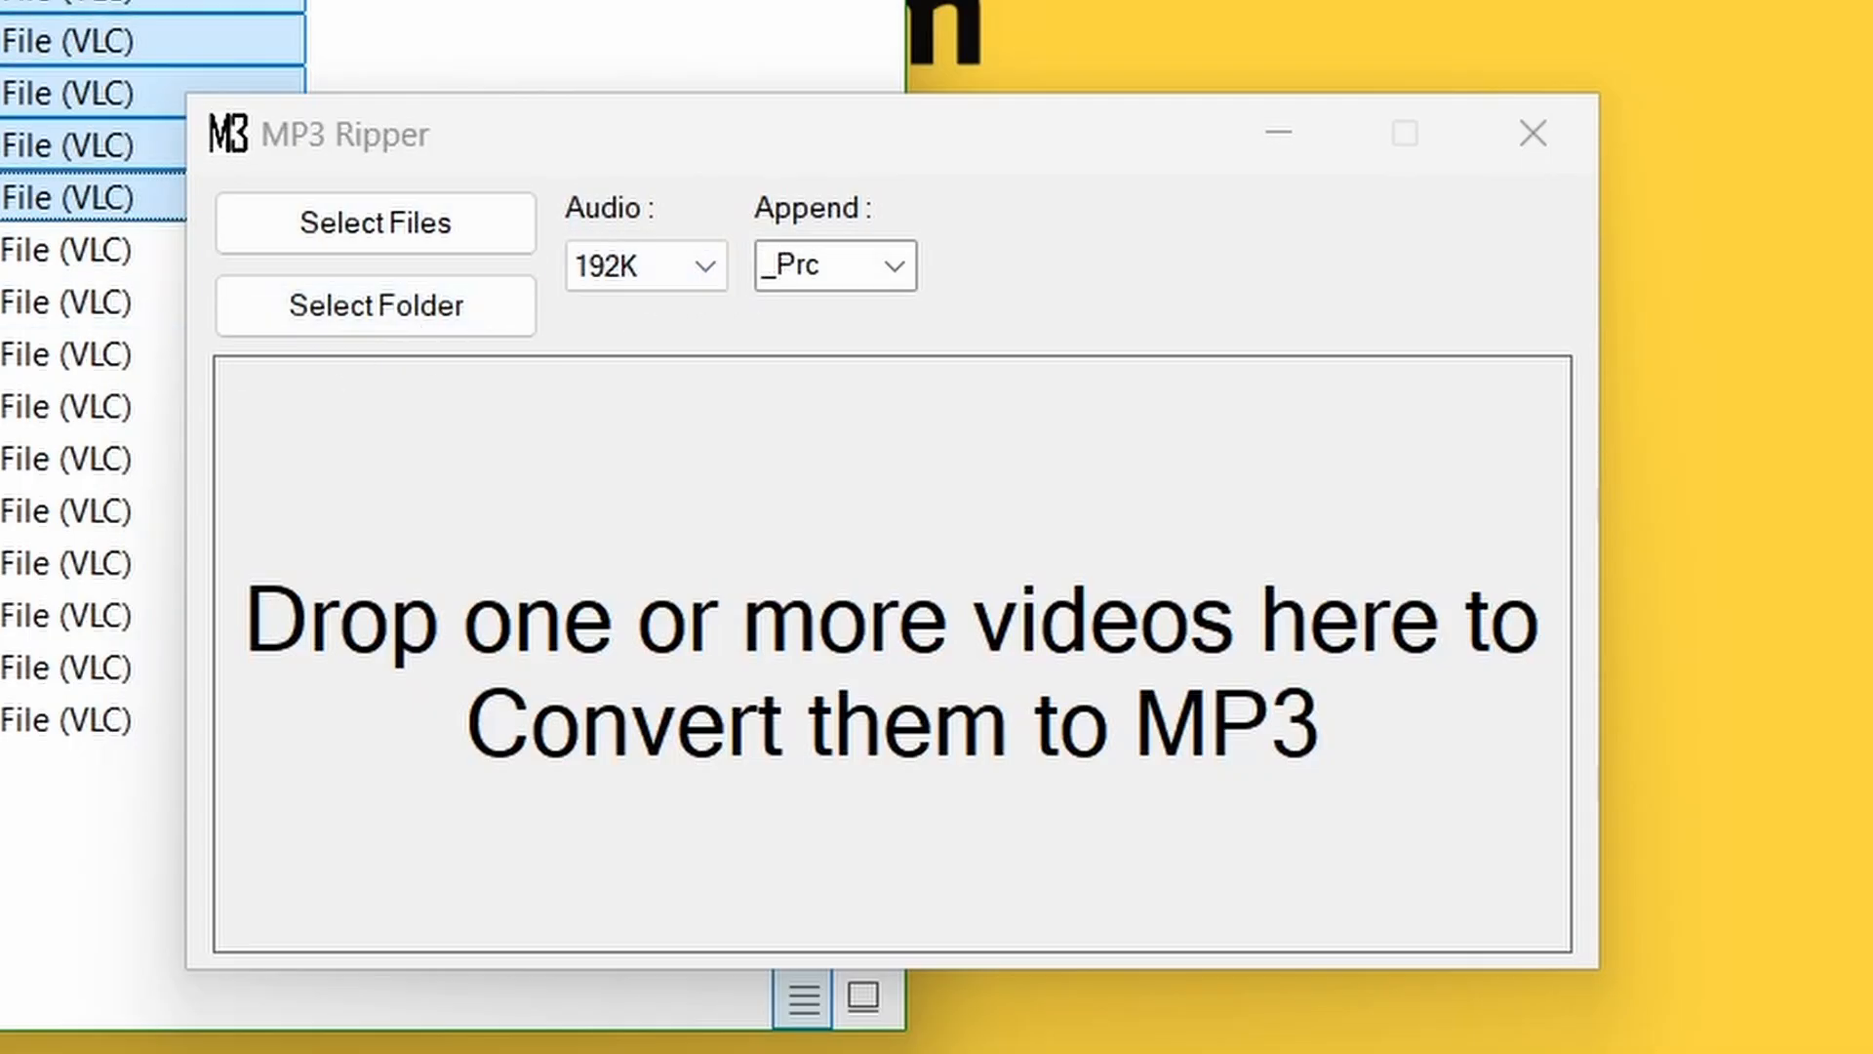
mouse_move(603, 239)
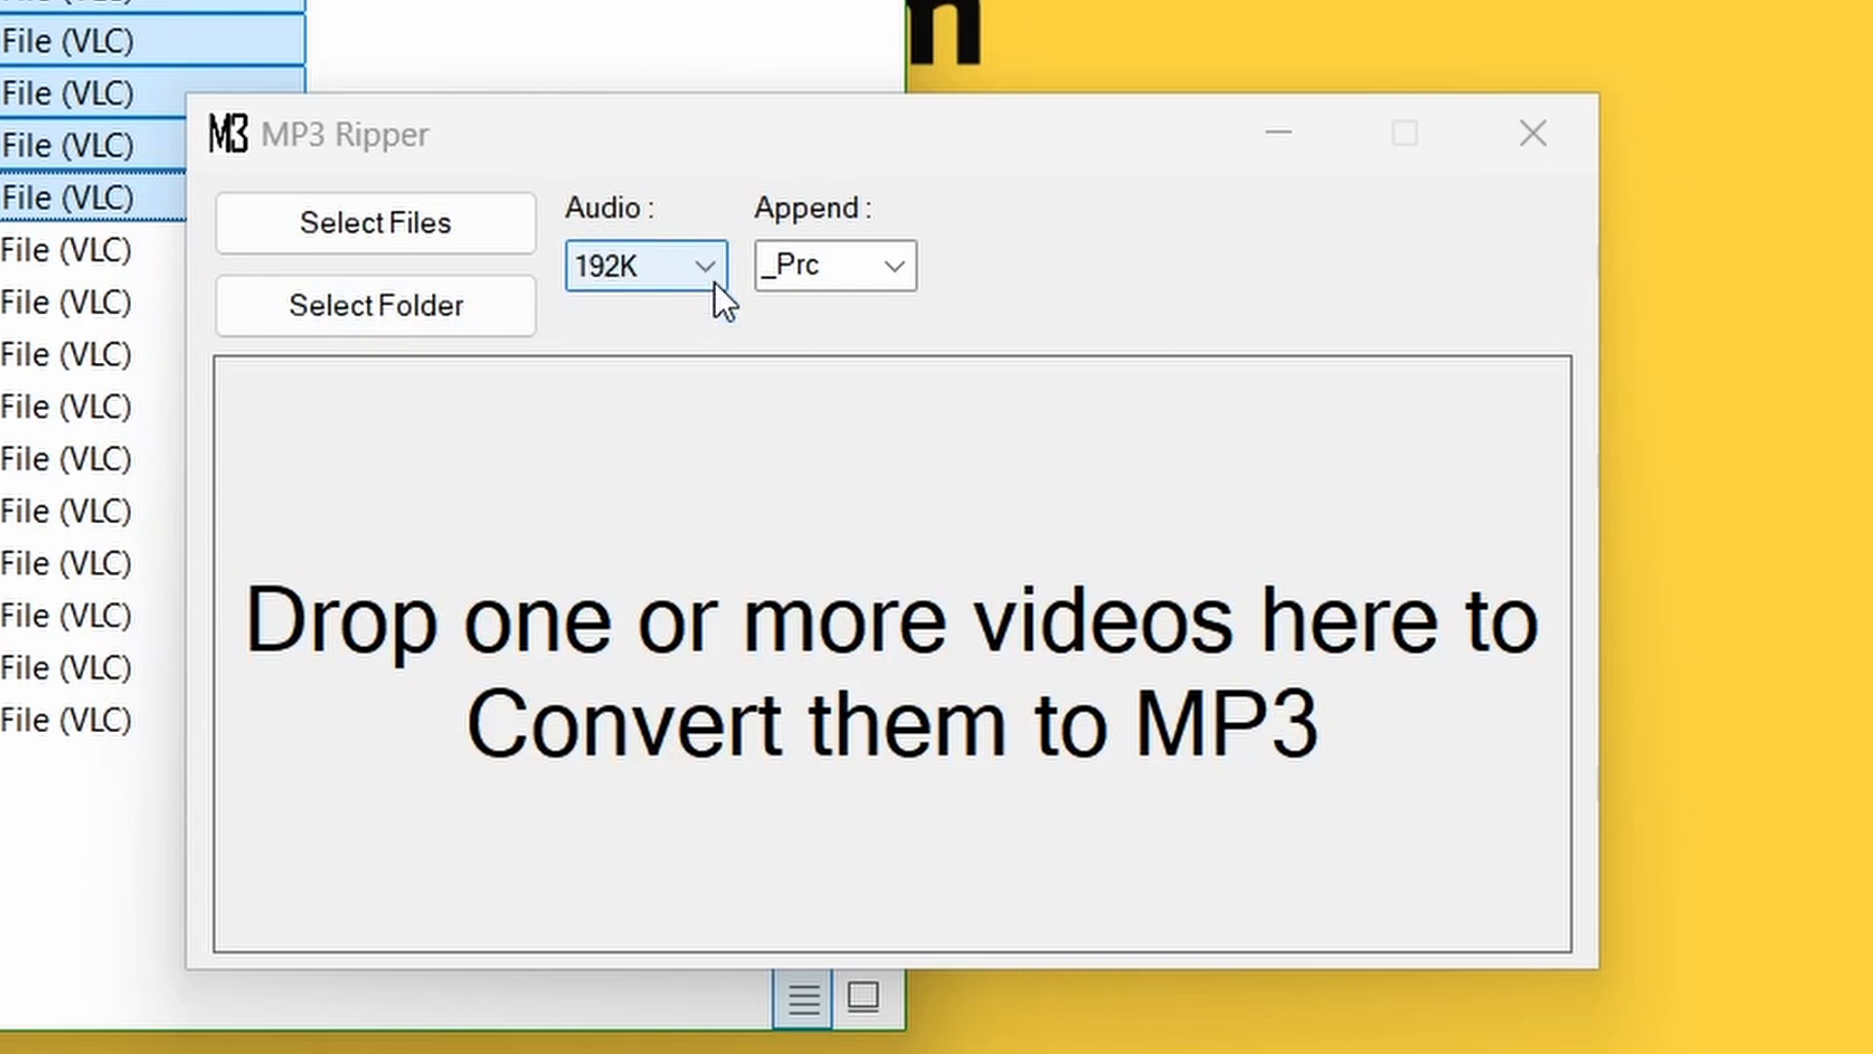
- Set MP3 Ripper audio quality to 32k and append _48k to output names
click(643, 266)
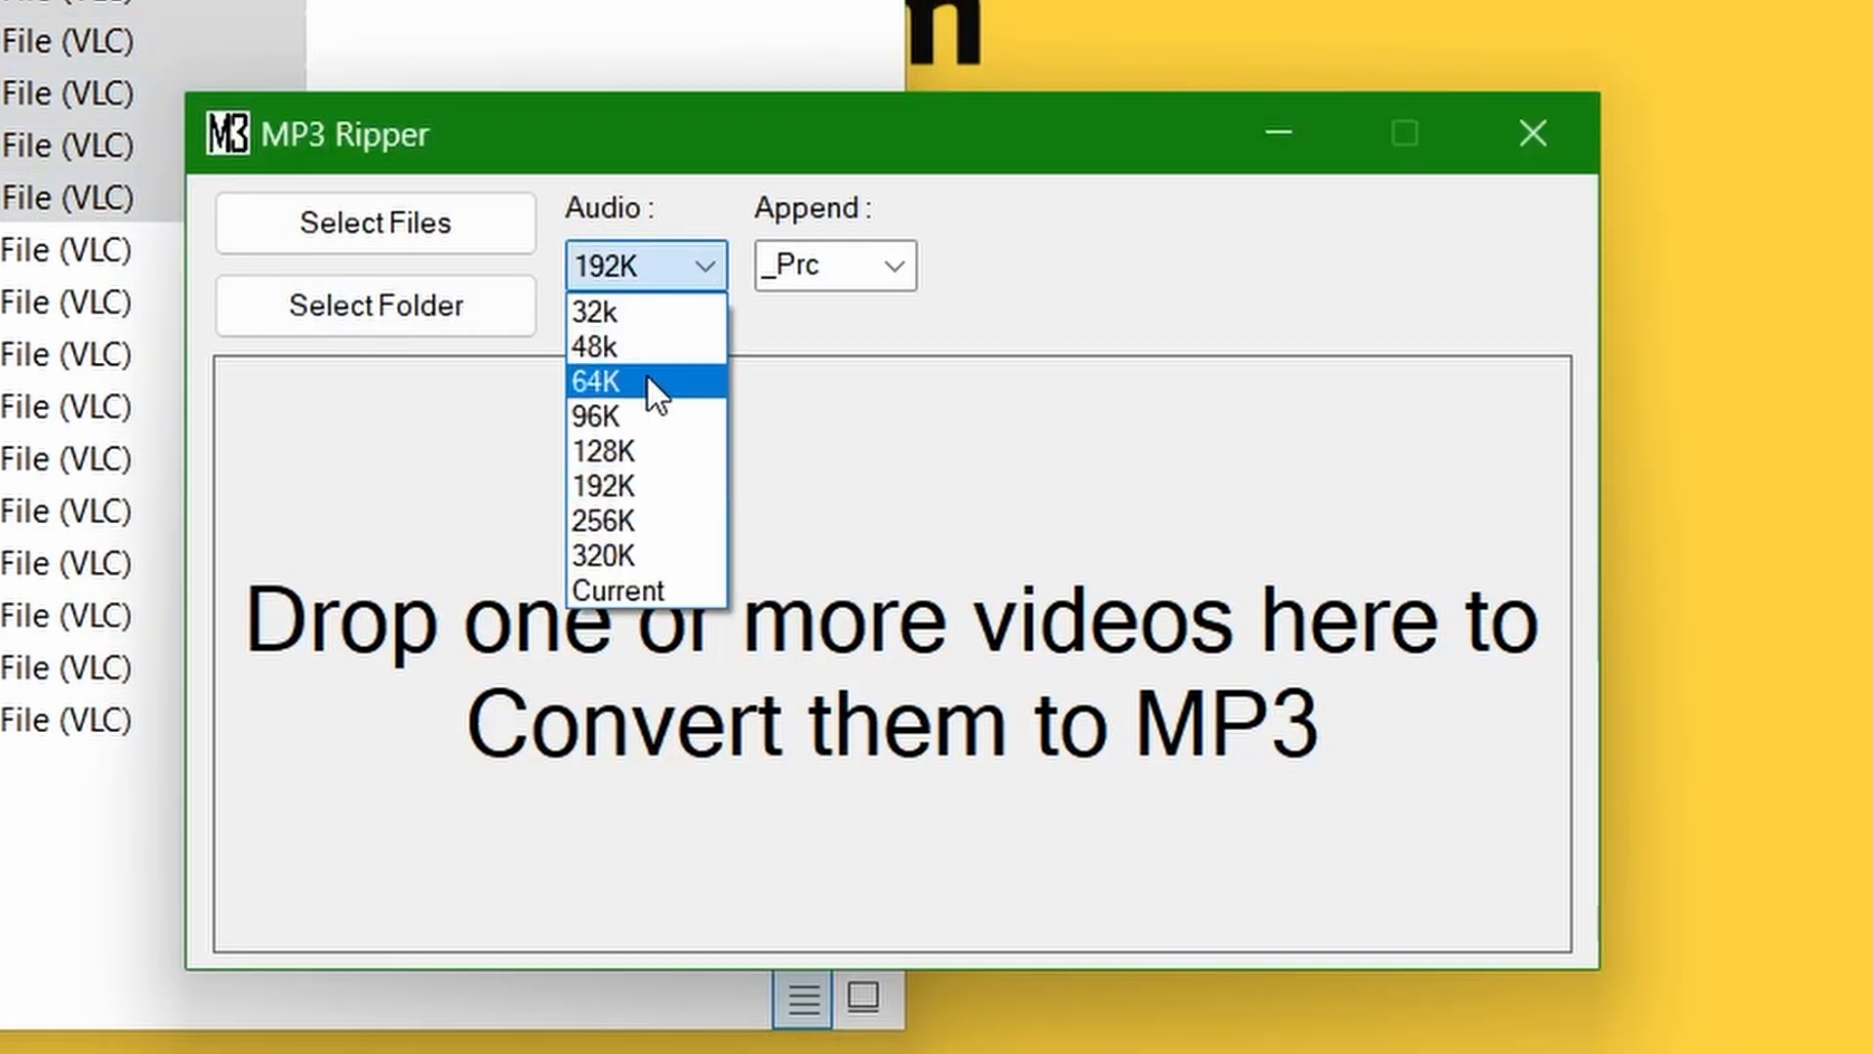
click(594, 346)
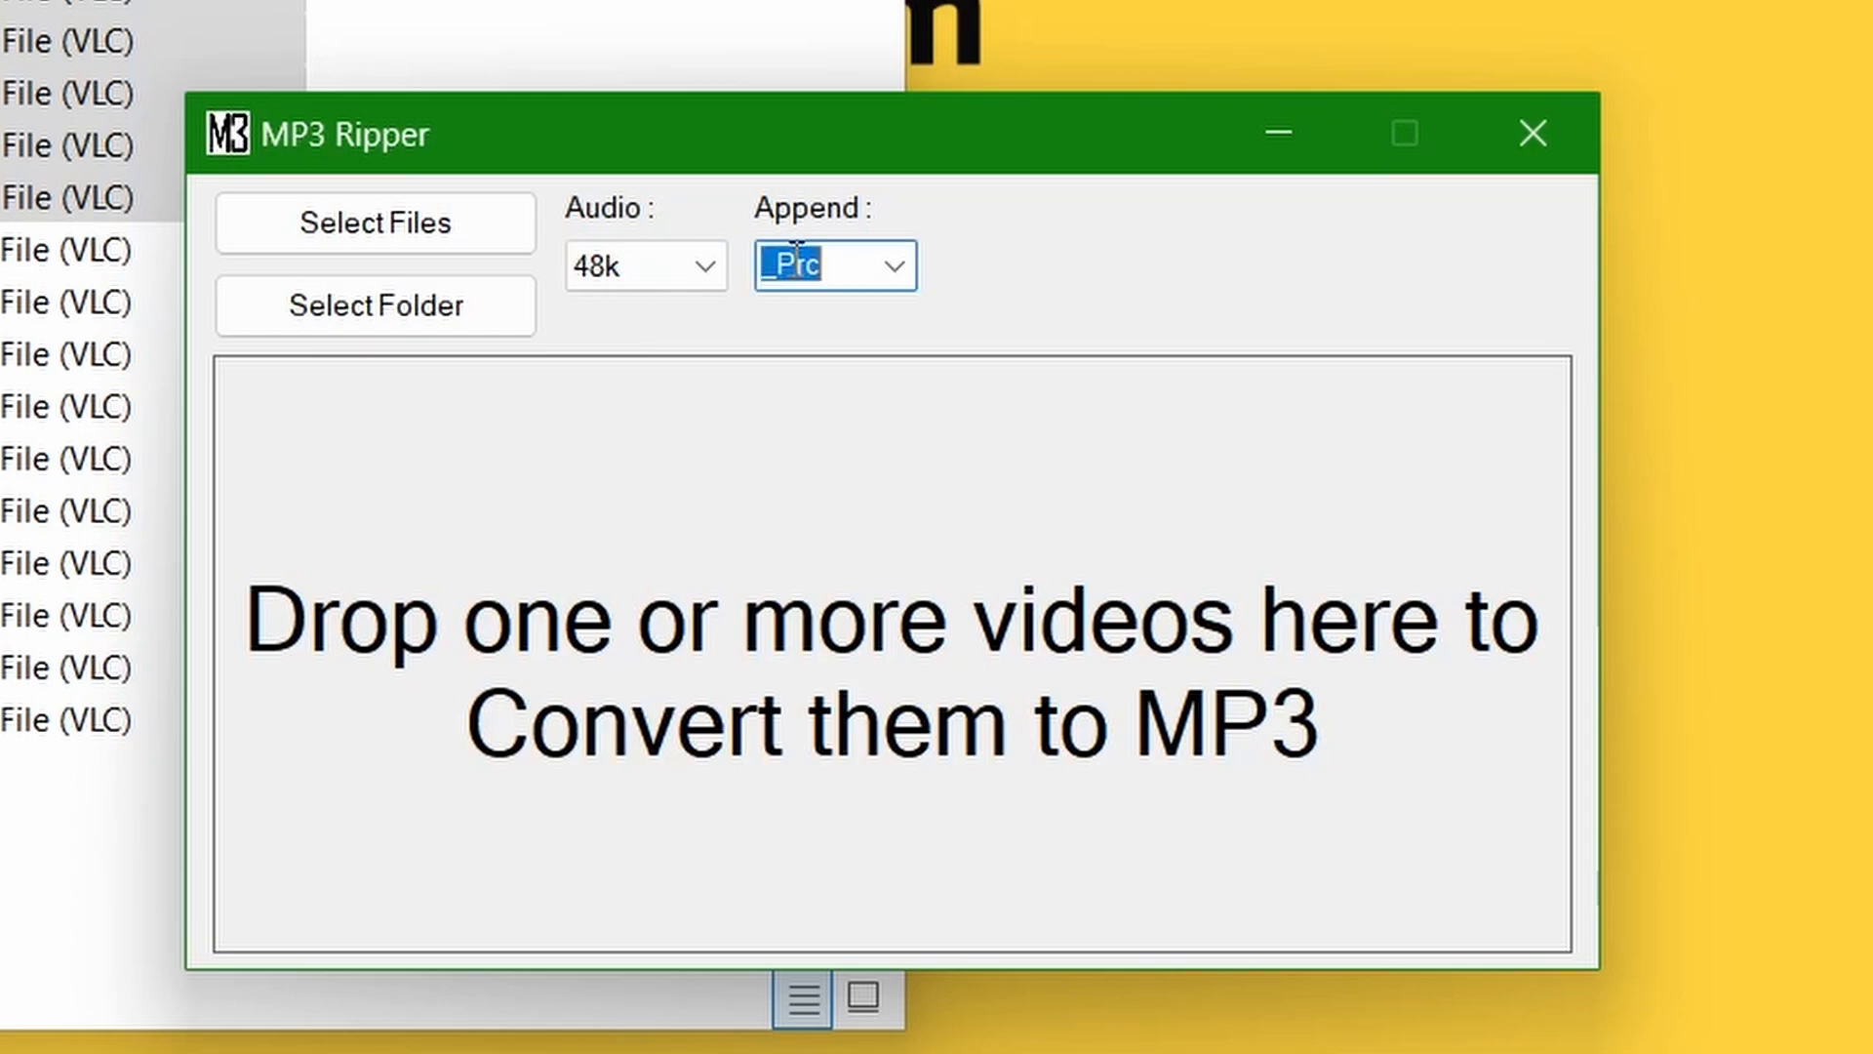
text(_48k)
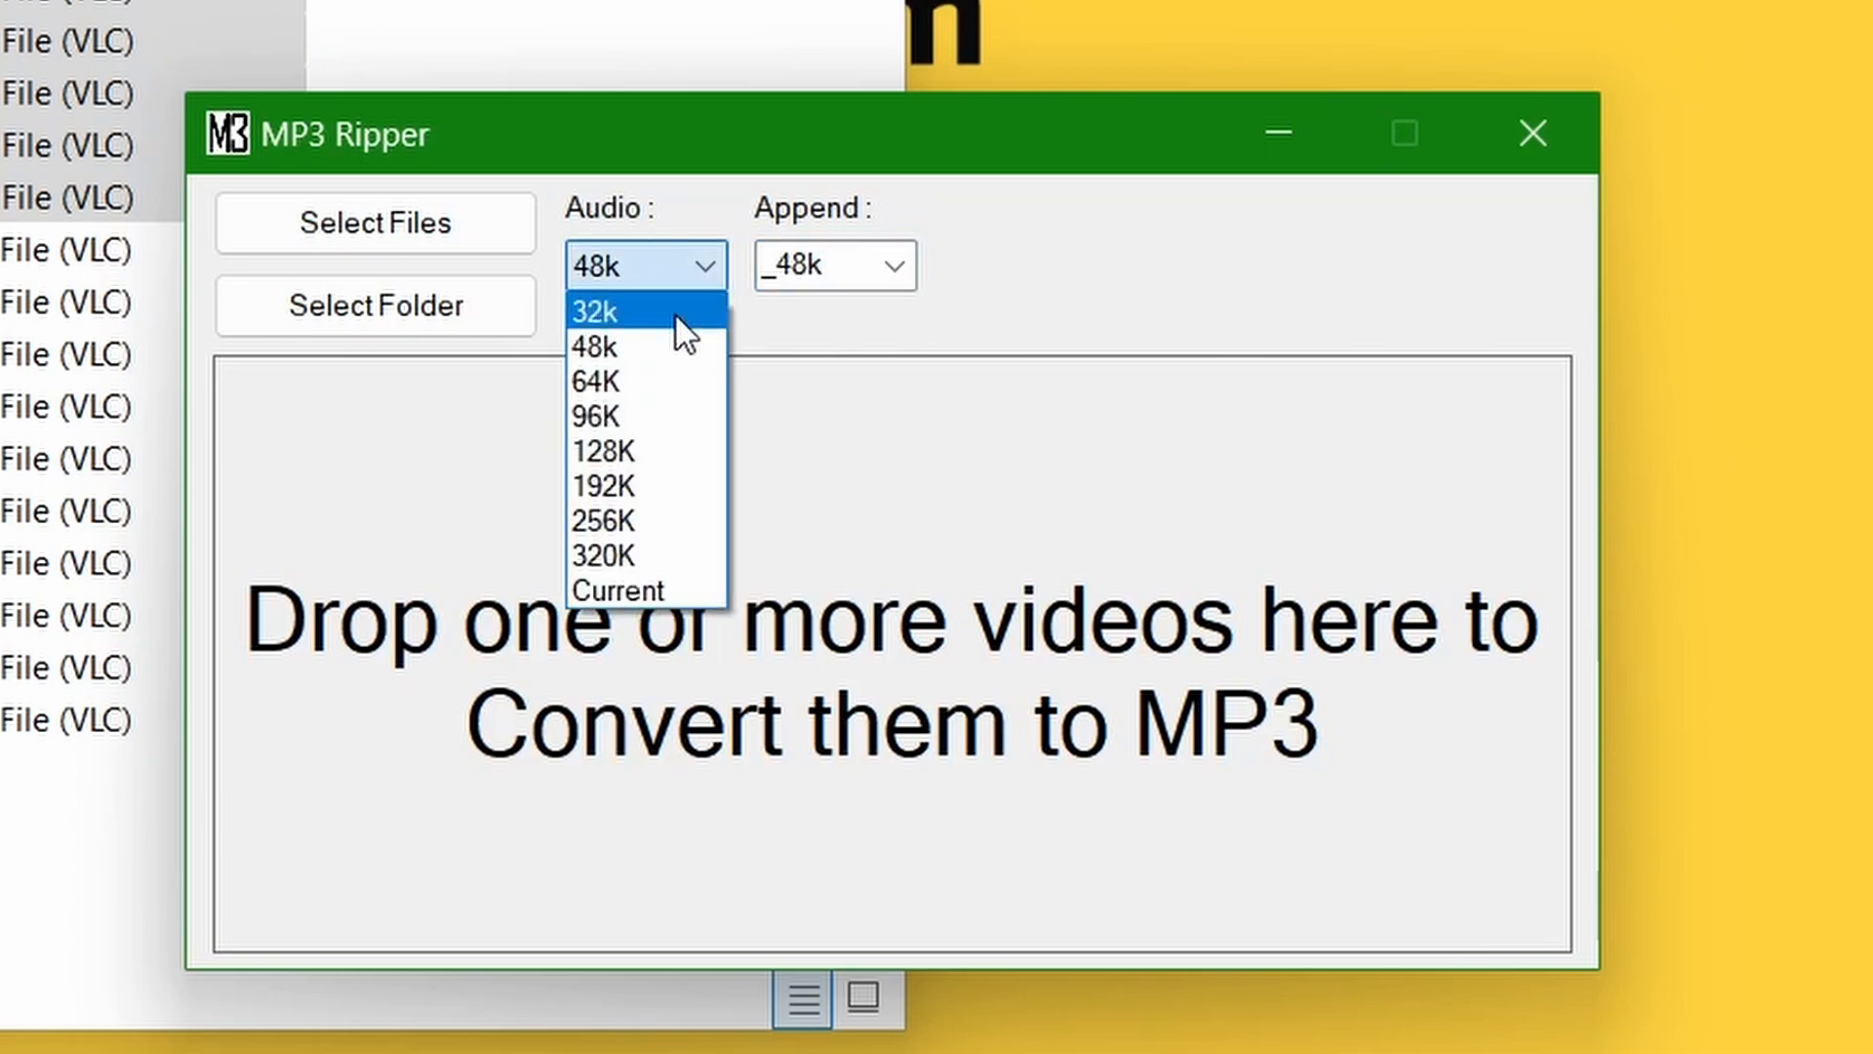
click(594, 312)
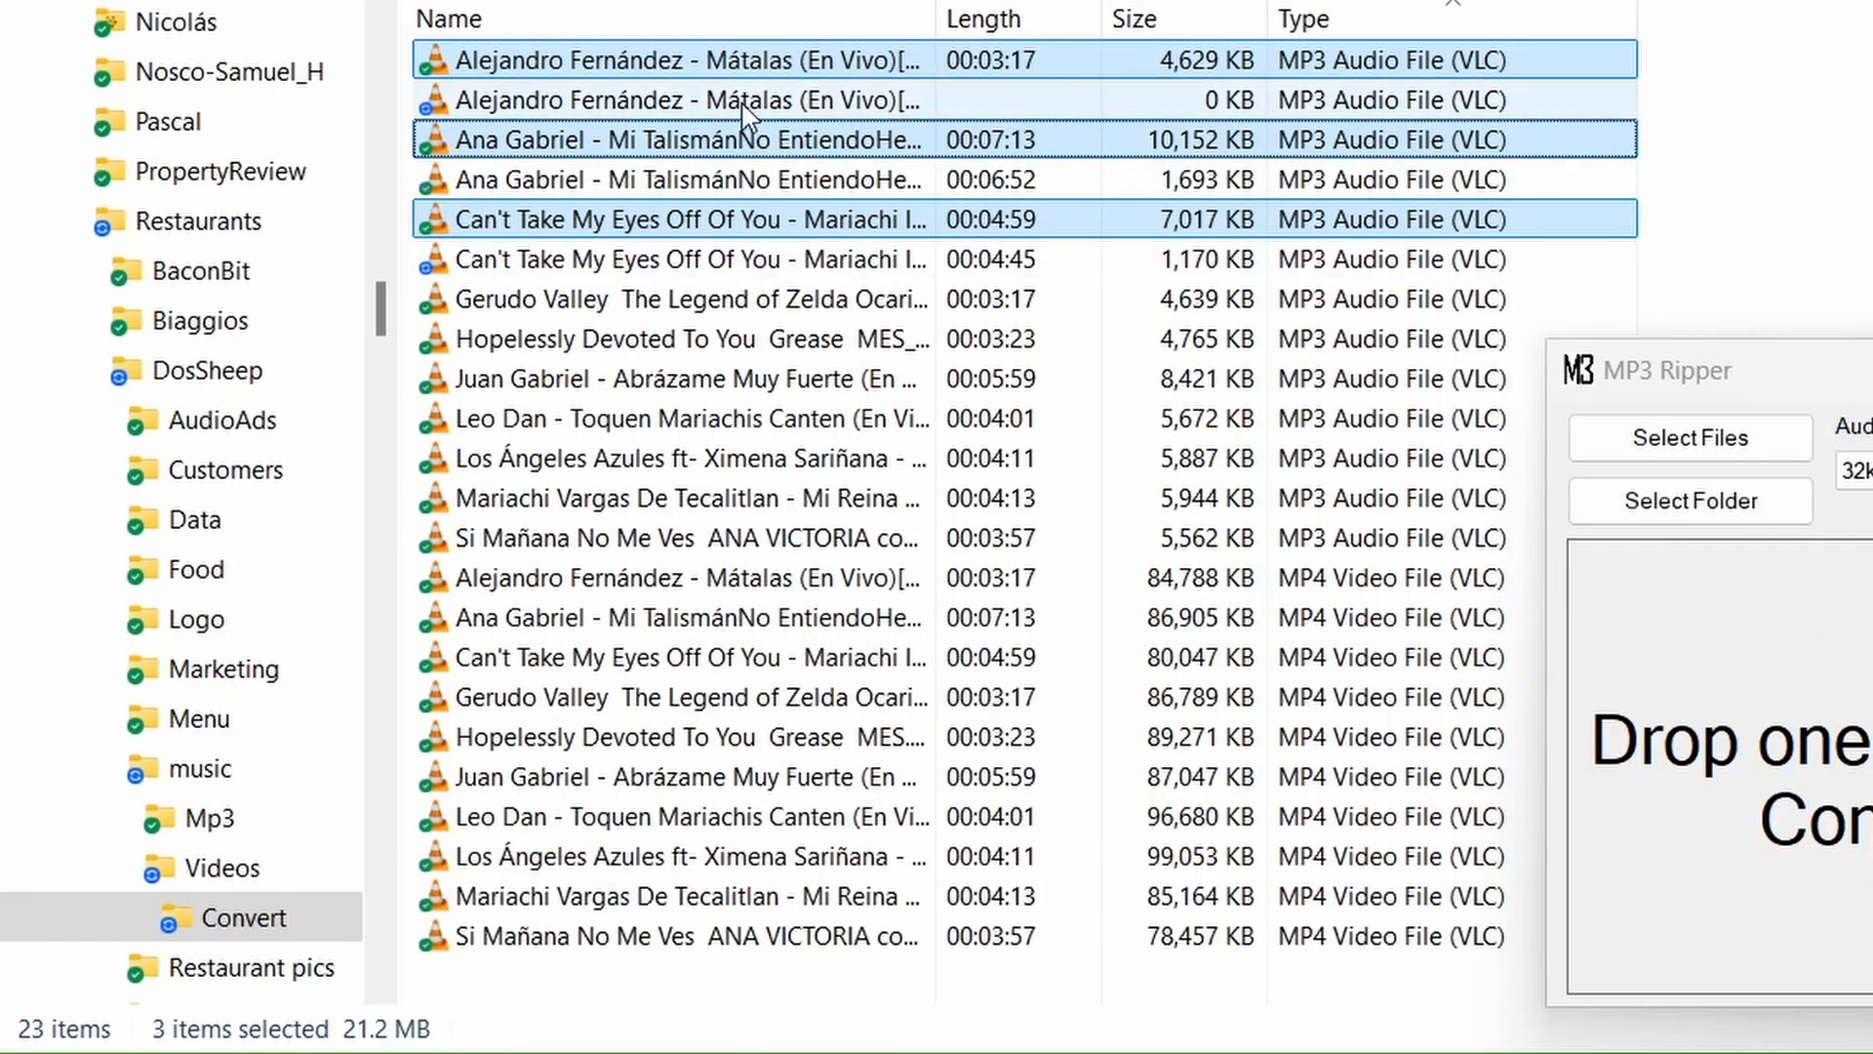
- Play the 4,629 KB Alejandro Fernández MP3 in VLC
click(669, 139)
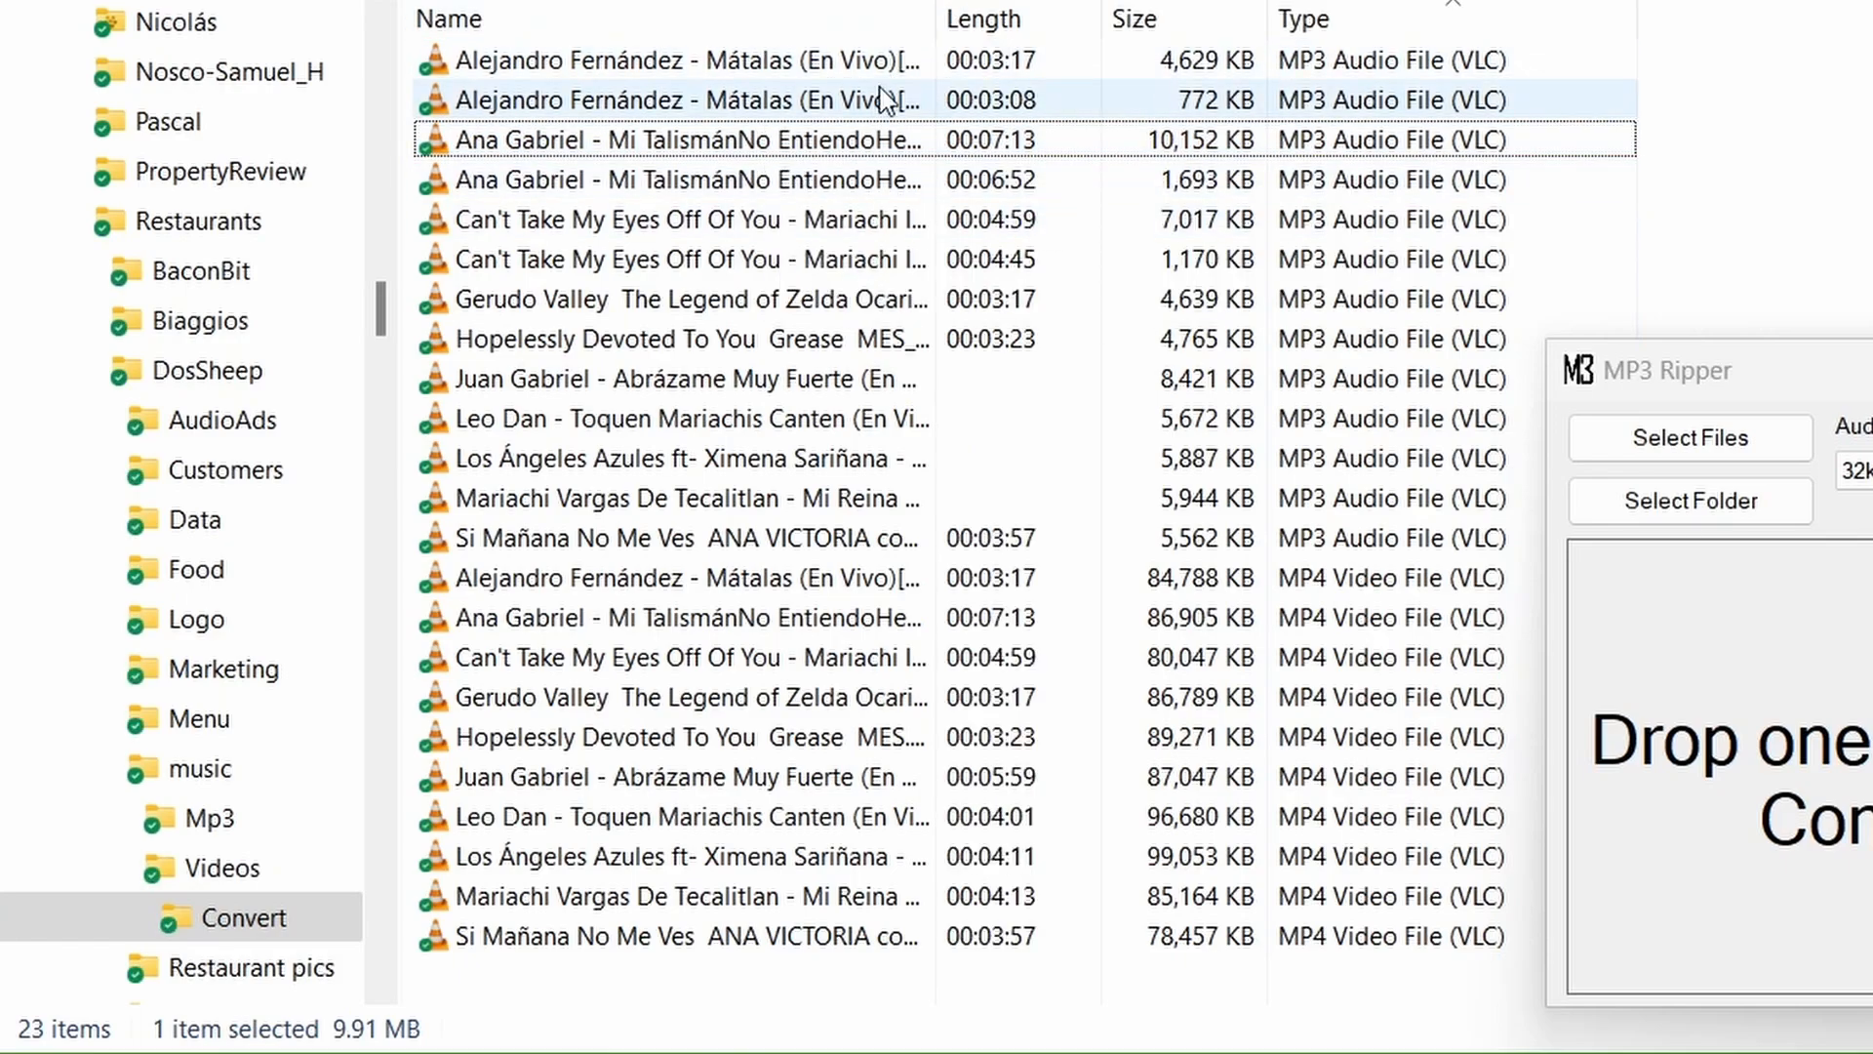
click(448, 19)
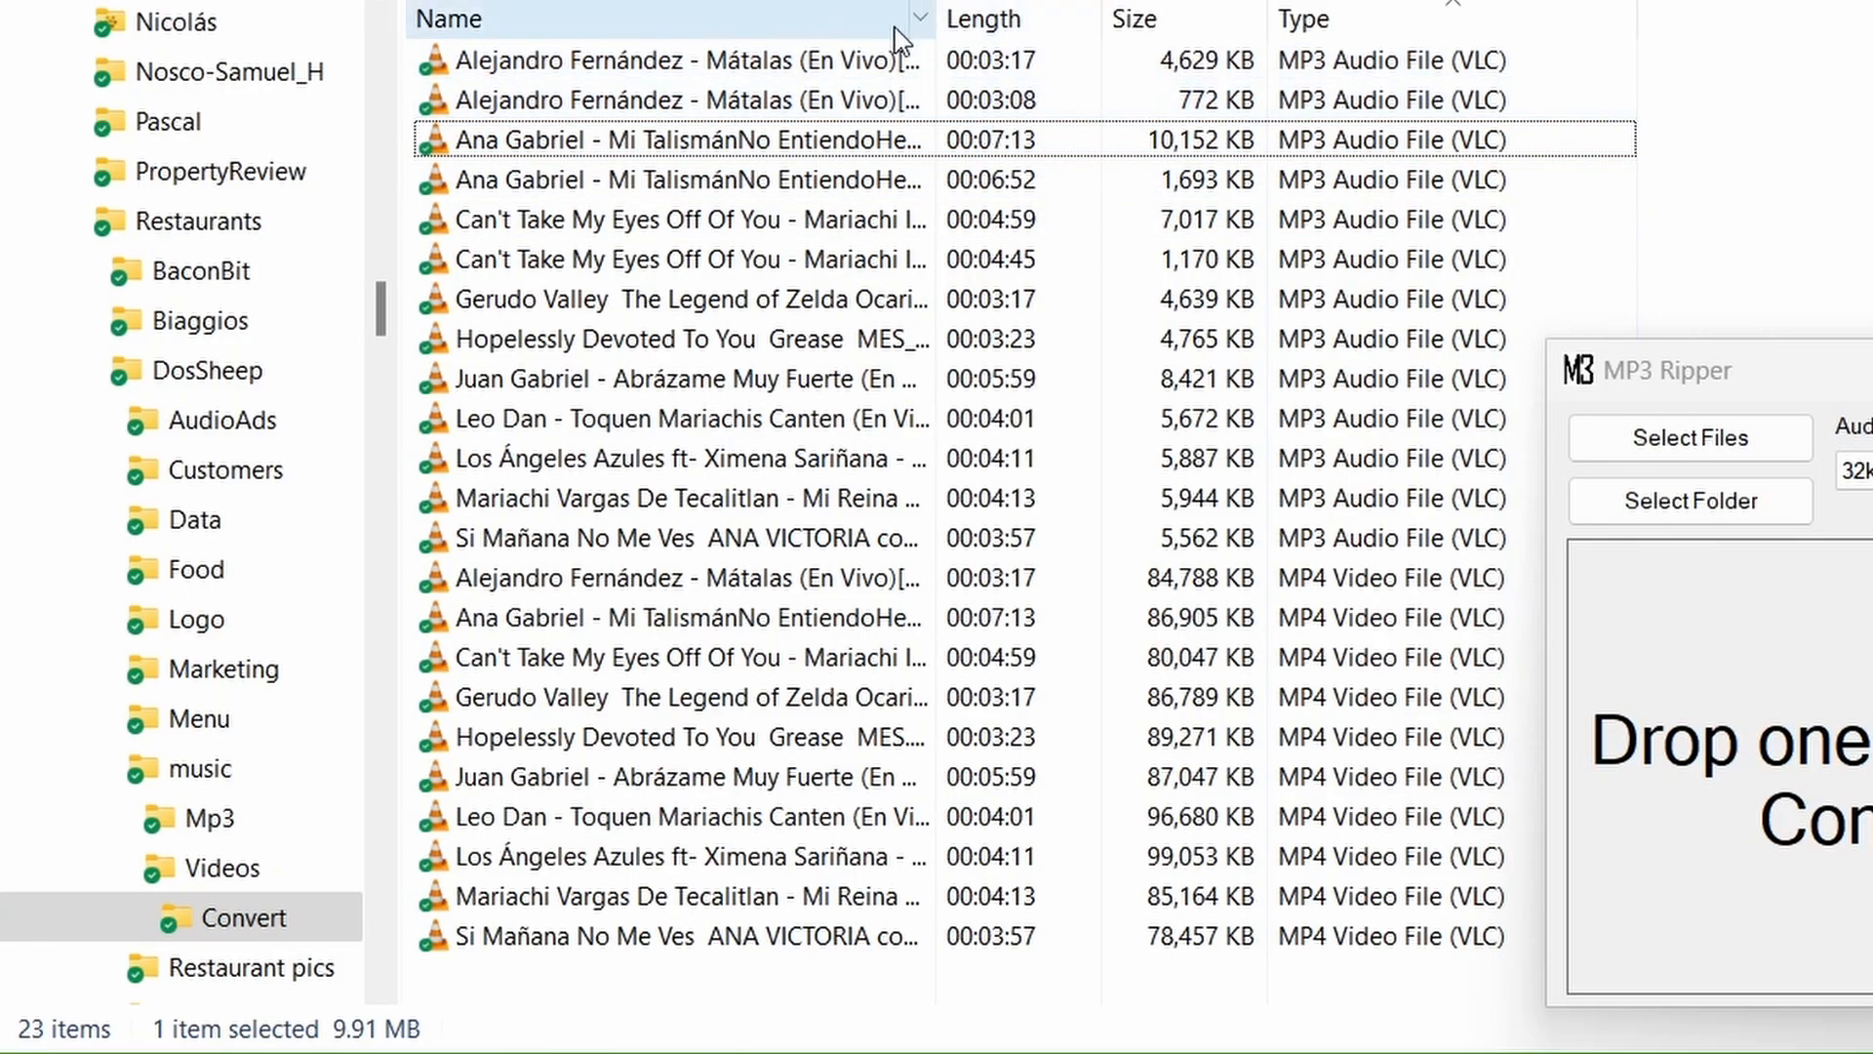
mouse_move(937, 21)
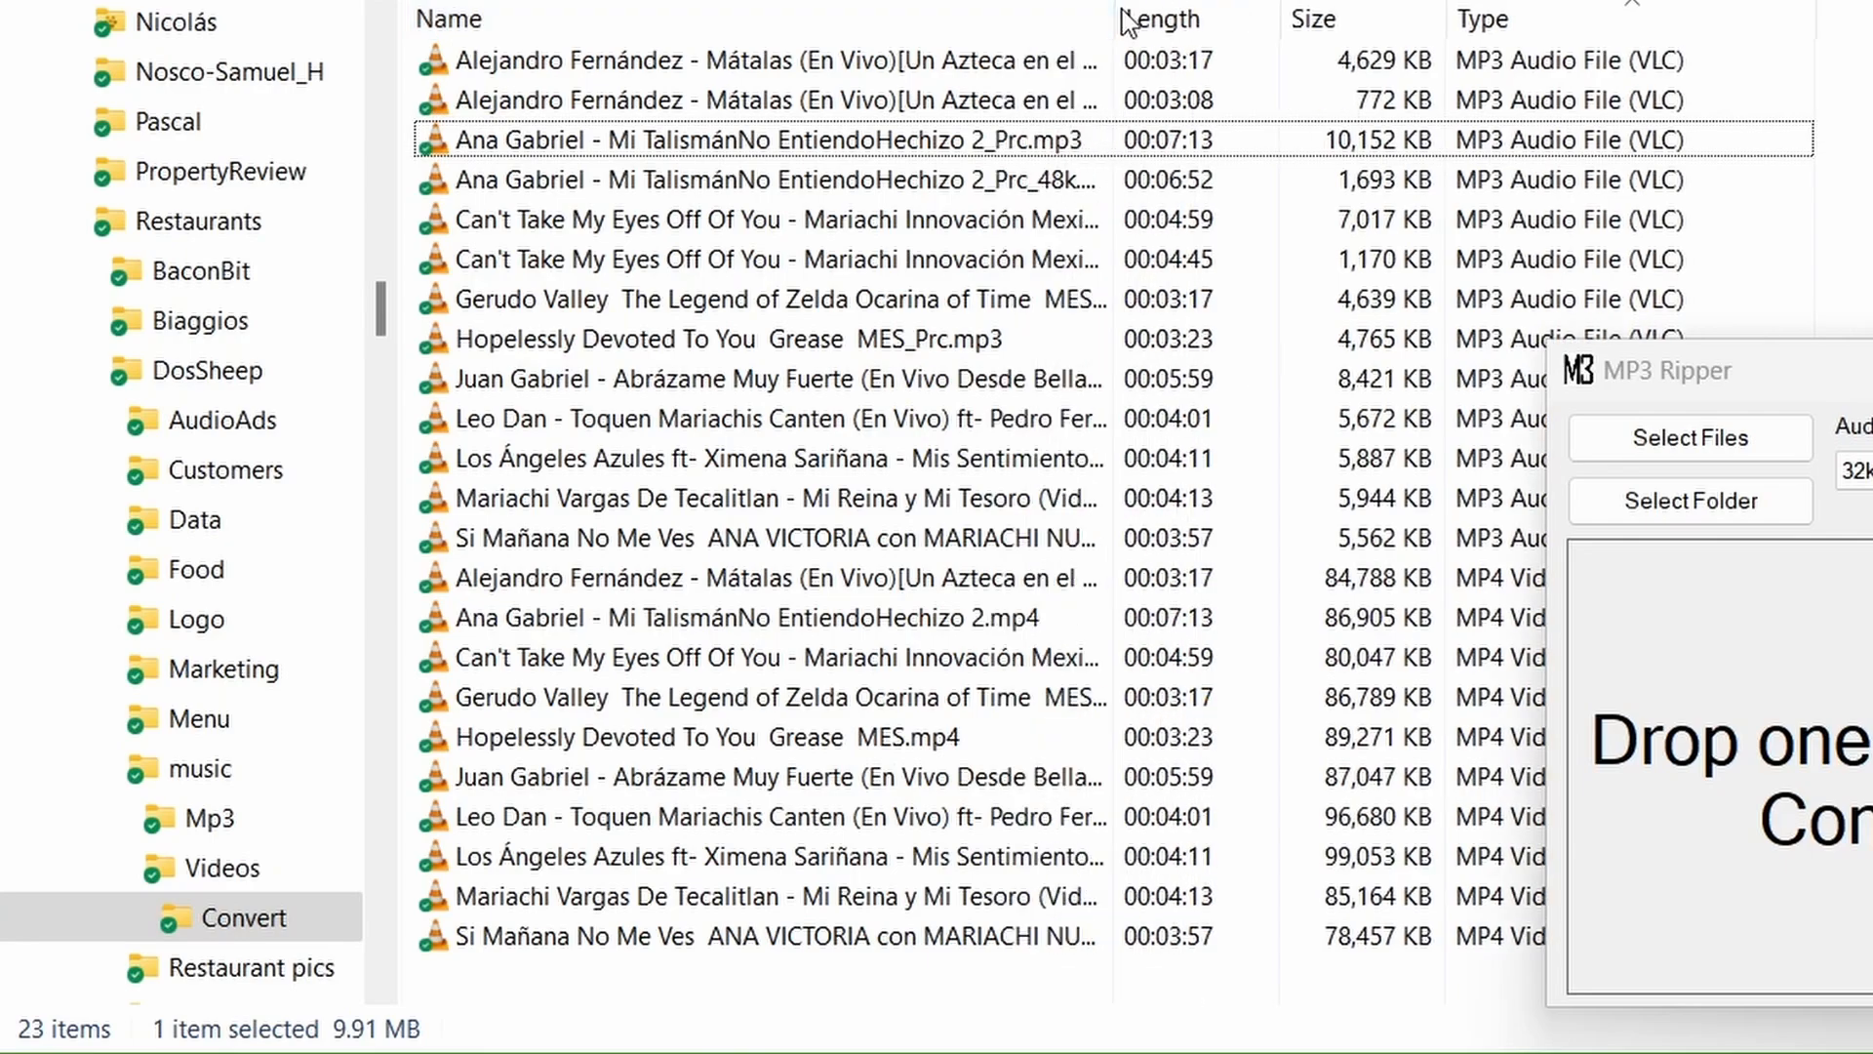
mouse_move(1075, 99)
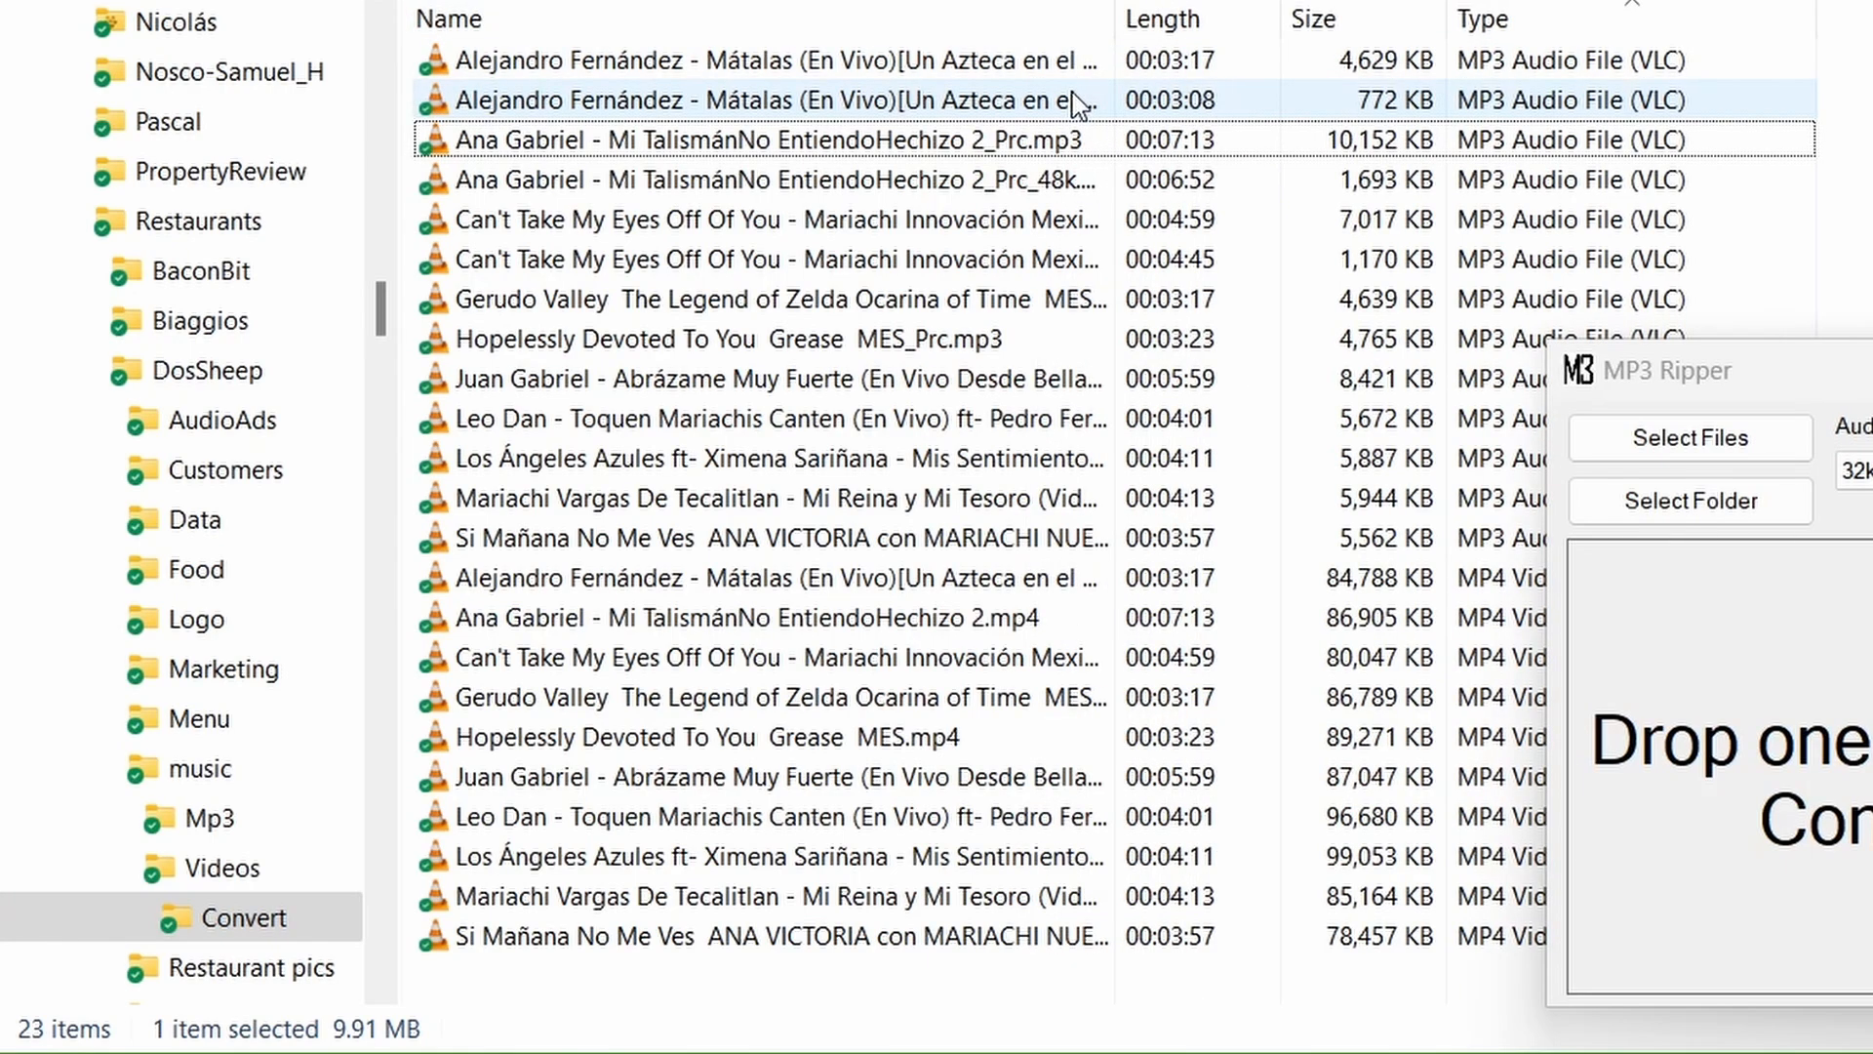
click(765, 59)
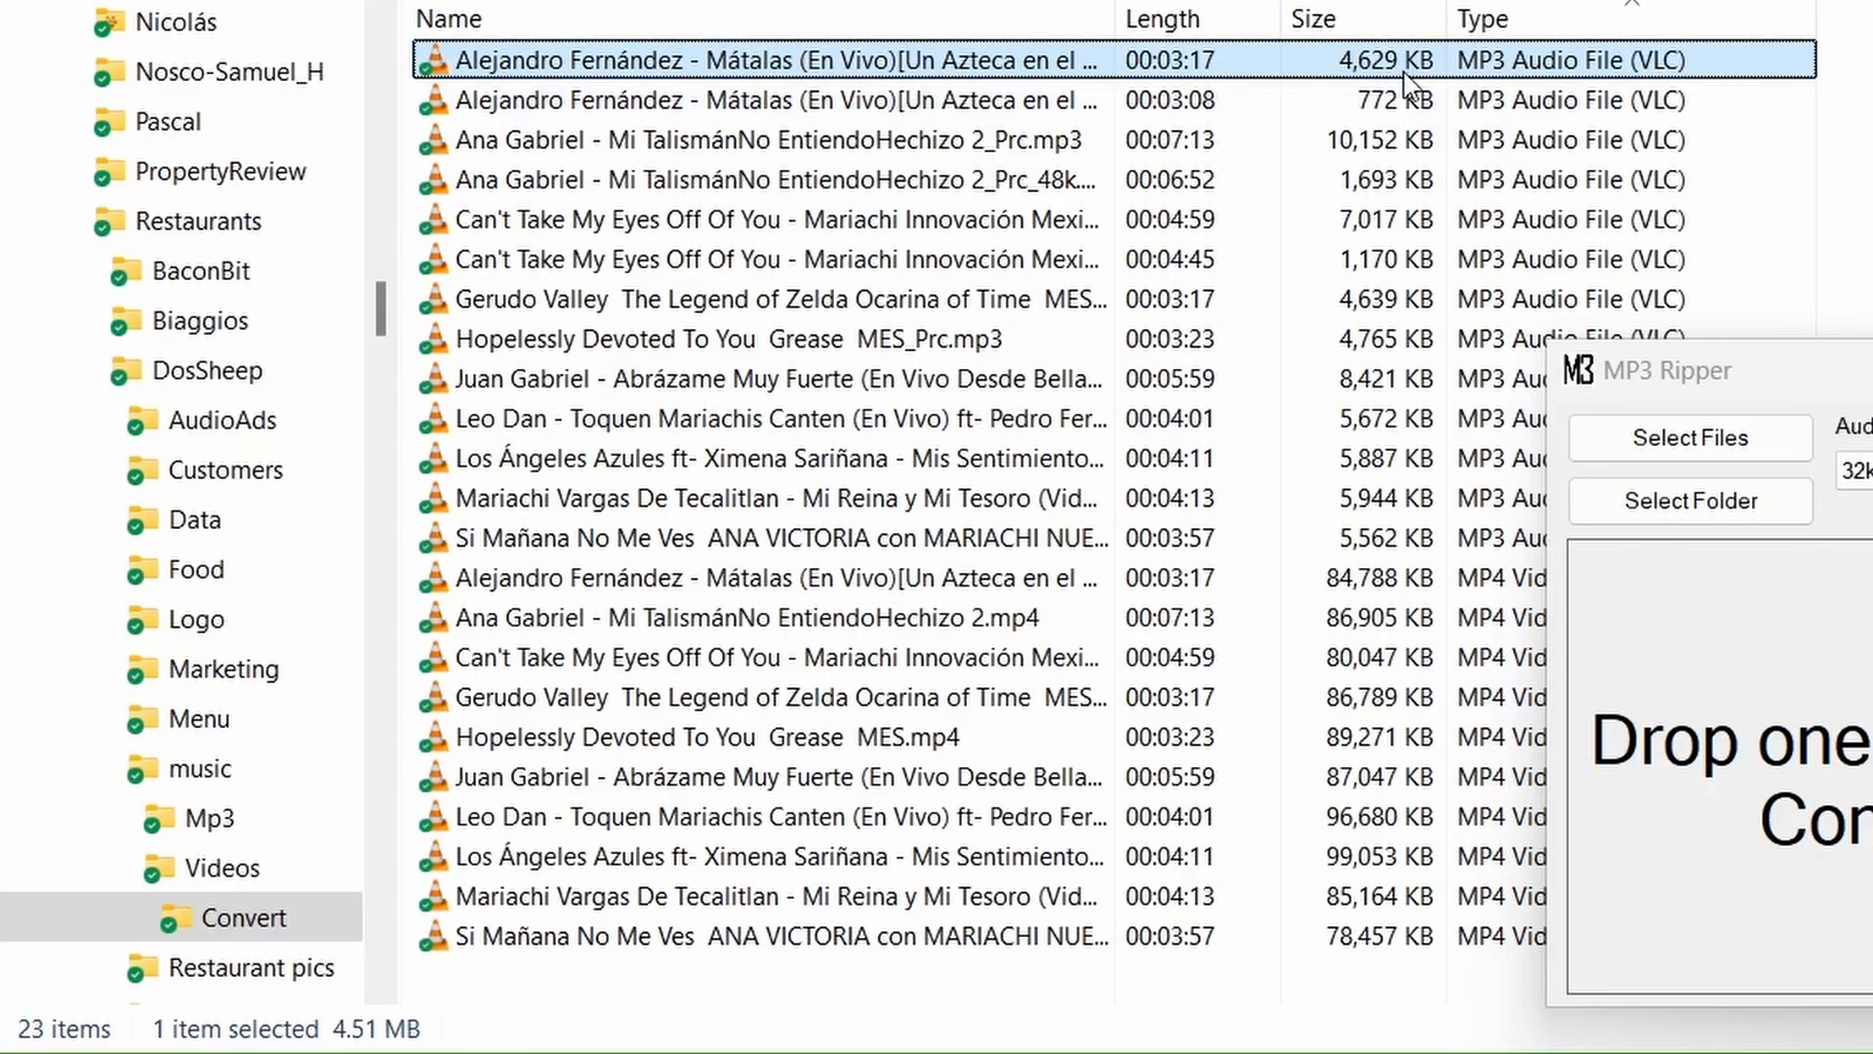
click(771, 100)
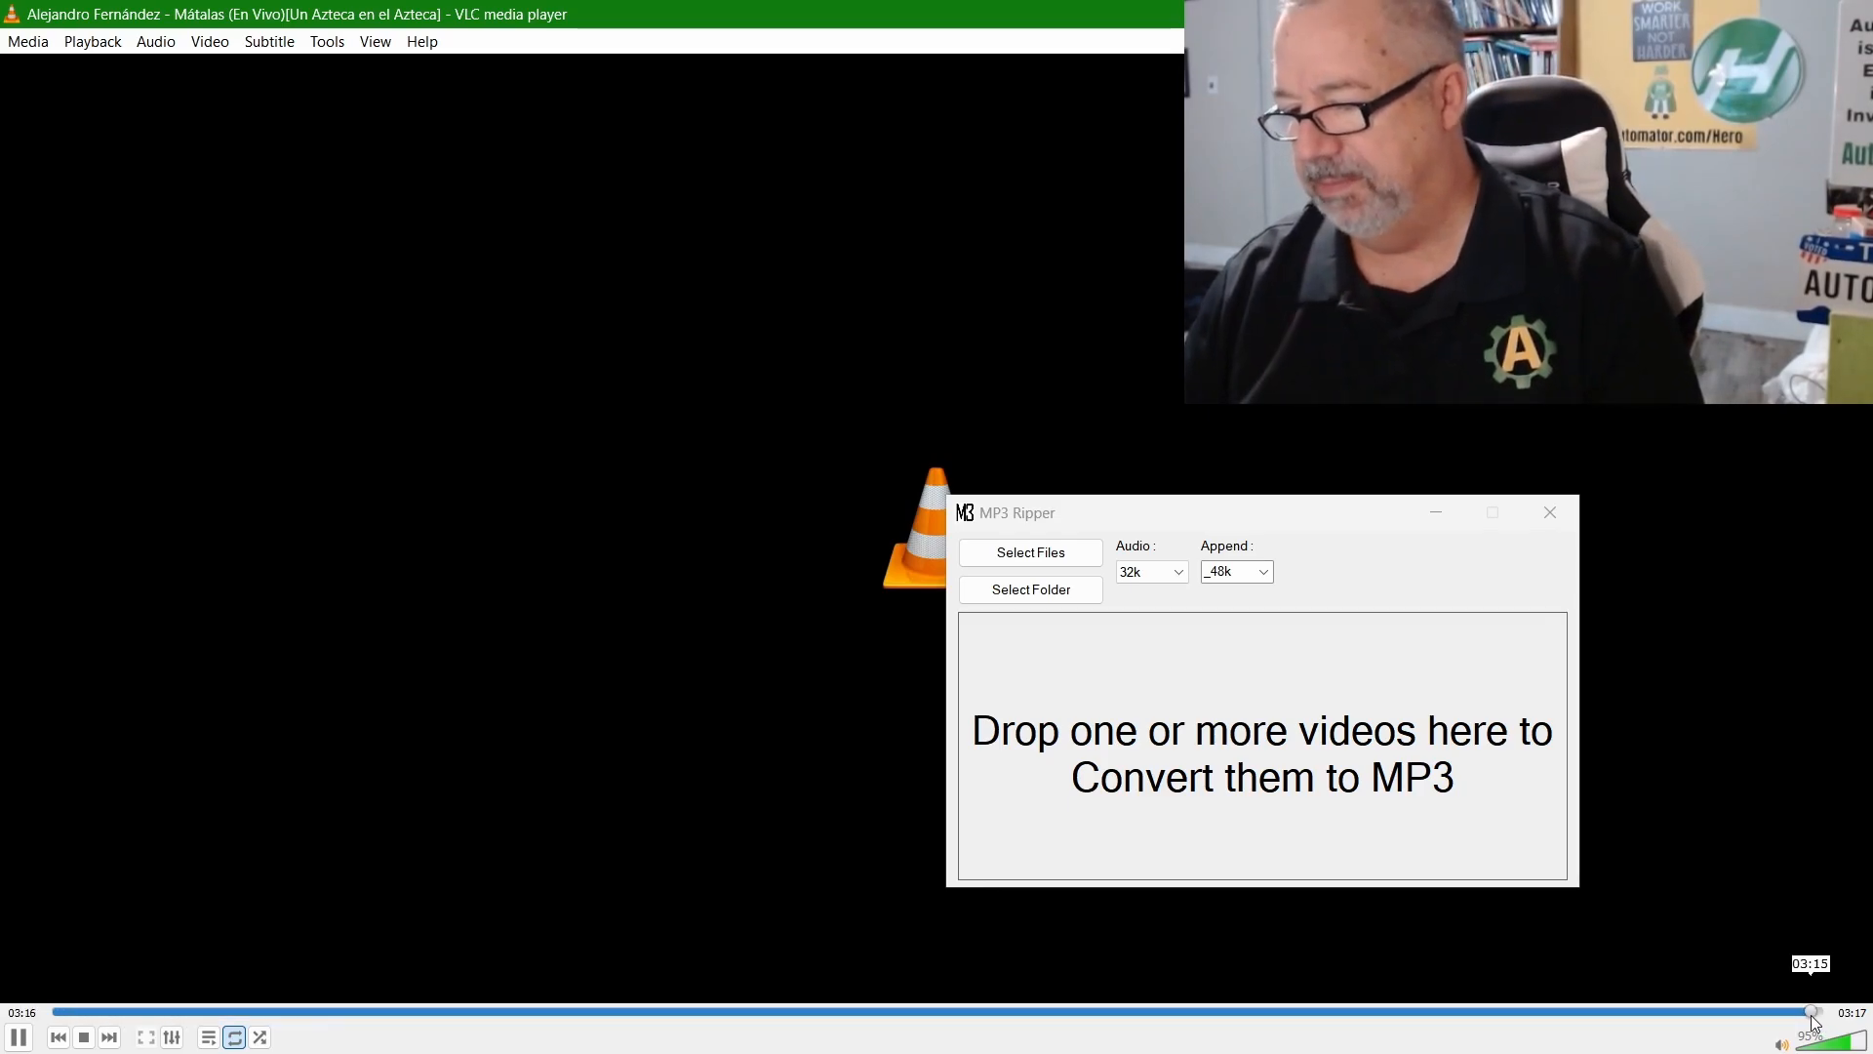
- Stop the larger track and open the 772 KB Alejandro Fernández copy
click(60, 1012)
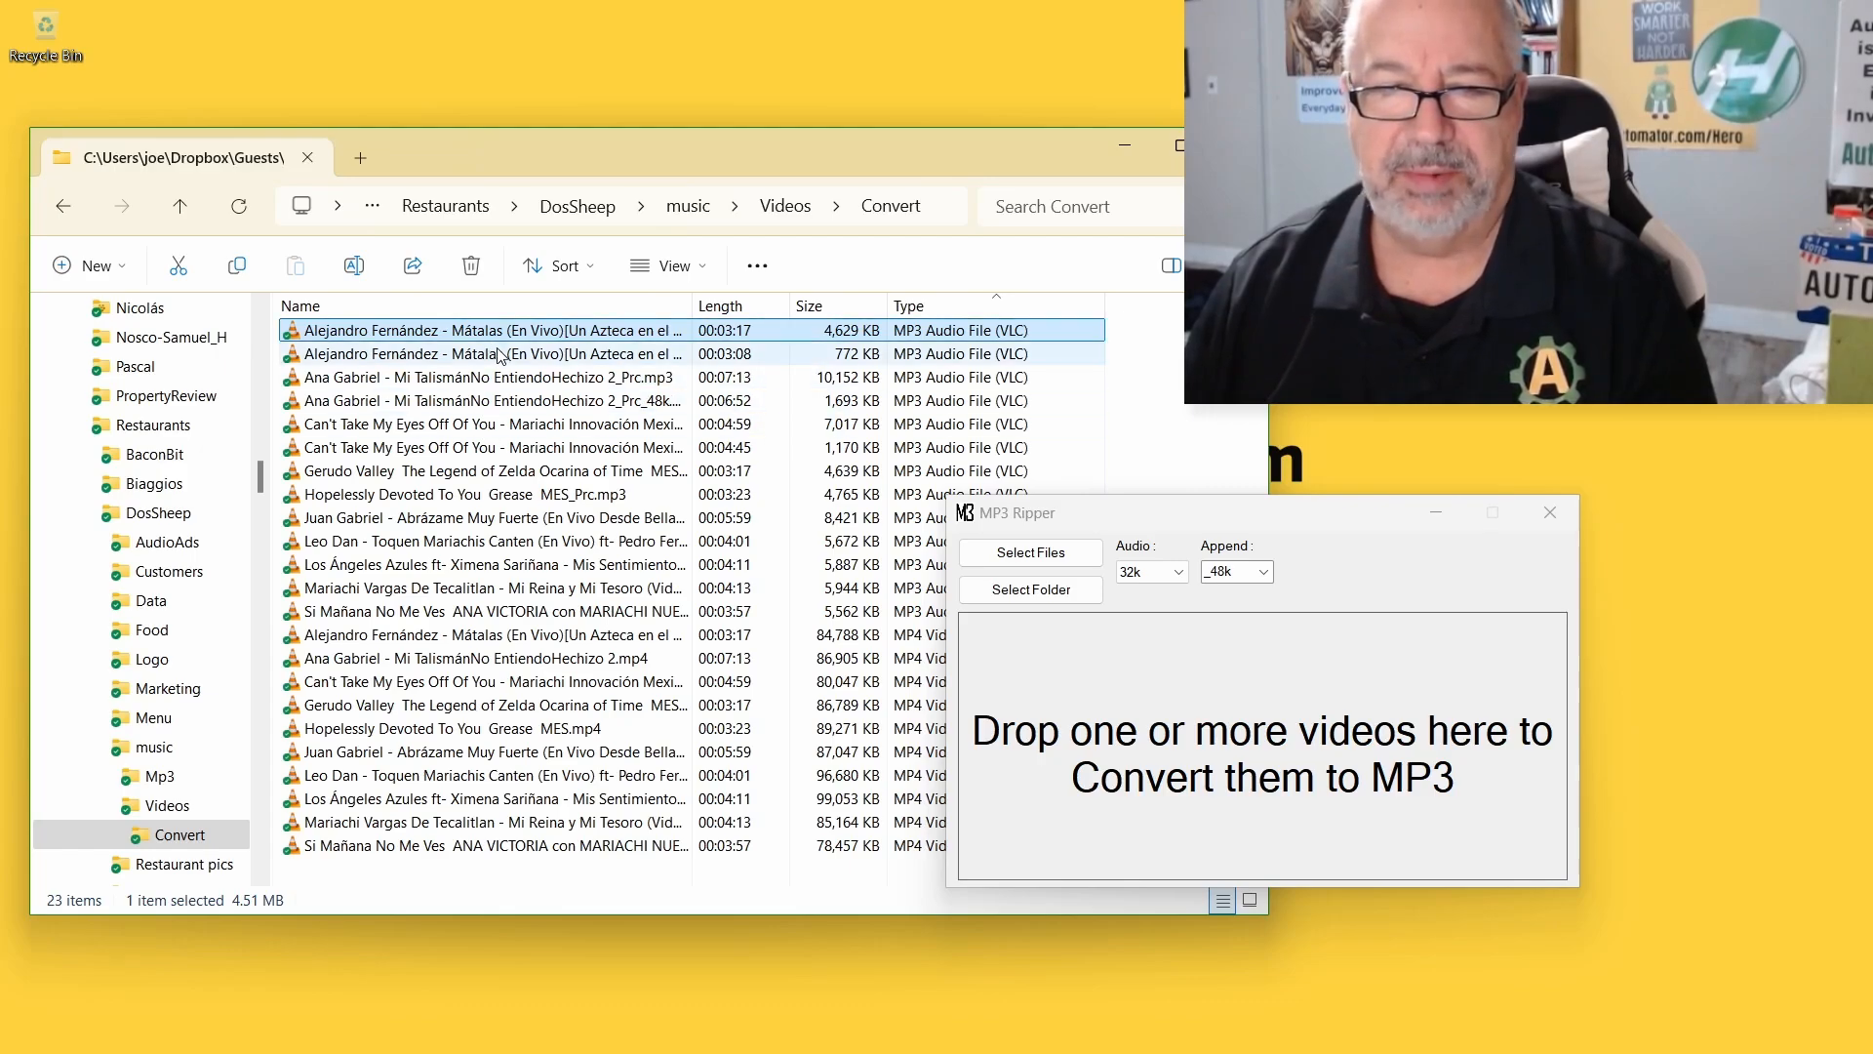
double_click(484, 330)
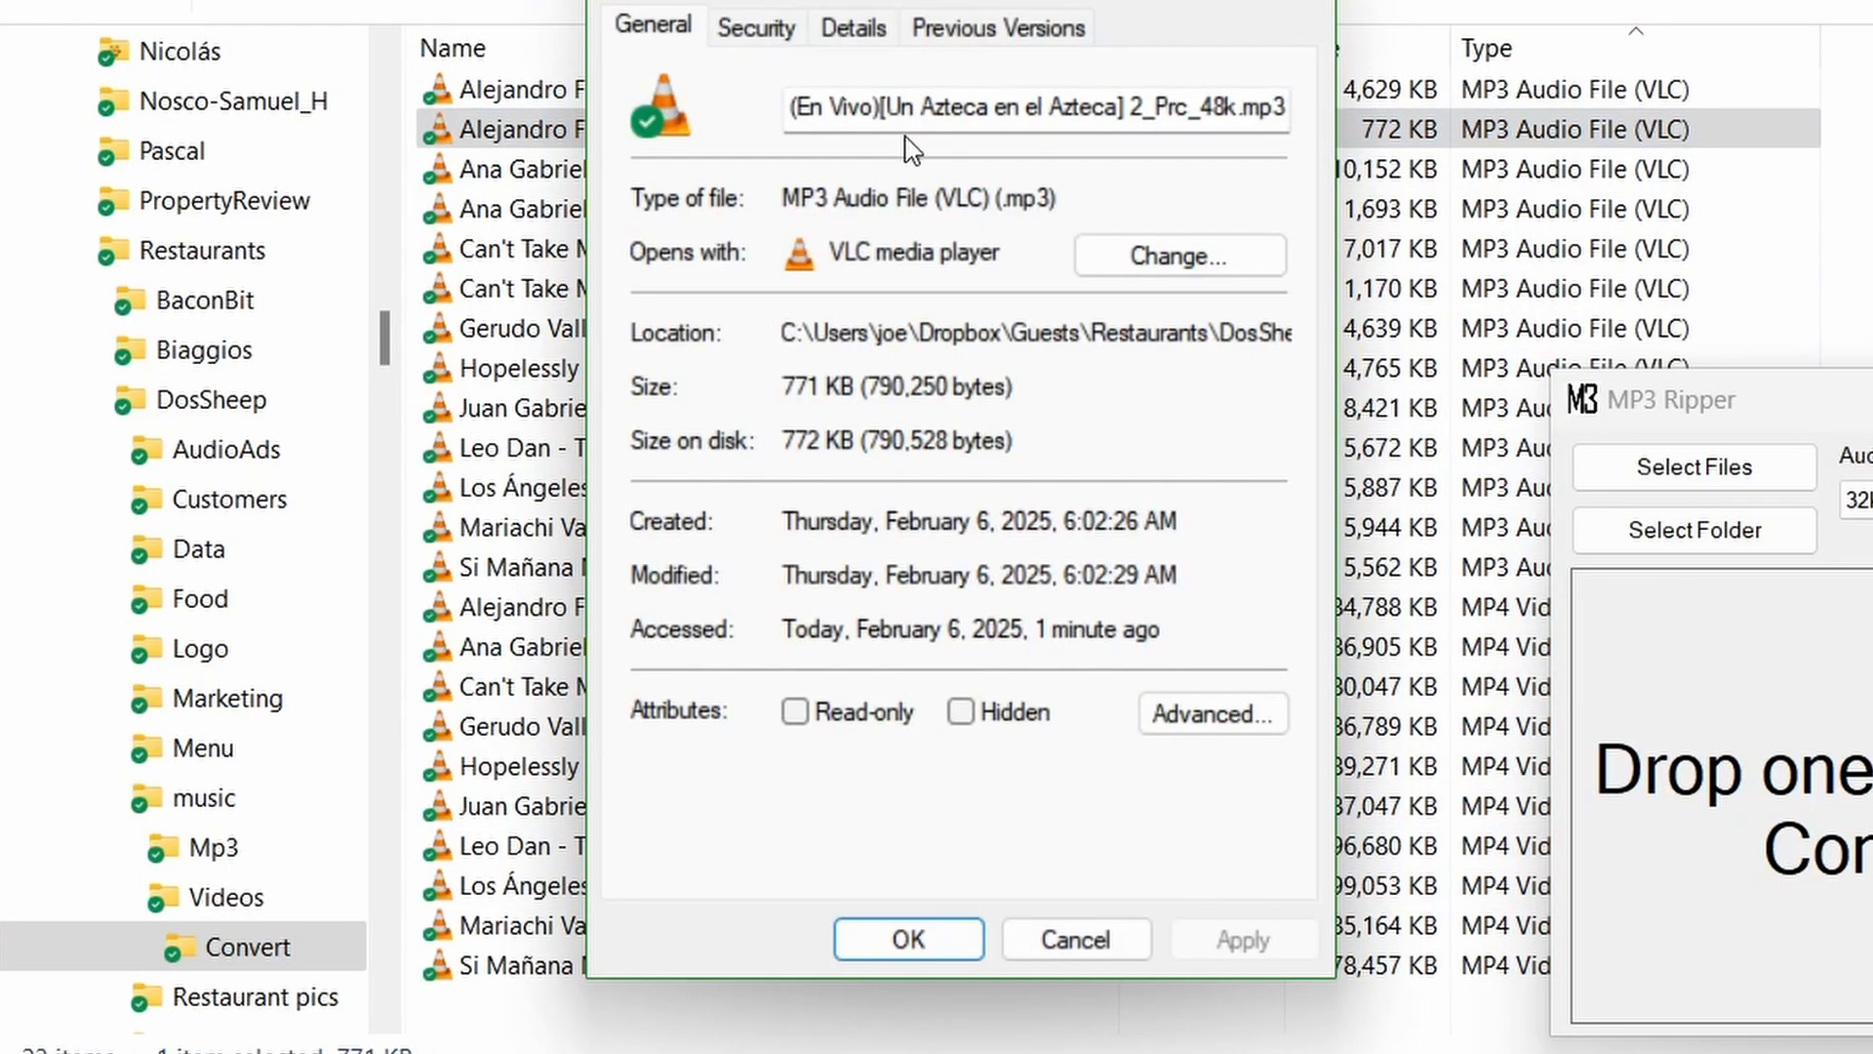
- Review the copy's Details tab (33kbps, 00:03:08), then close Properties
click(852, 26)
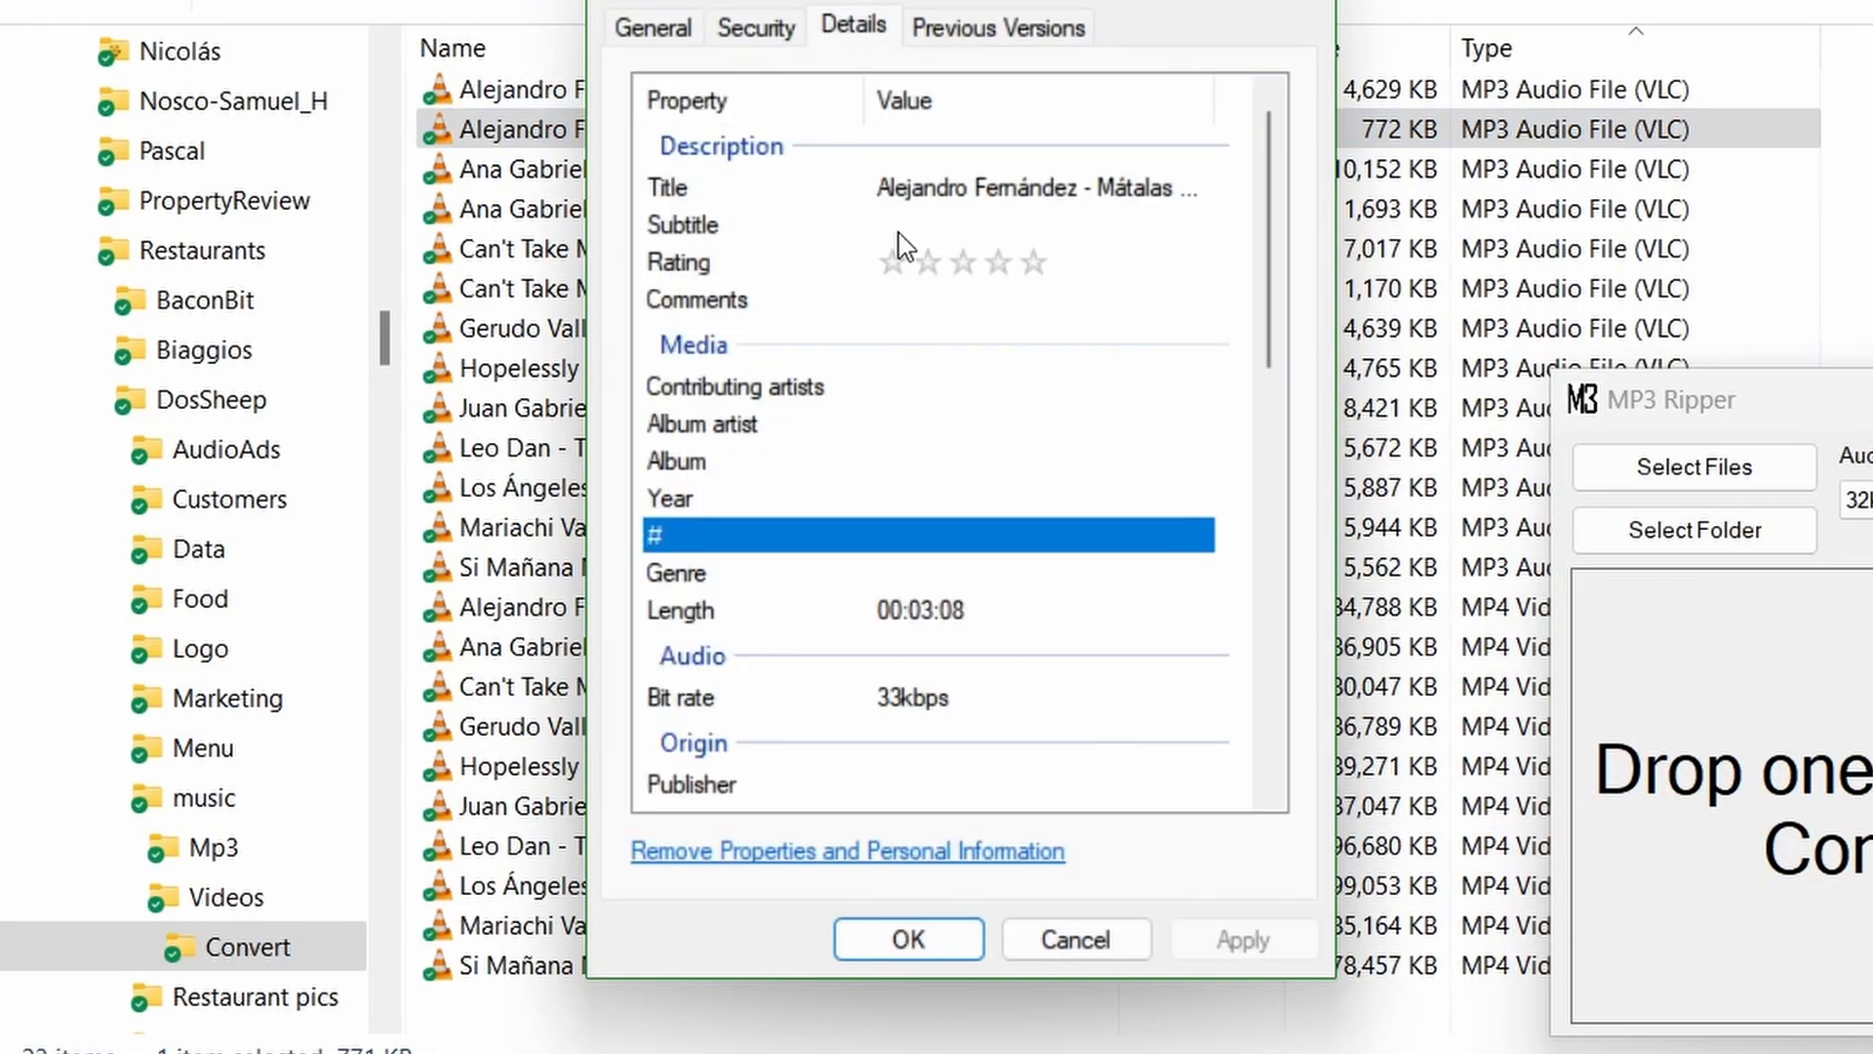
mouse_move(978, 645)
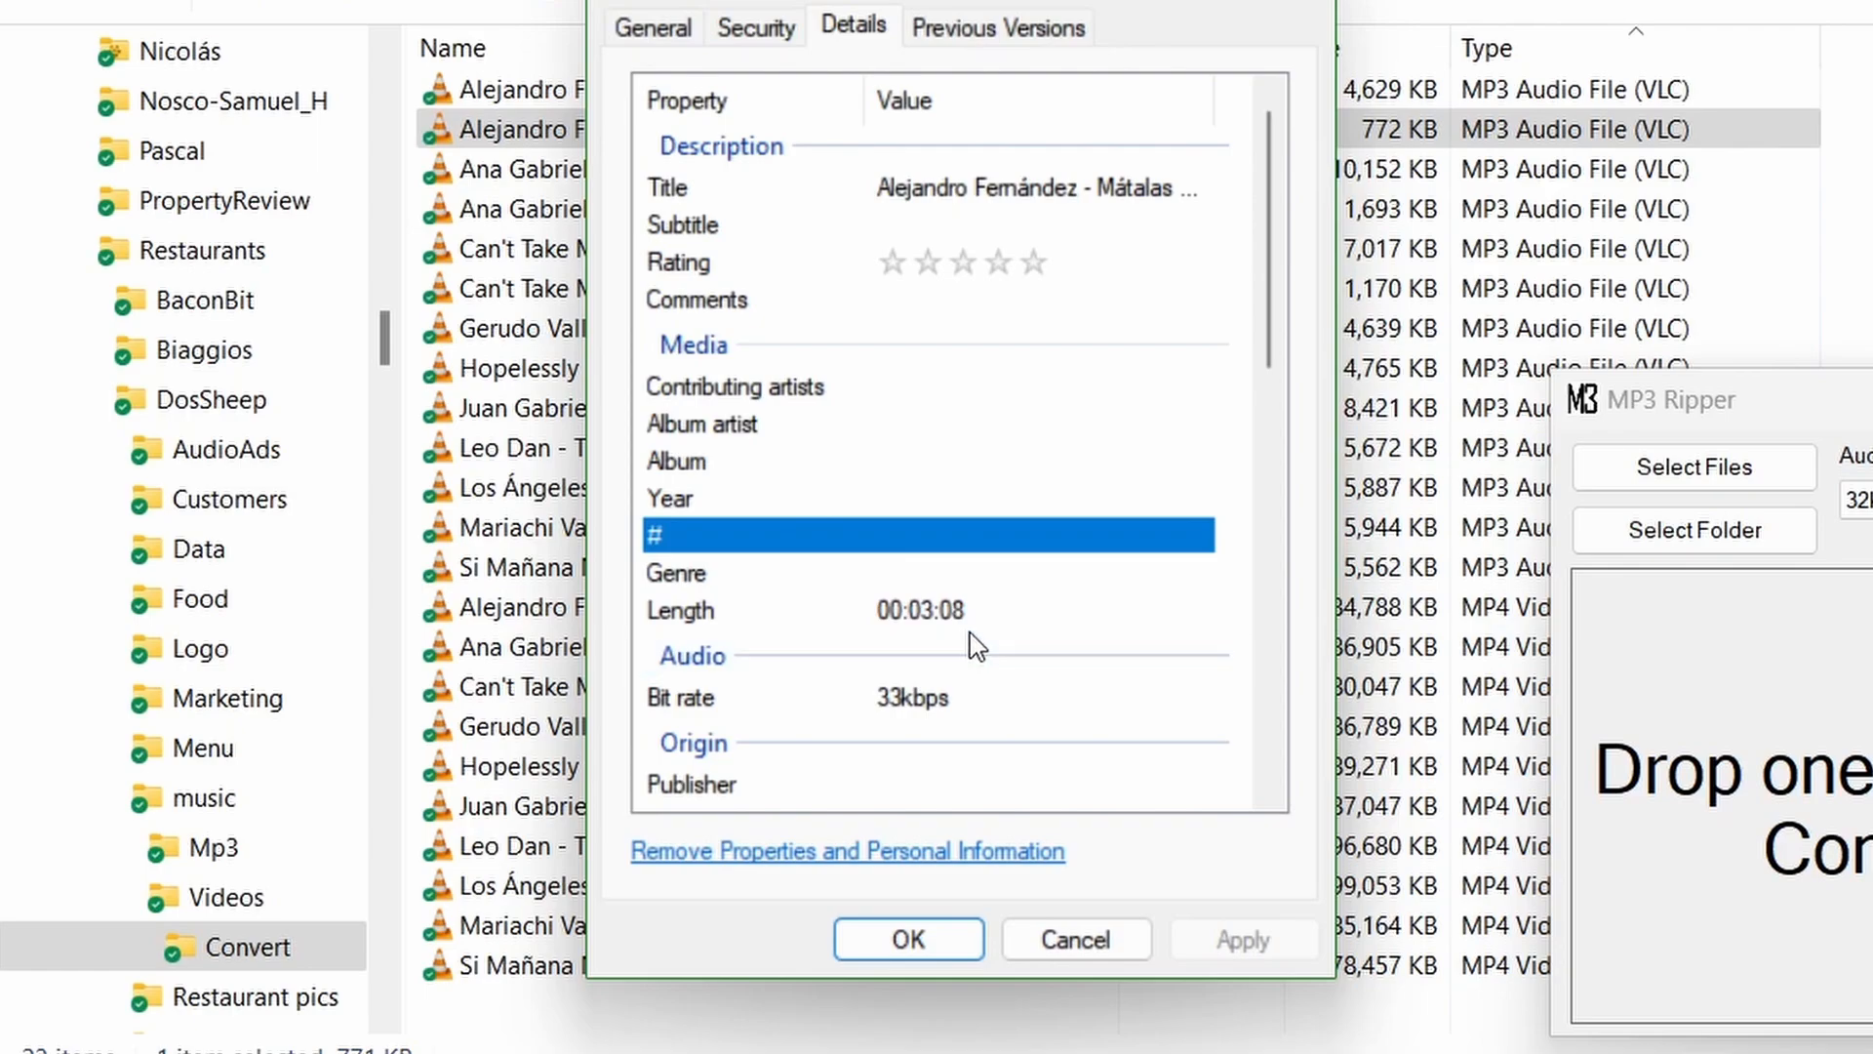
mouse_move(1197, 465)
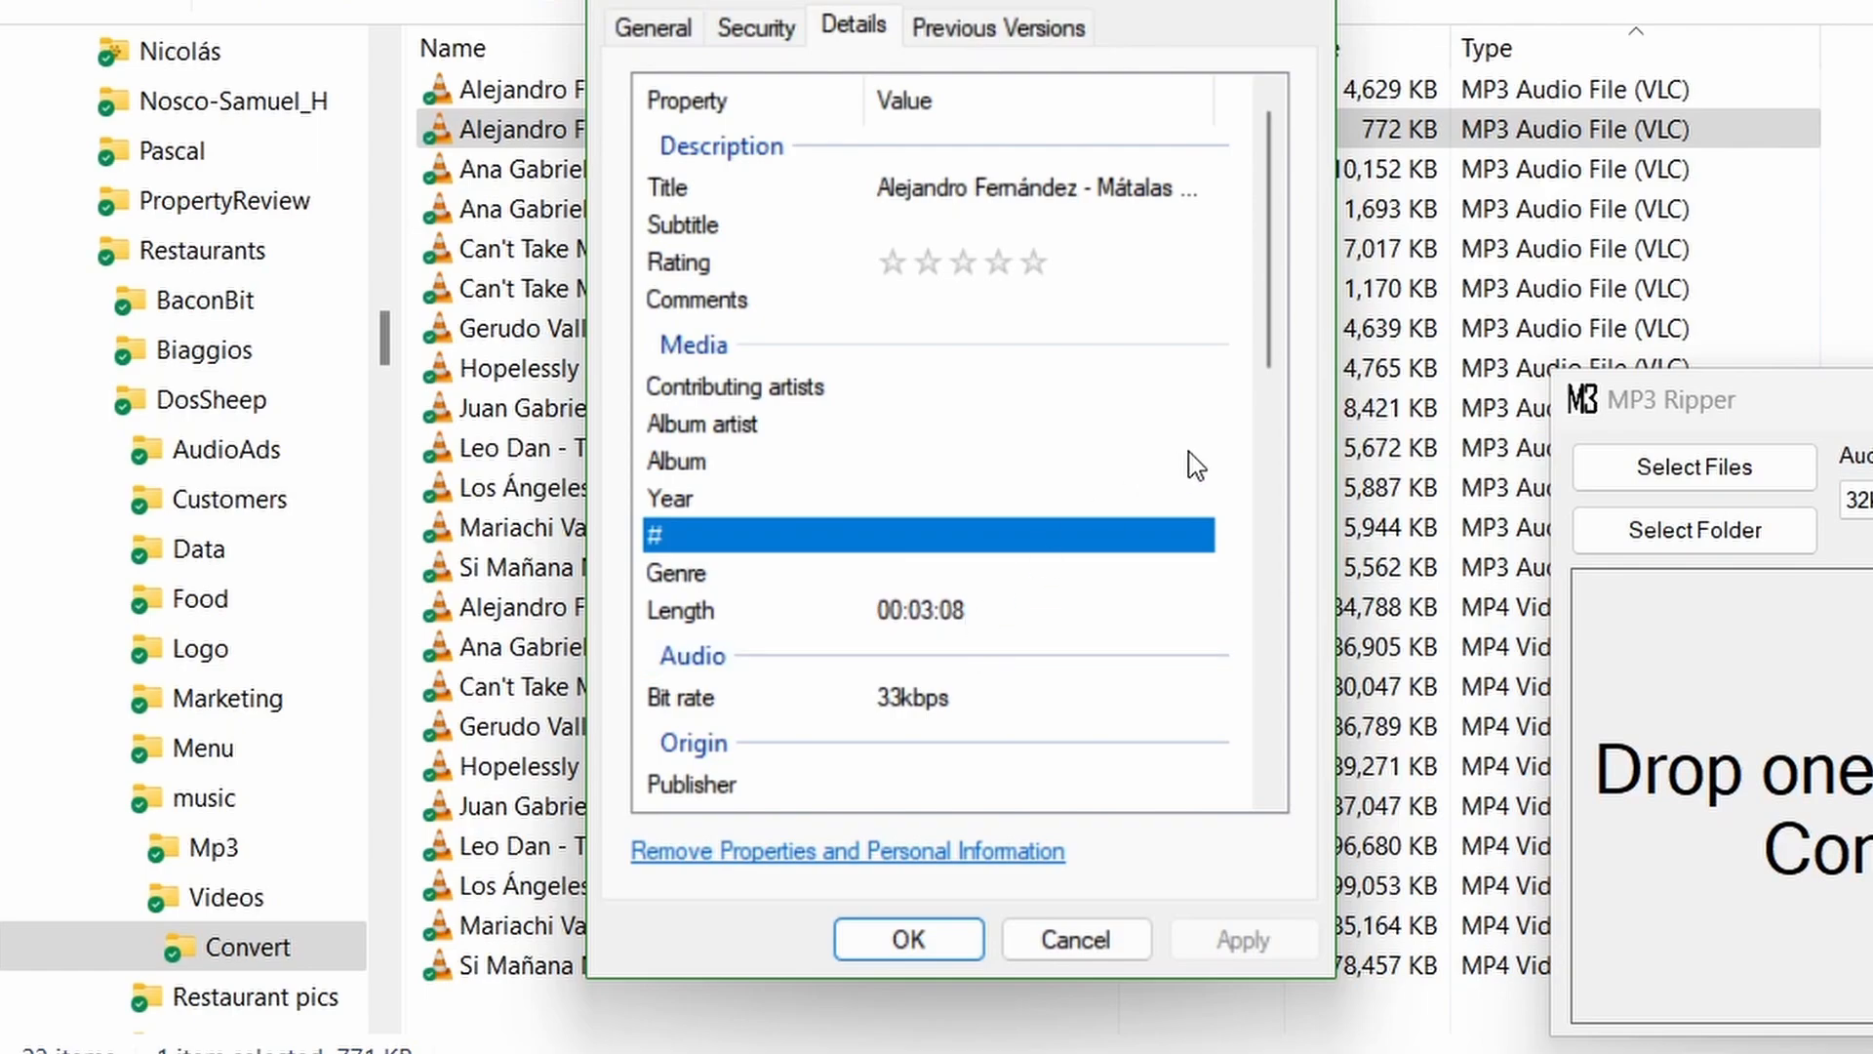
scroll(down, 3)
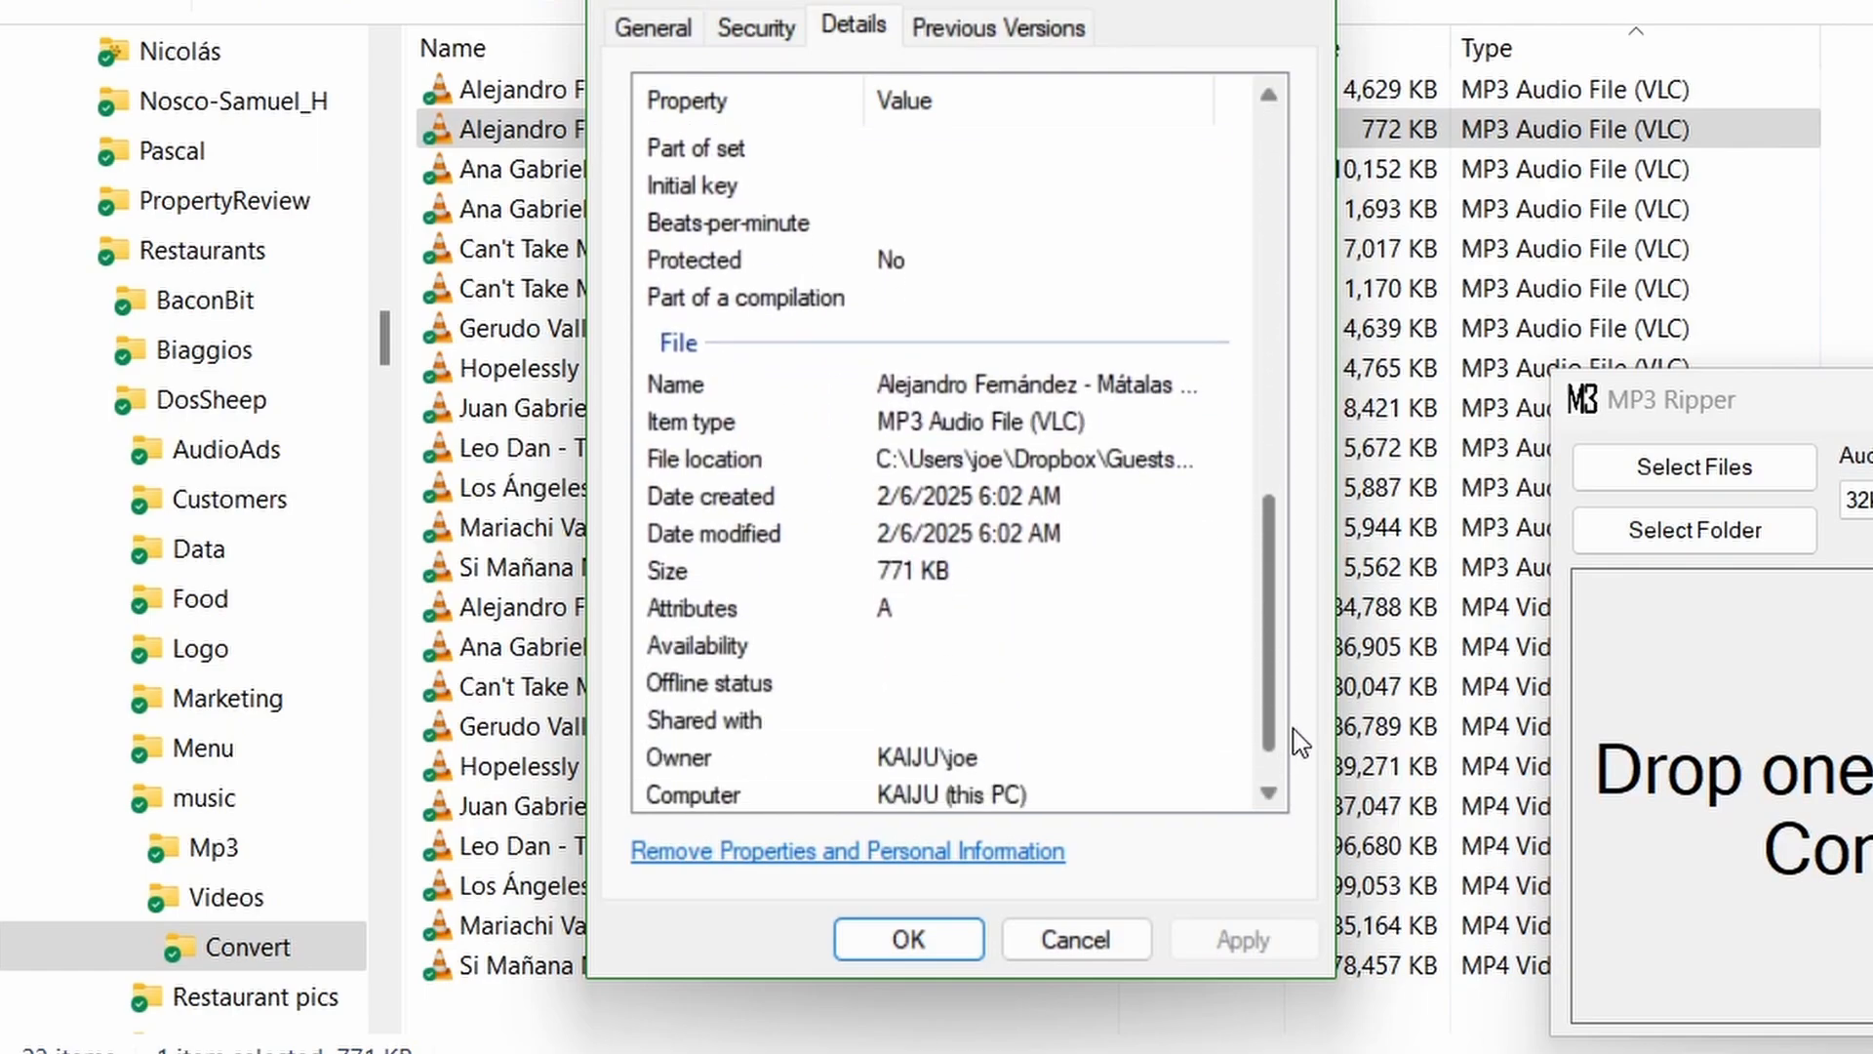
scroll(up, 3)
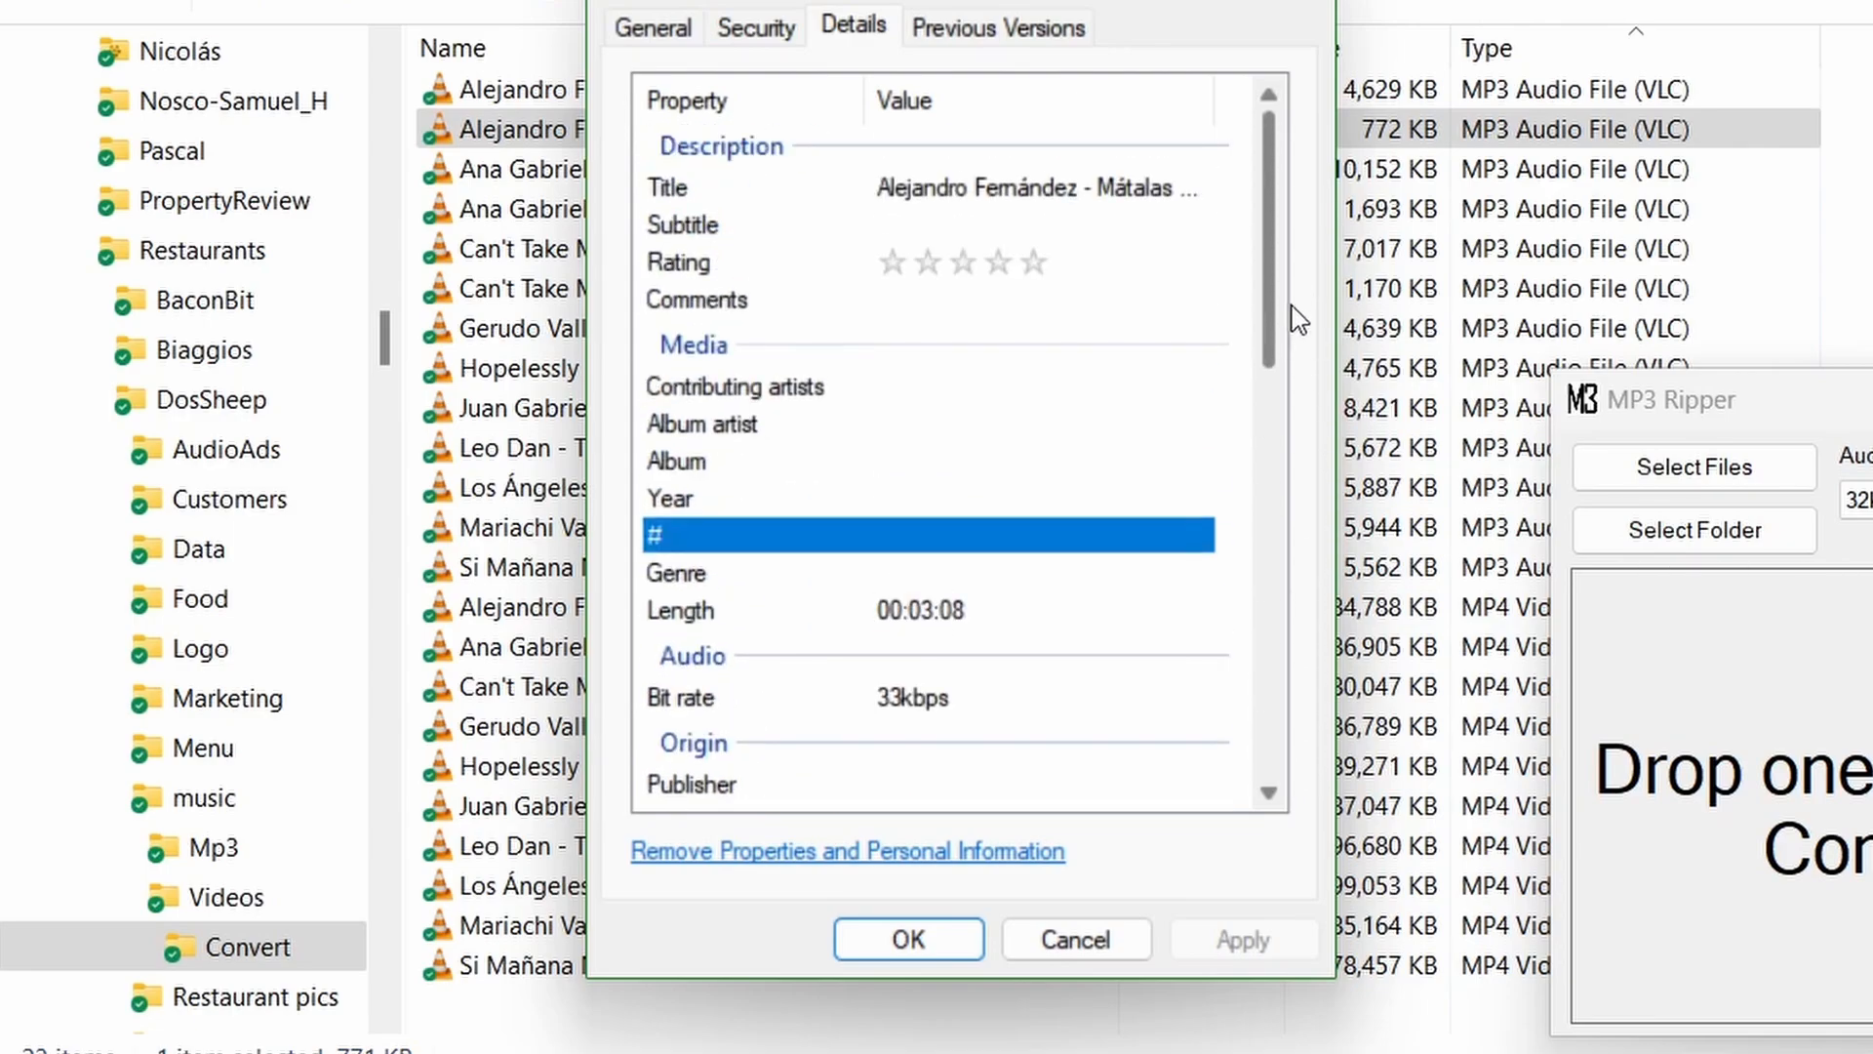
click(906, 938)
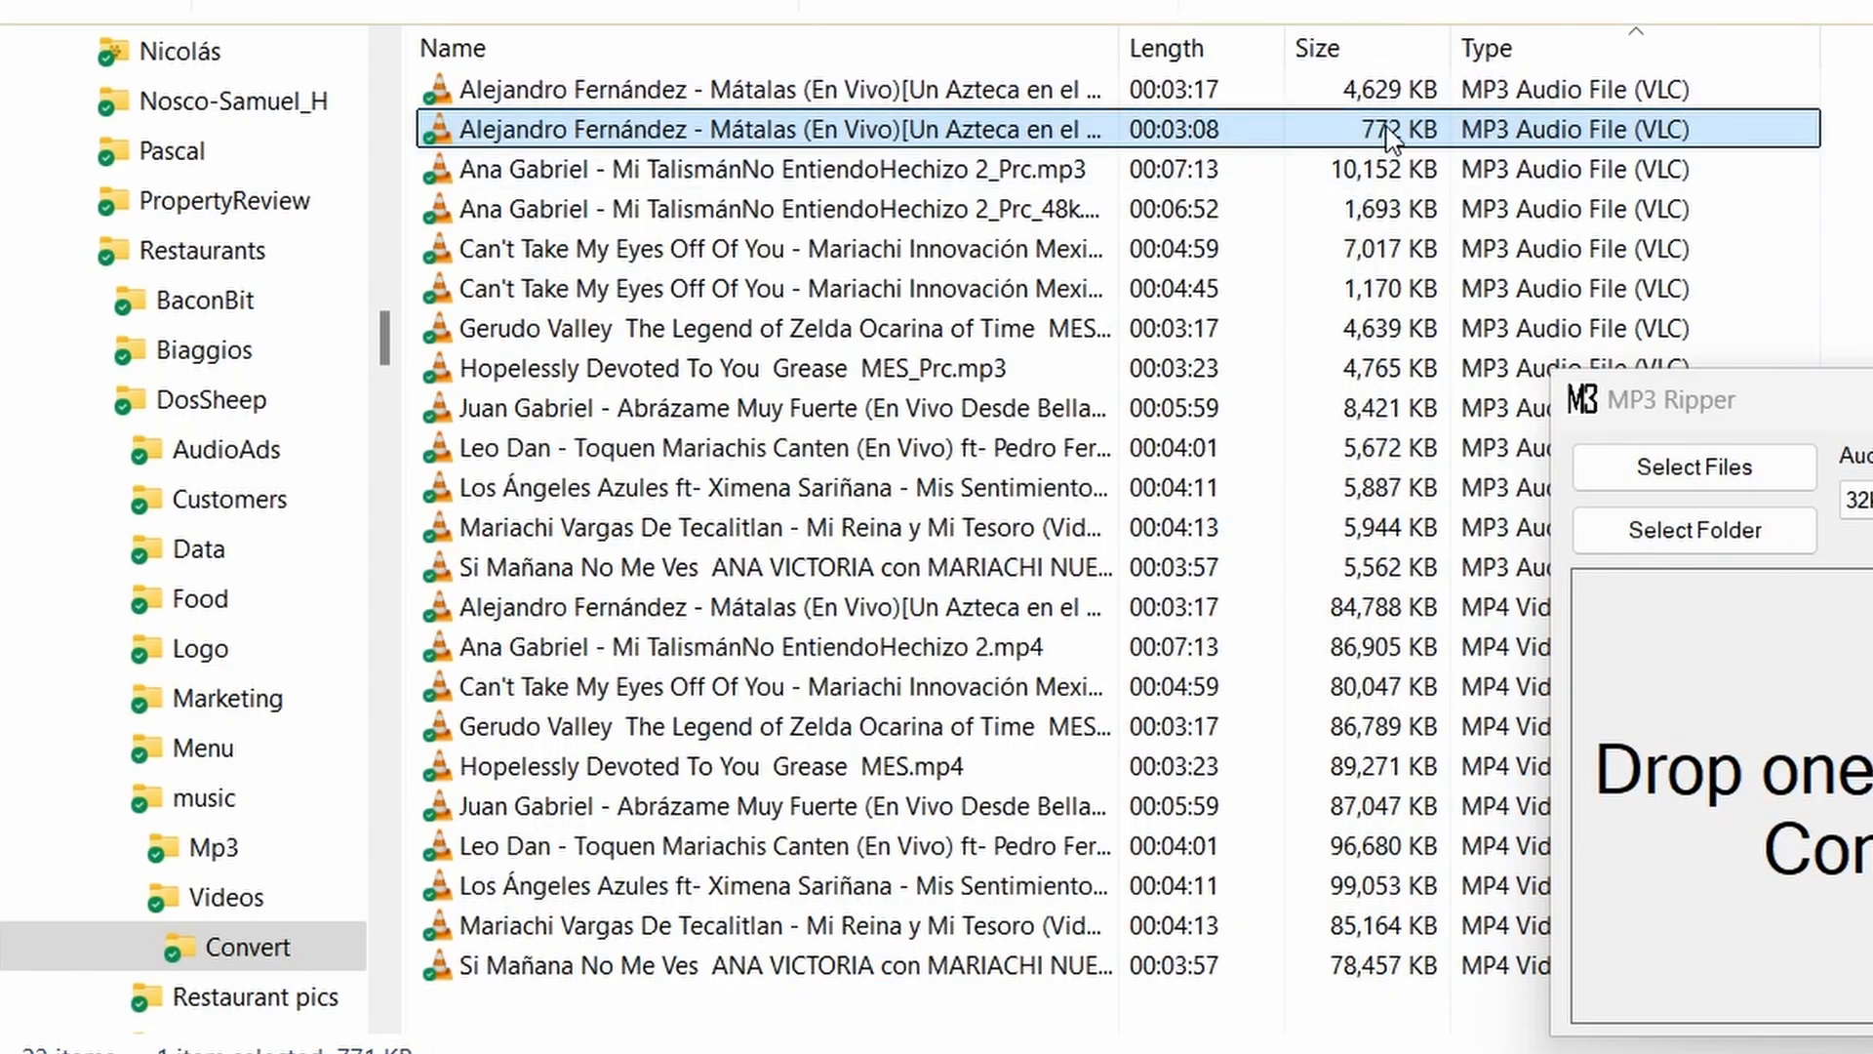
mouse_move(1188, 192)
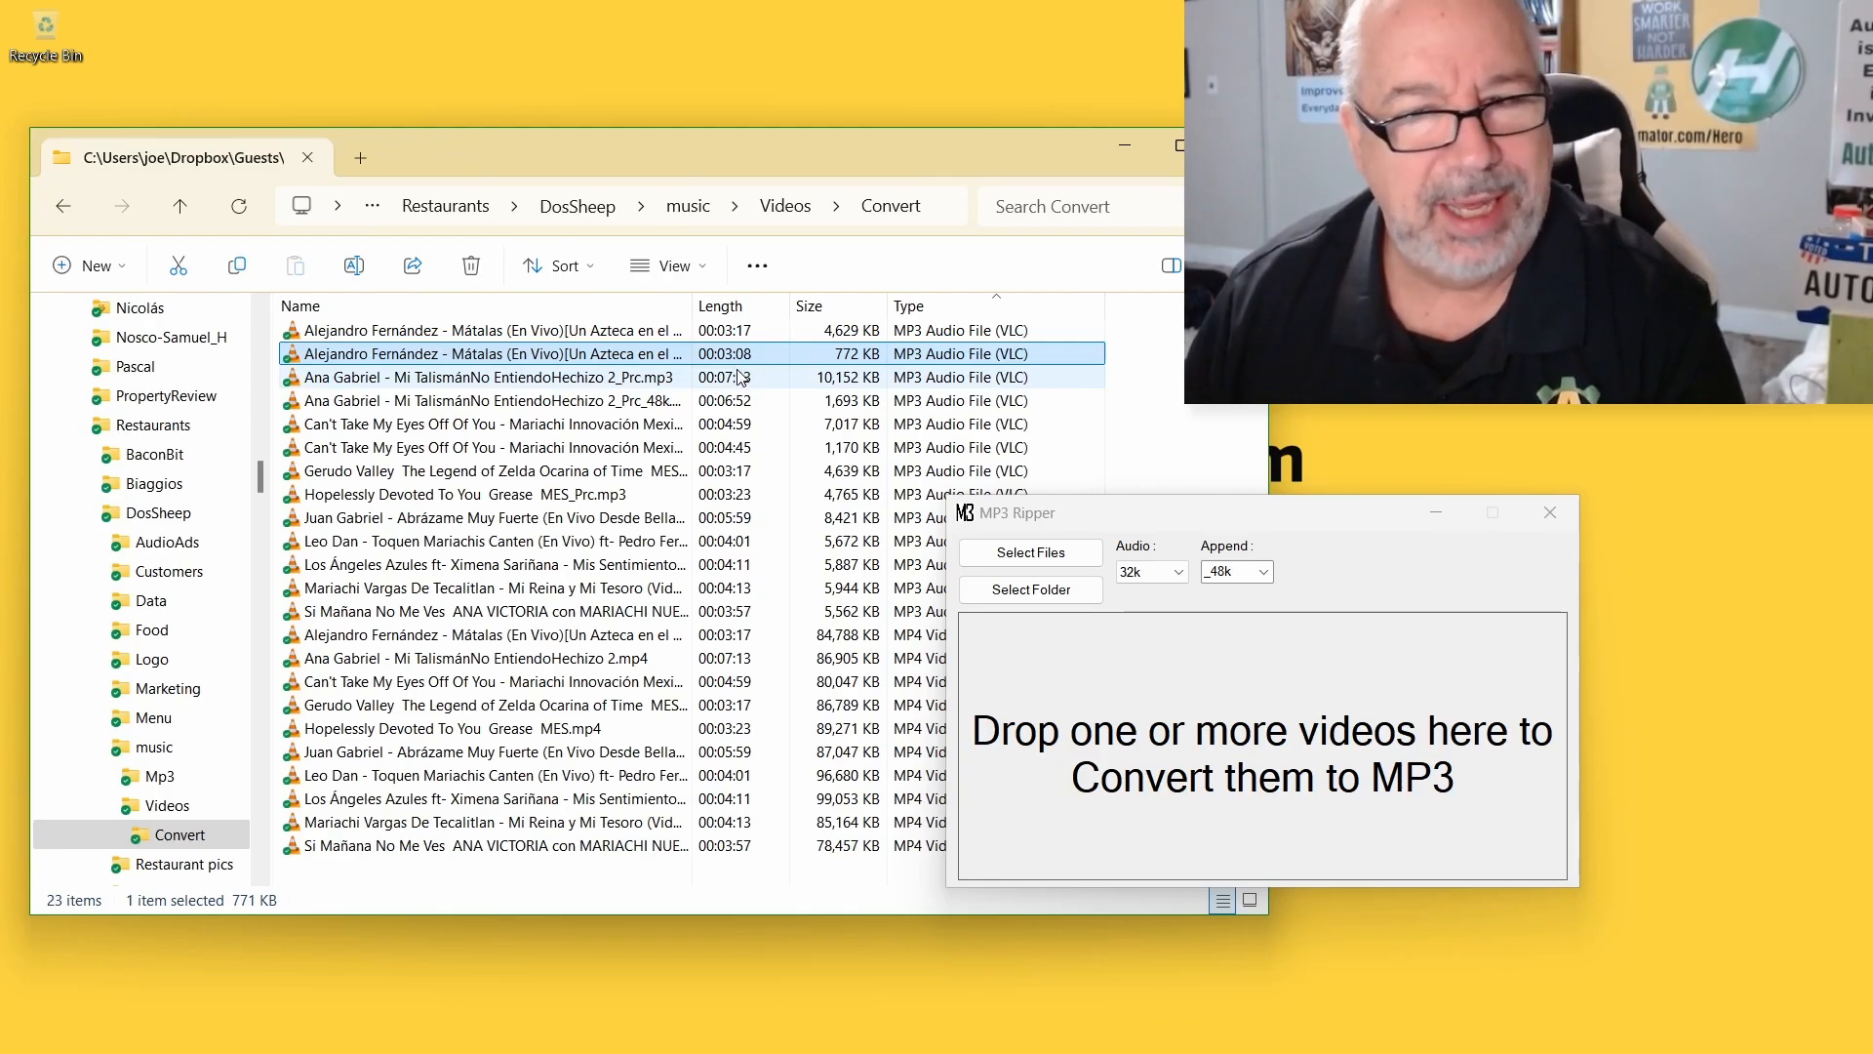
mouse_move(952, 586)
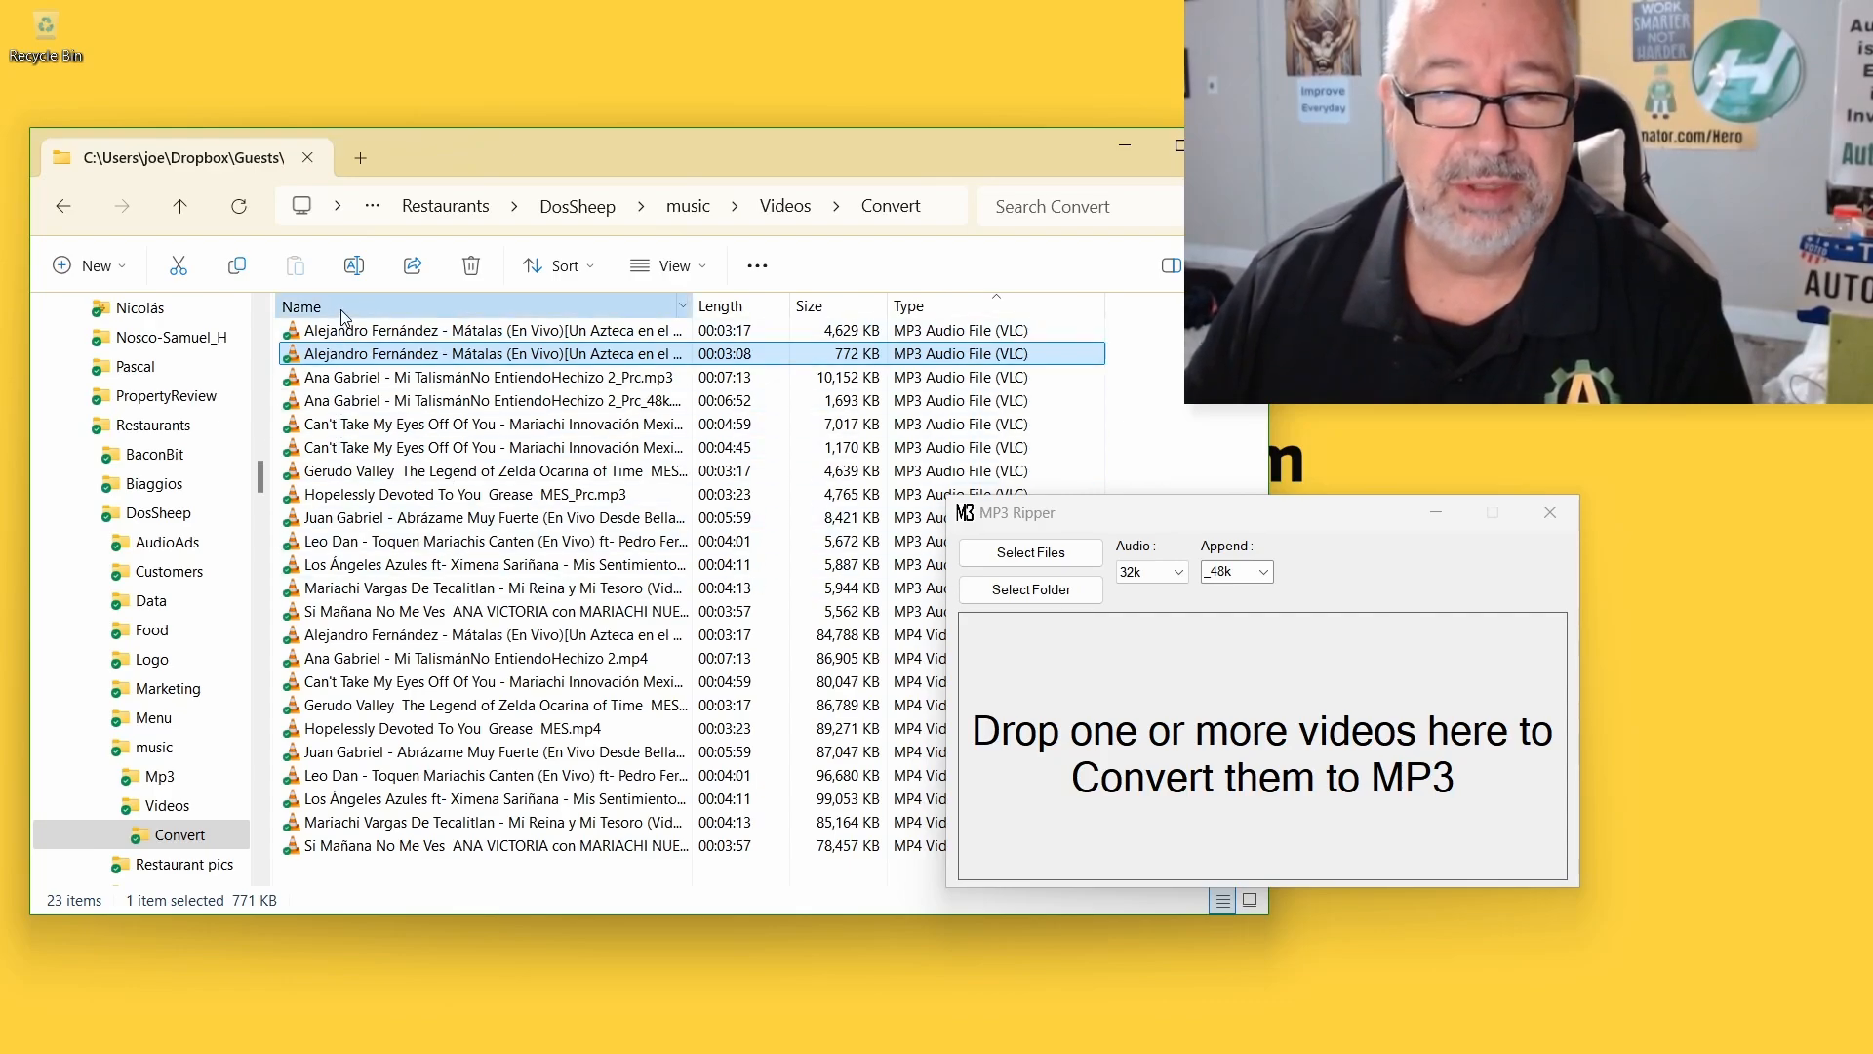
- Sort by Name and select the Alejandro Fernández MP4 and its 772 KB MP3
click(302, 305)
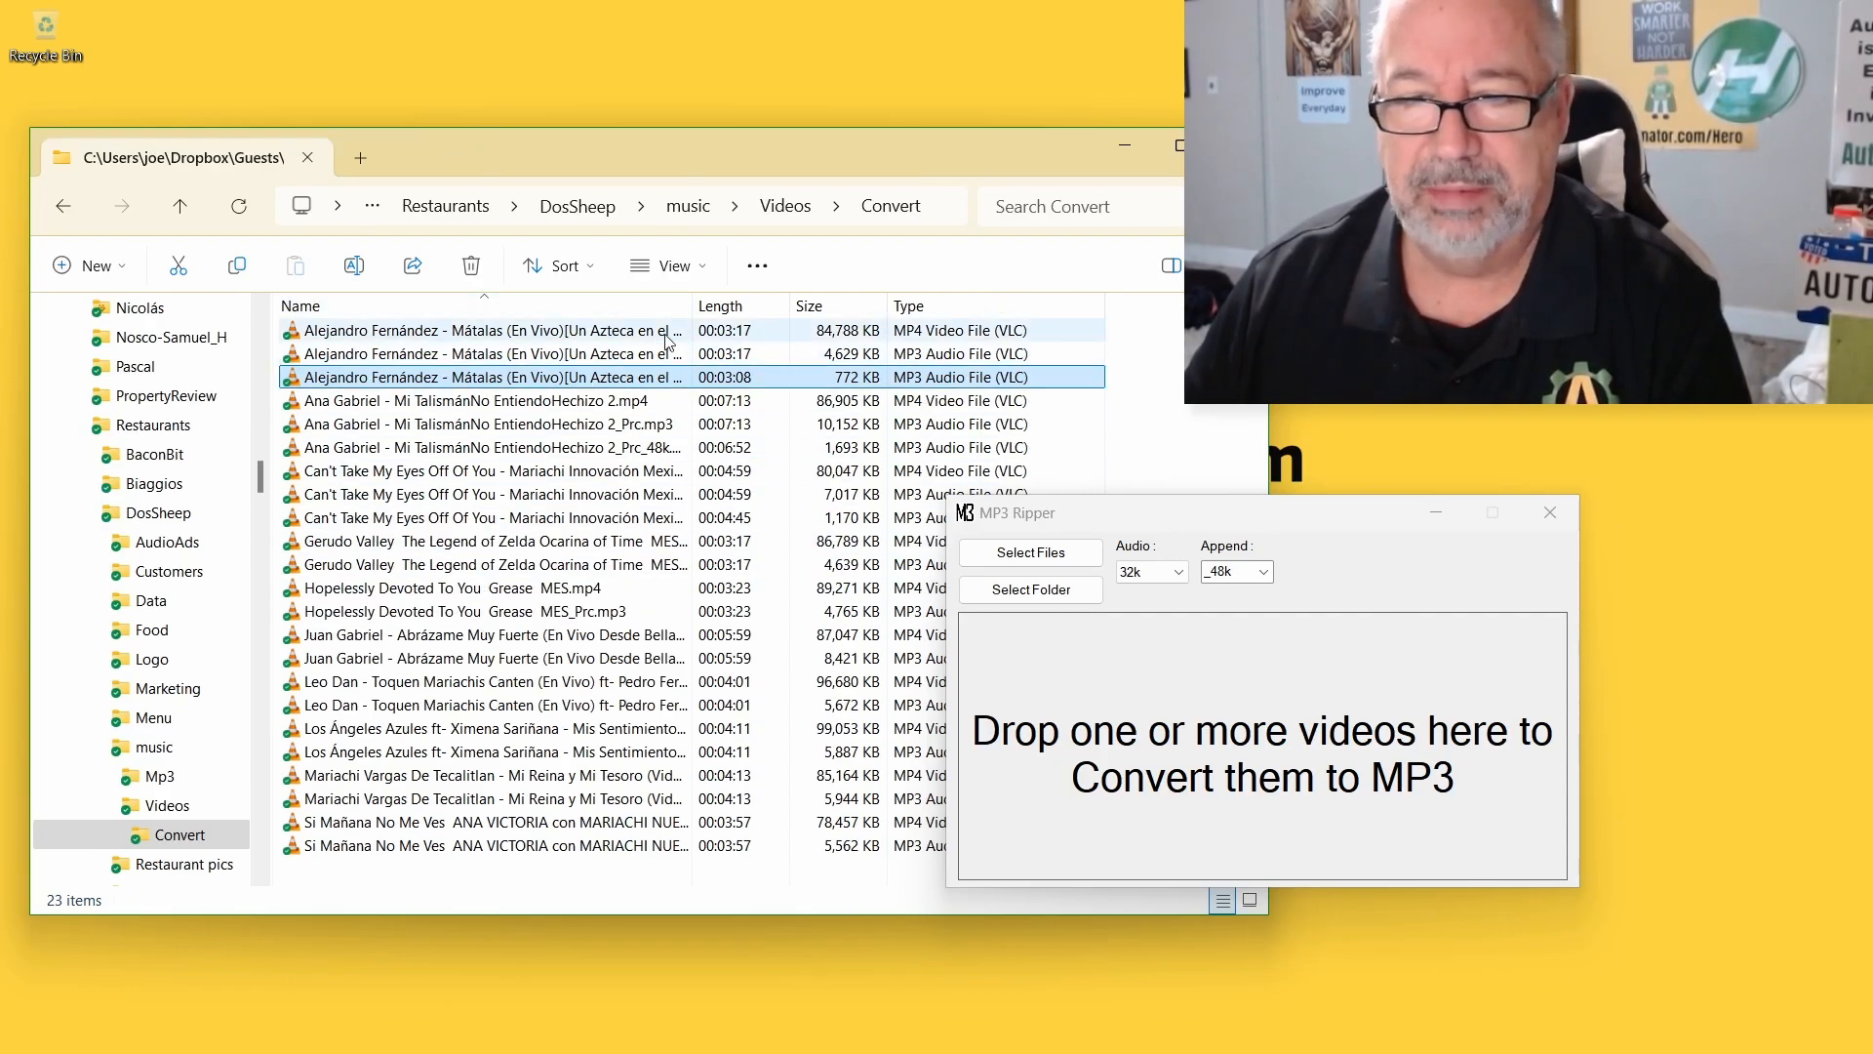
click(489, 330)
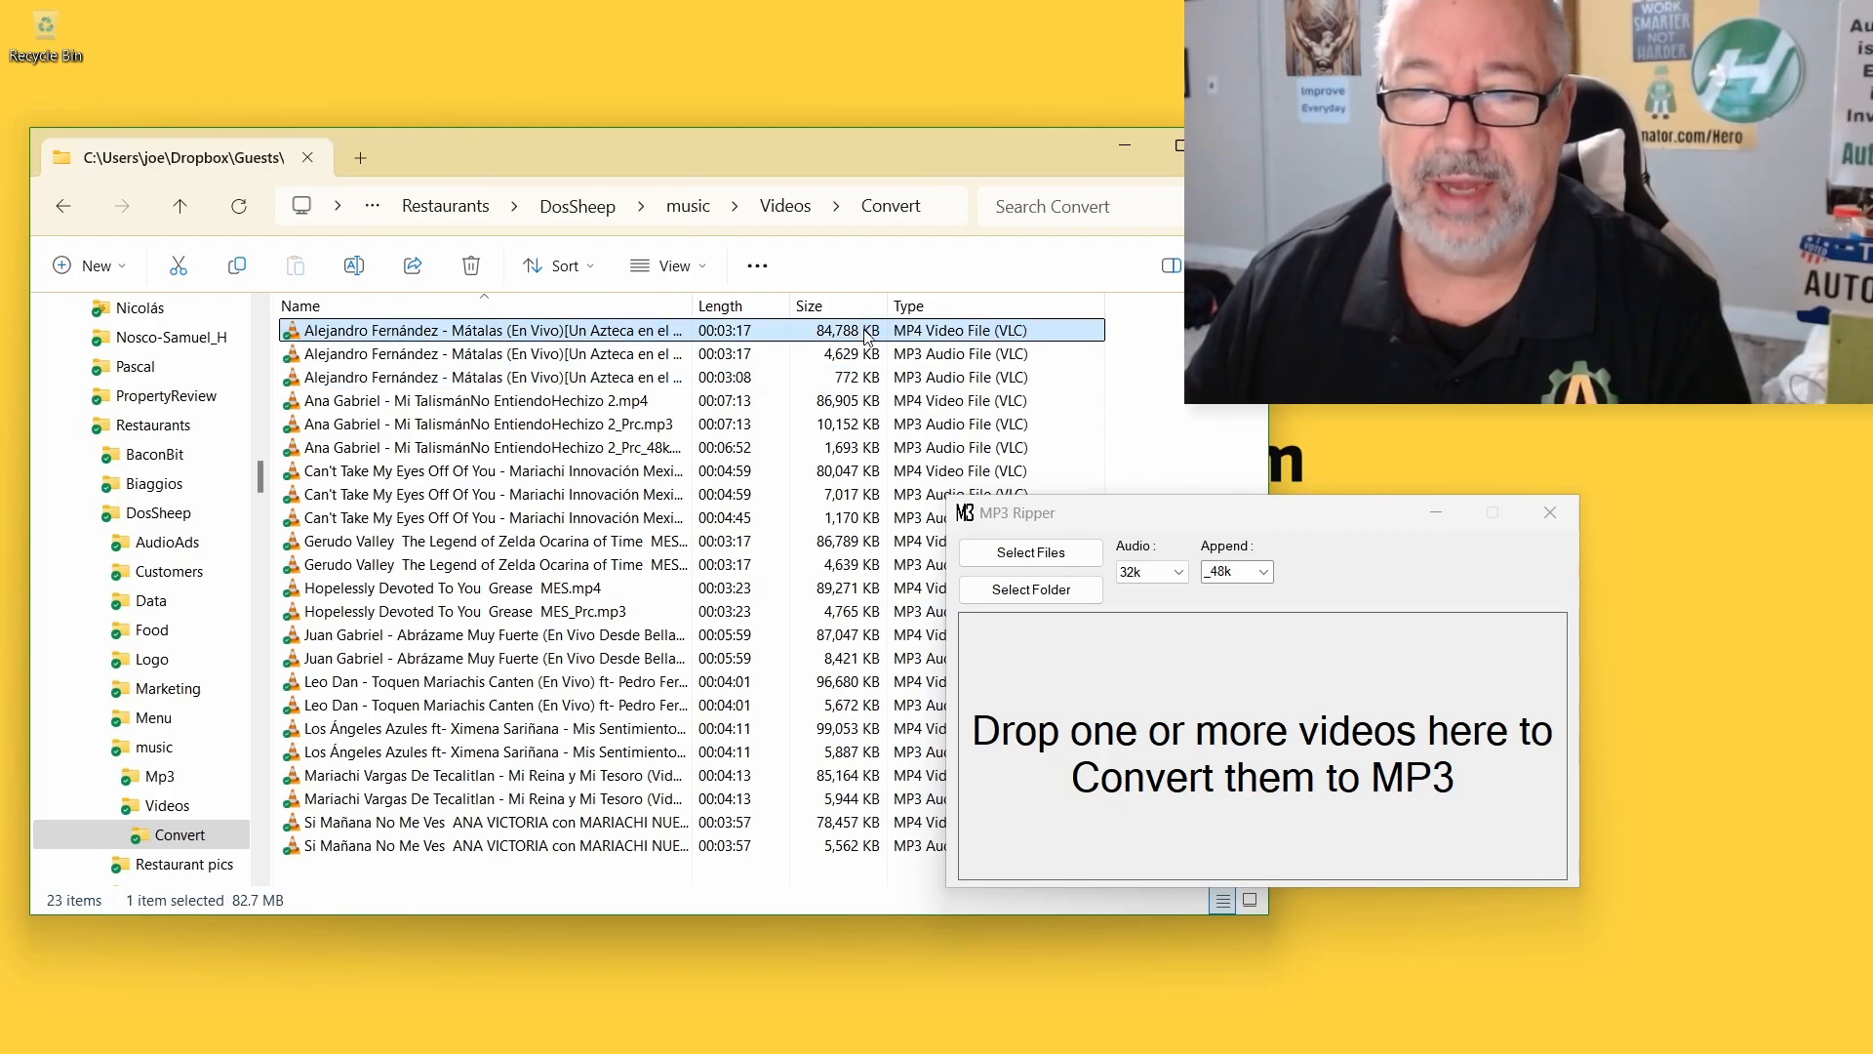
click(478, 377)
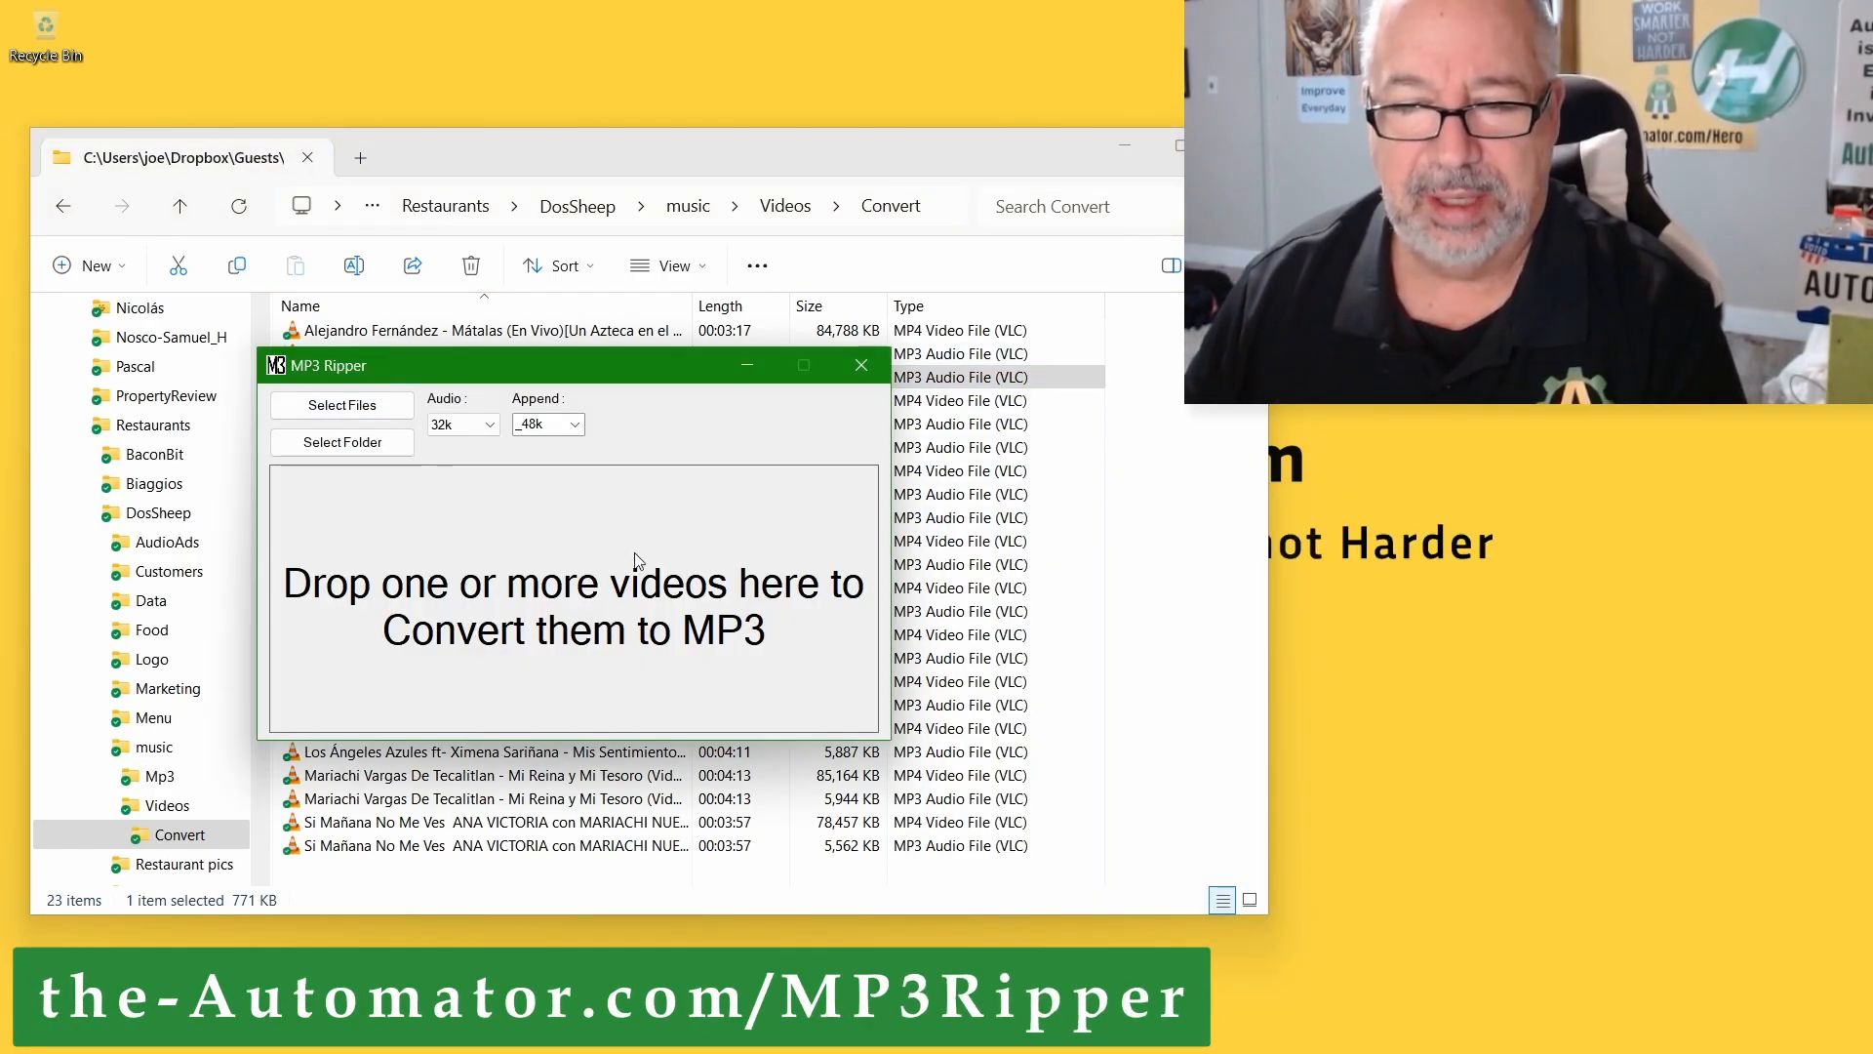
mouse_move(679, 633)
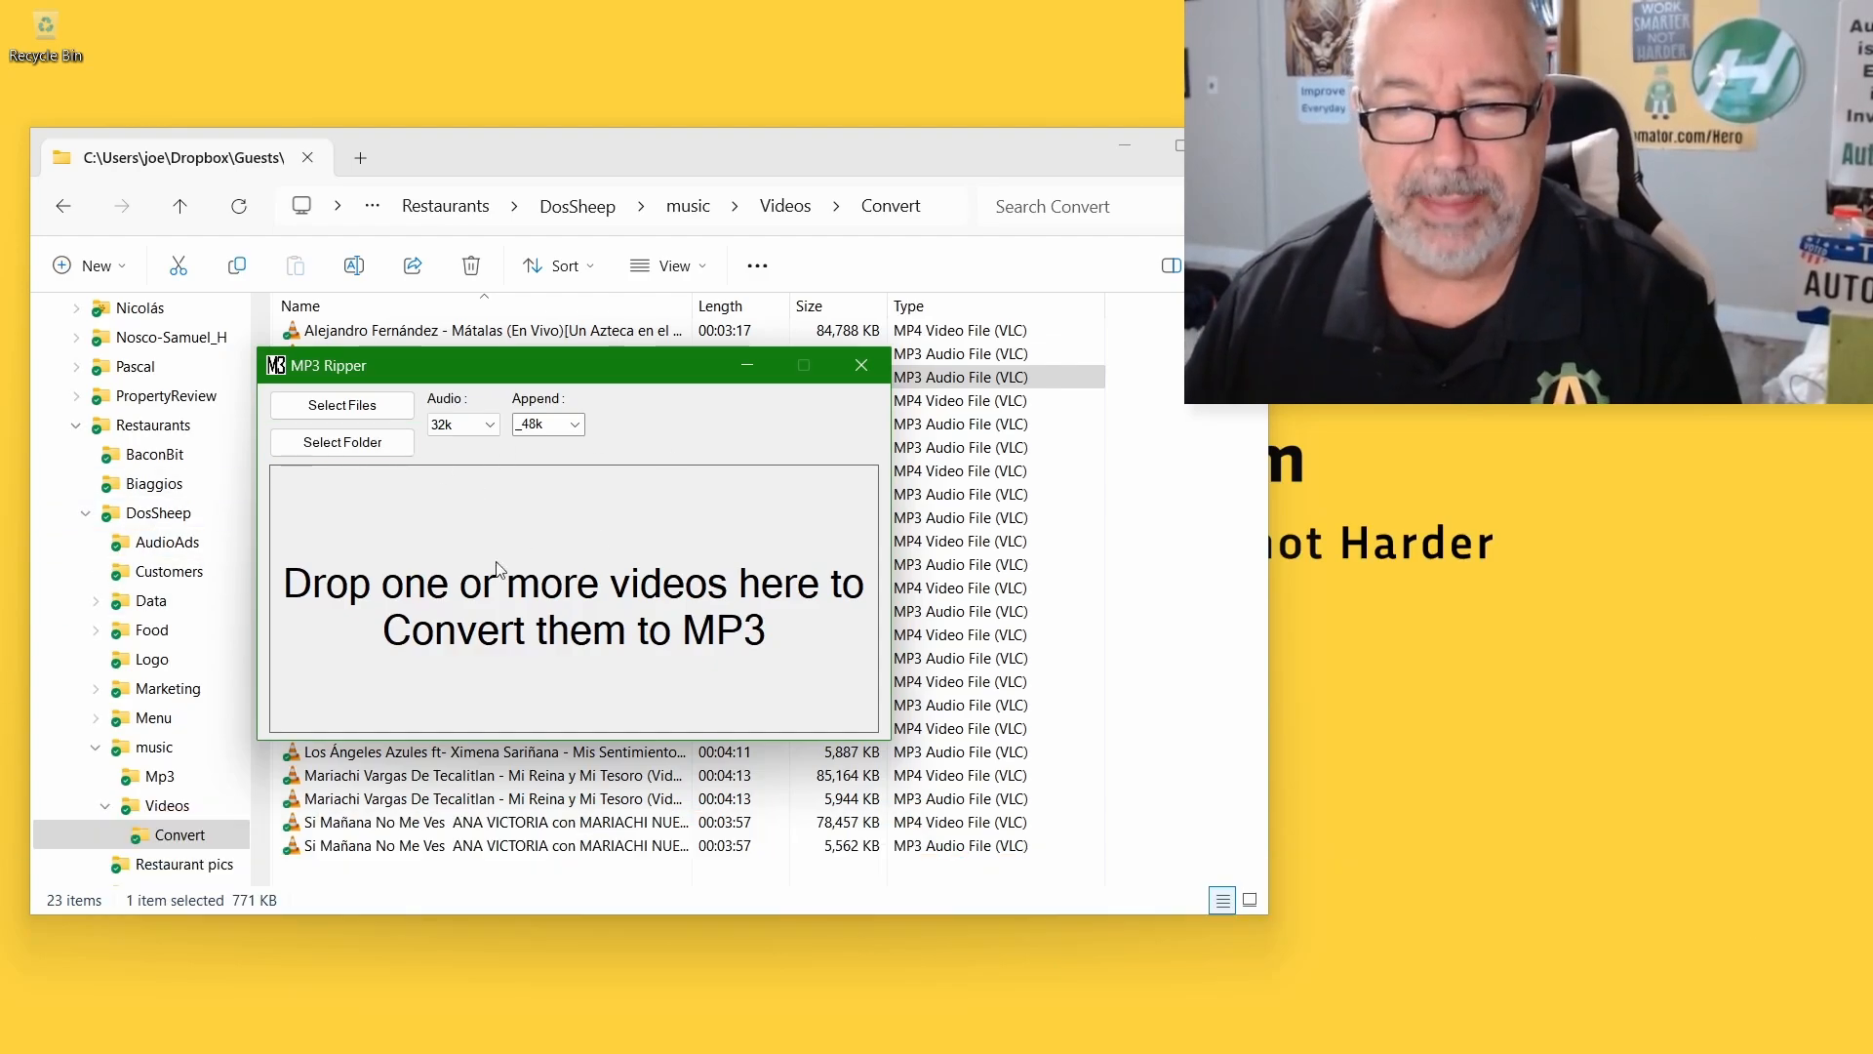
mouse_move(585, 540)
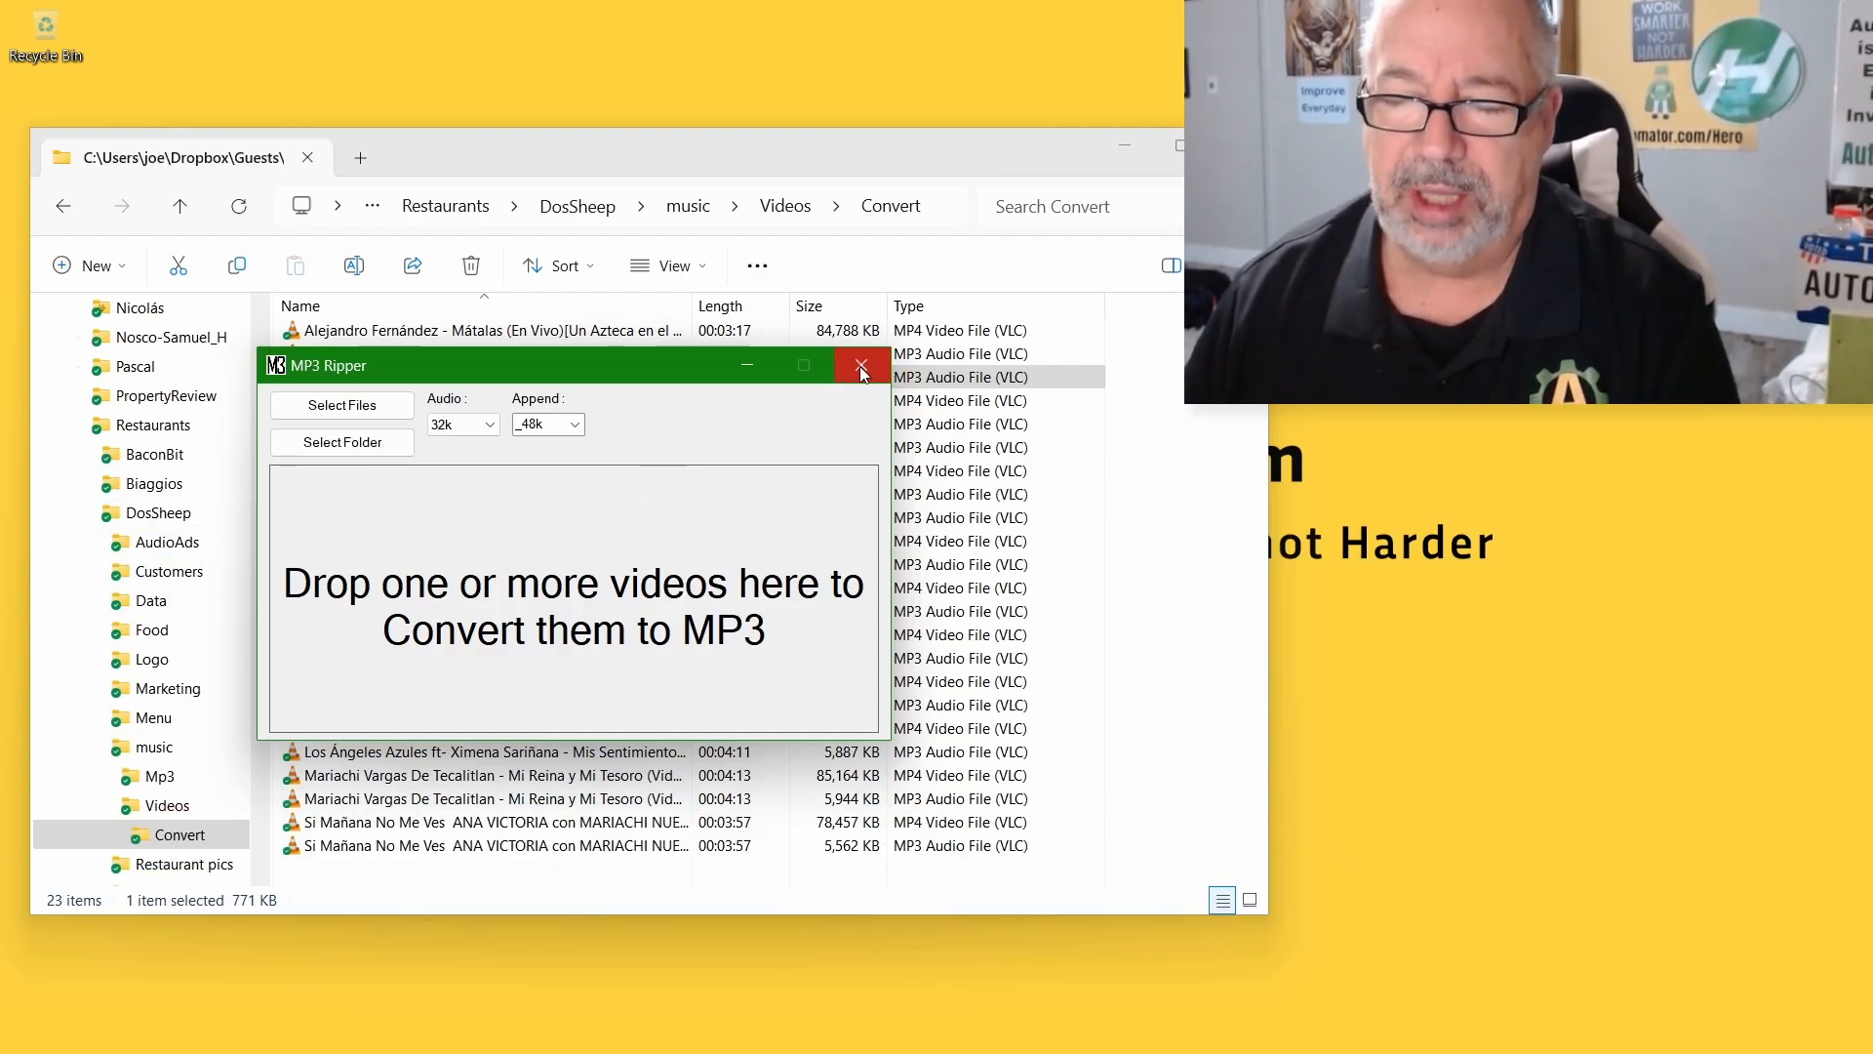
mouse_move(807, 356)
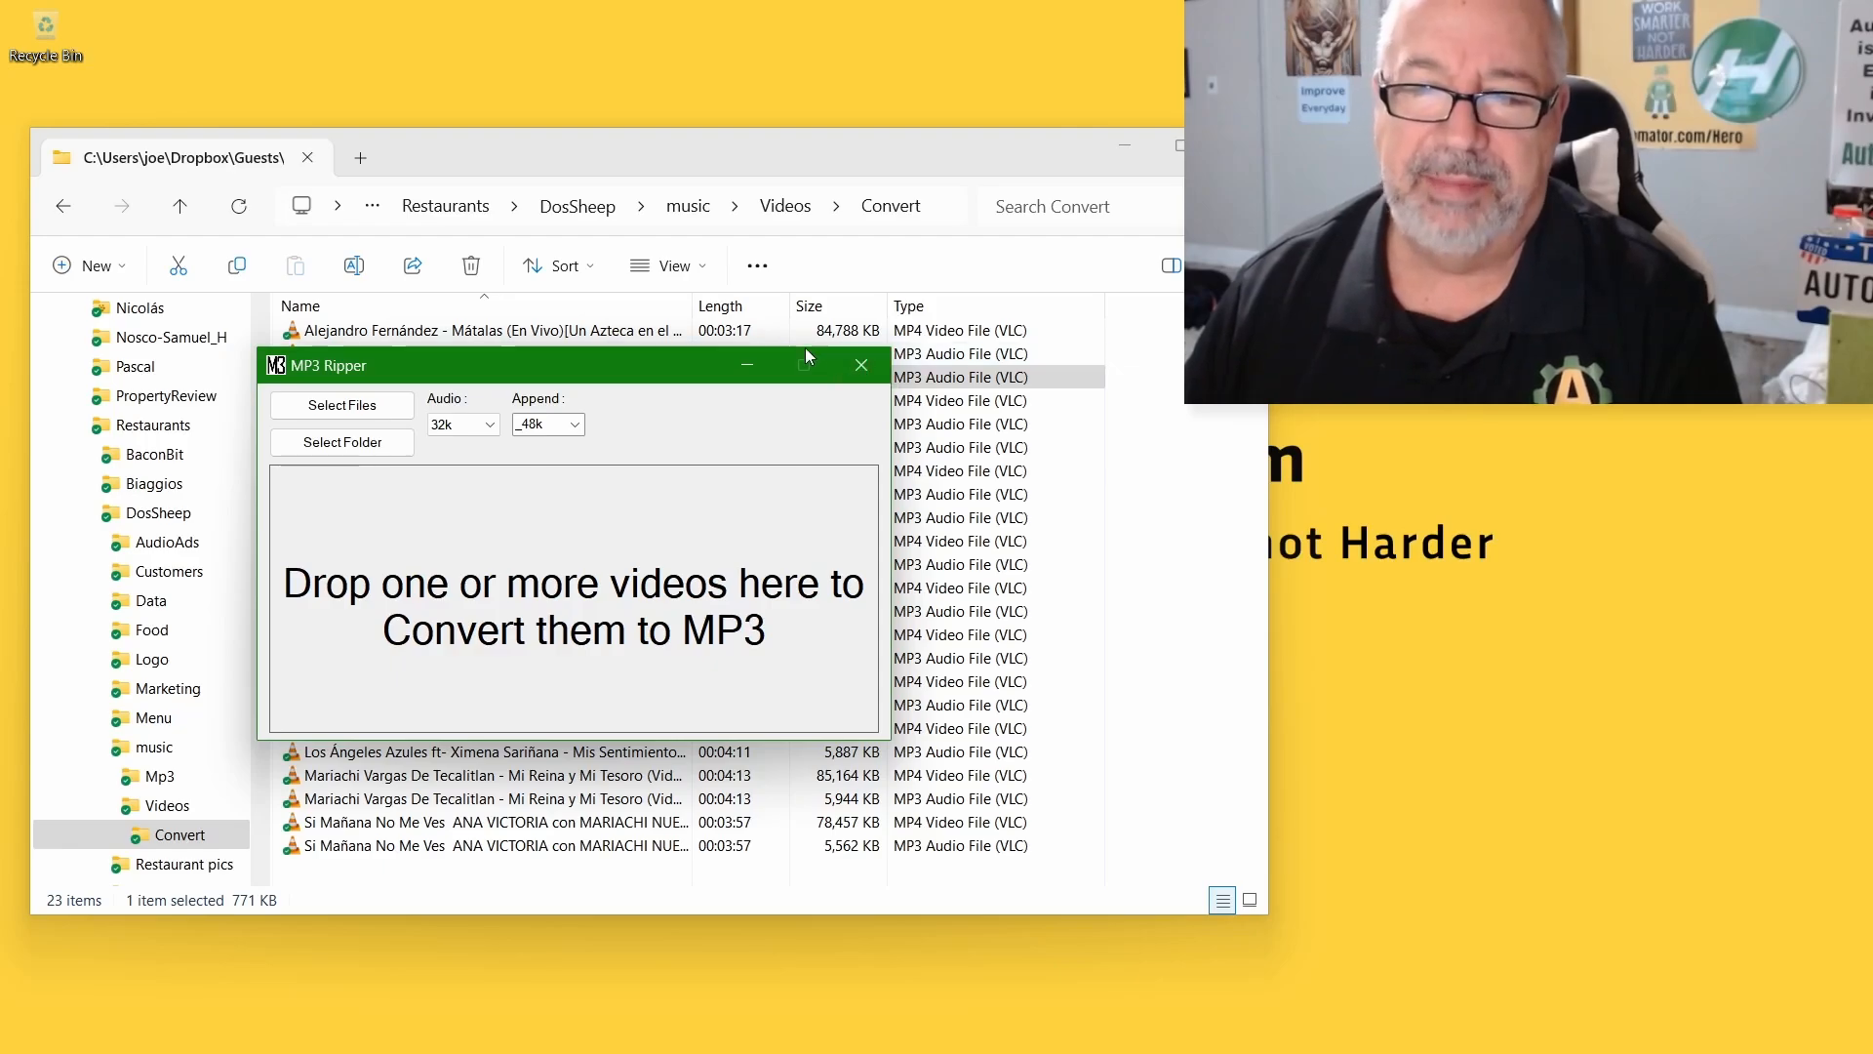
- Close the MP3 Ripper window
click(860, 364)
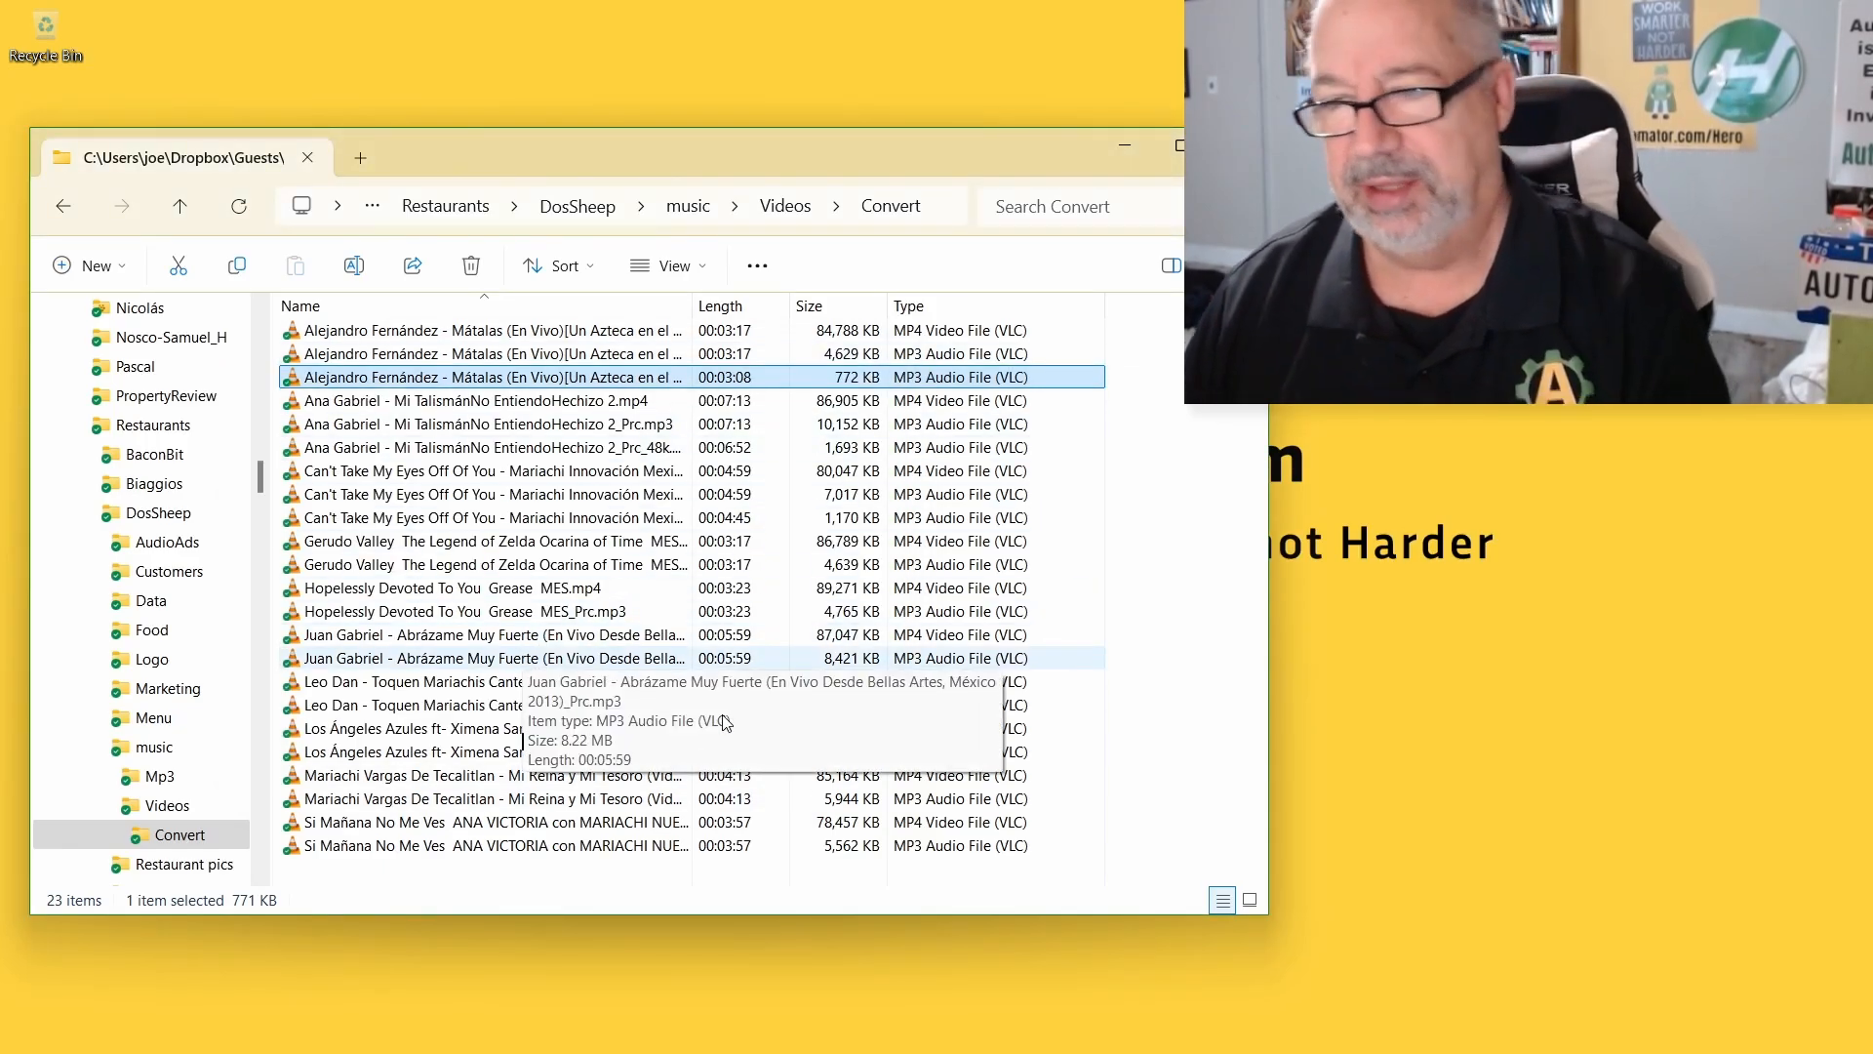
mouse_move(947, 661)
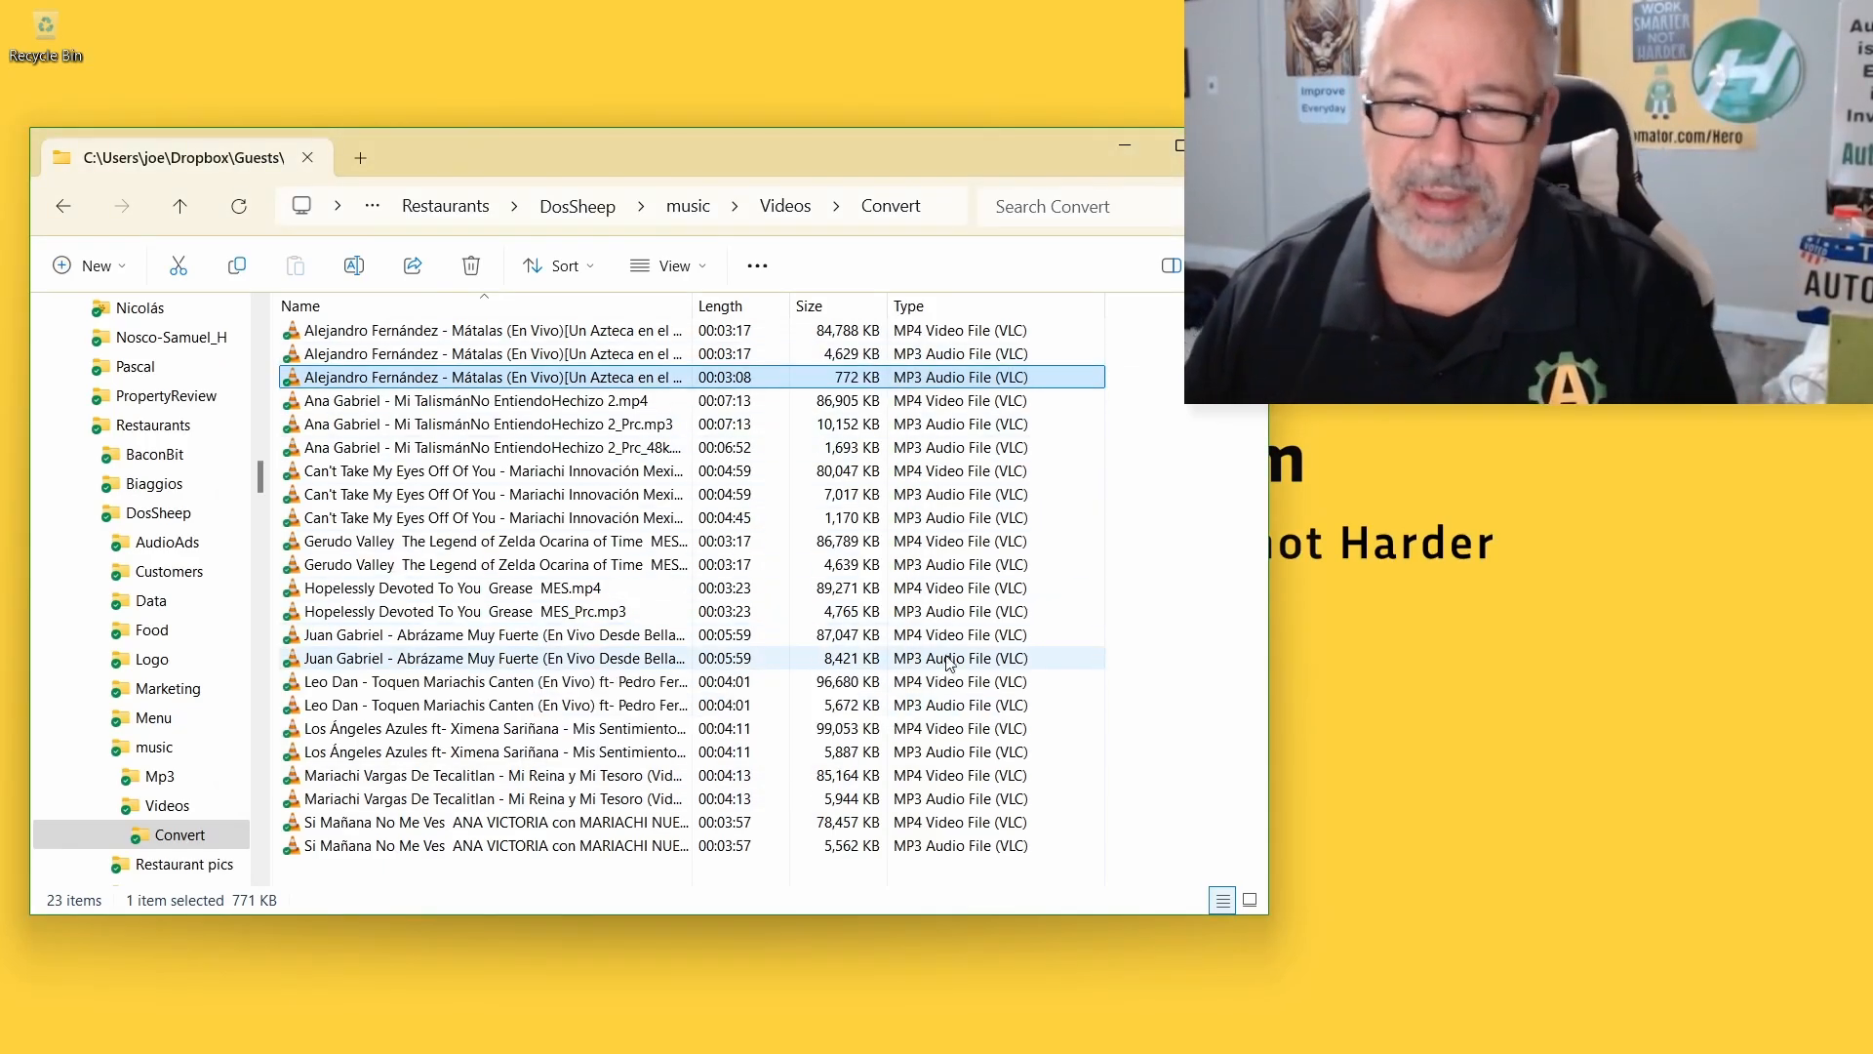